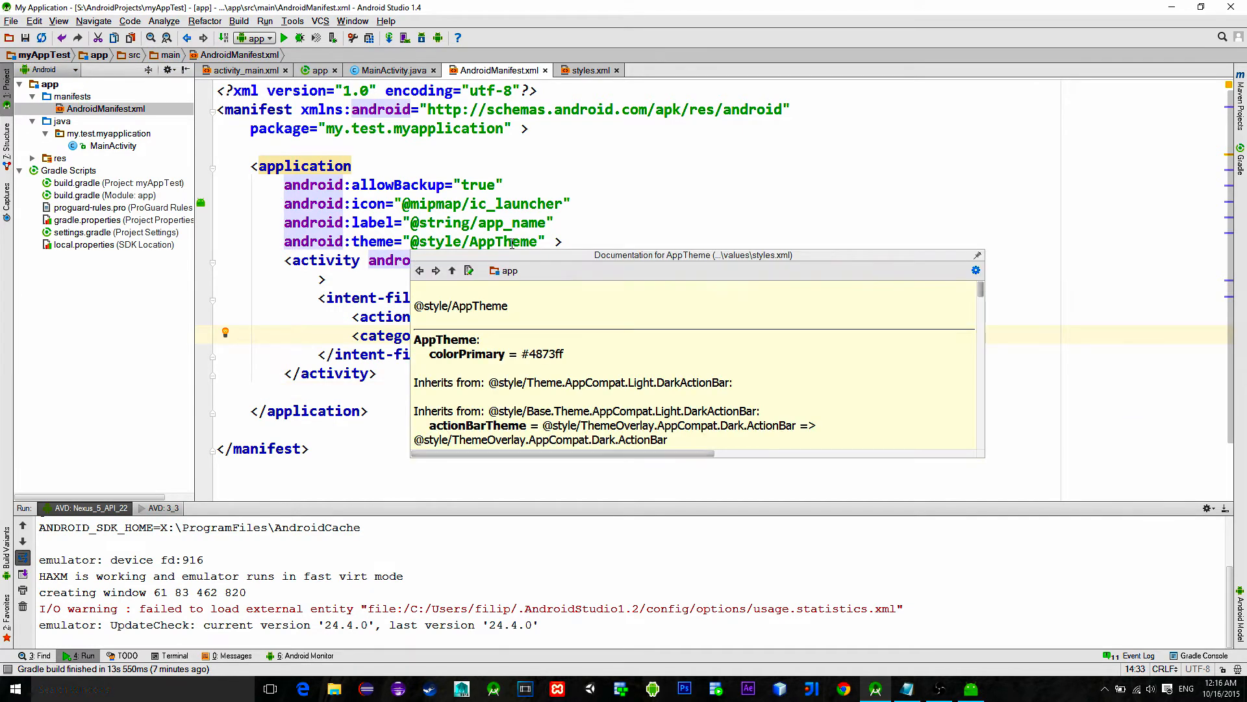
mouse_move(474, 241)
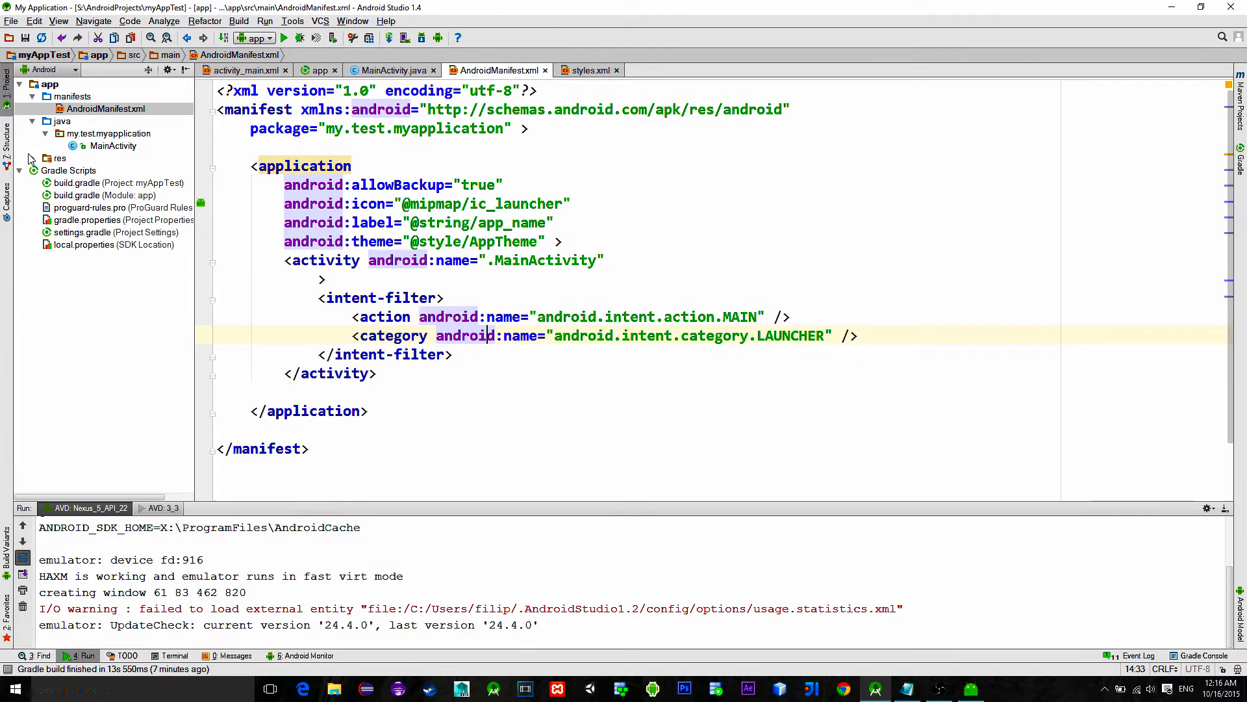
- Change AppTheme's parent in styles.xml from DarkActionBar to Theme.AppCompat.Light.NoActionBar
click(33, 157)
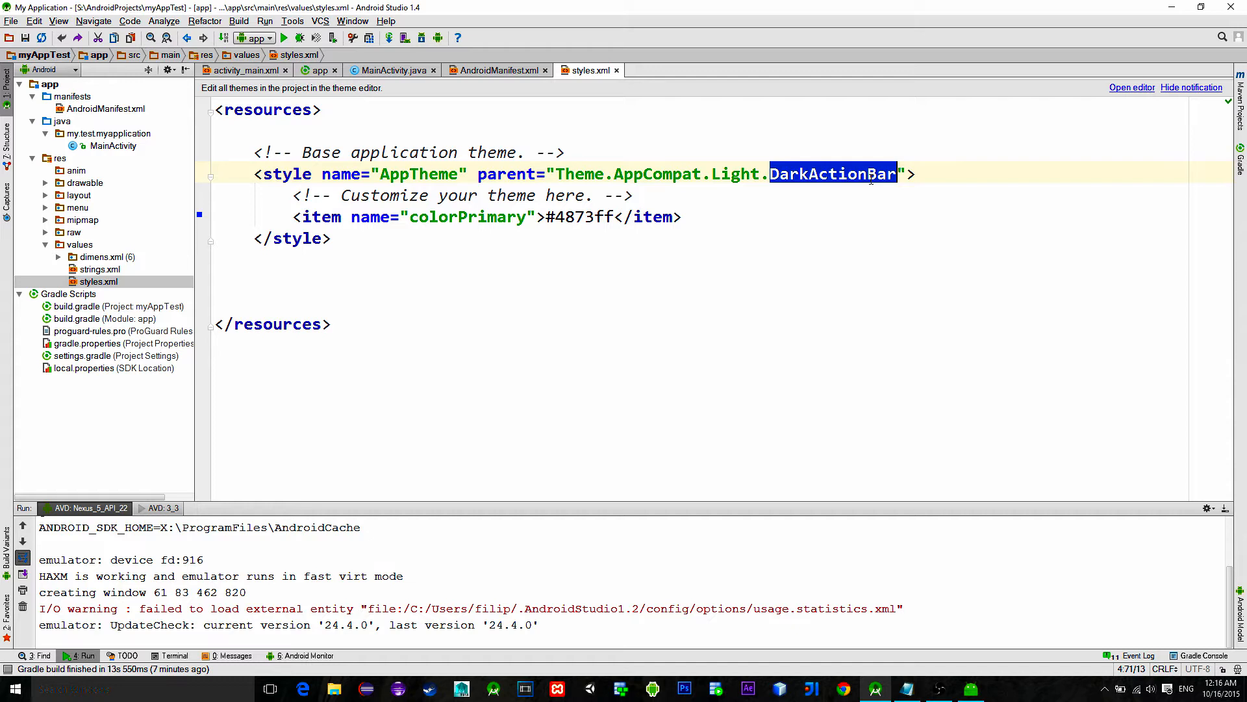
text(NoActionBar)
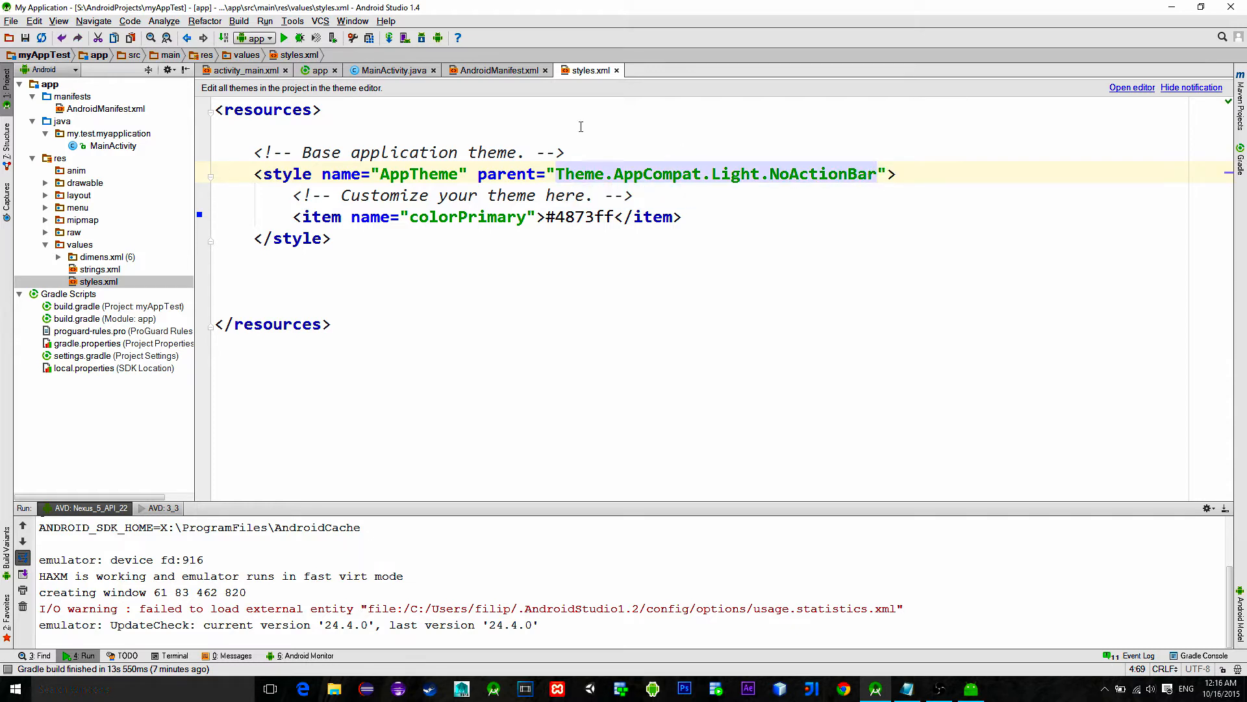
mouse_move(498, 70)
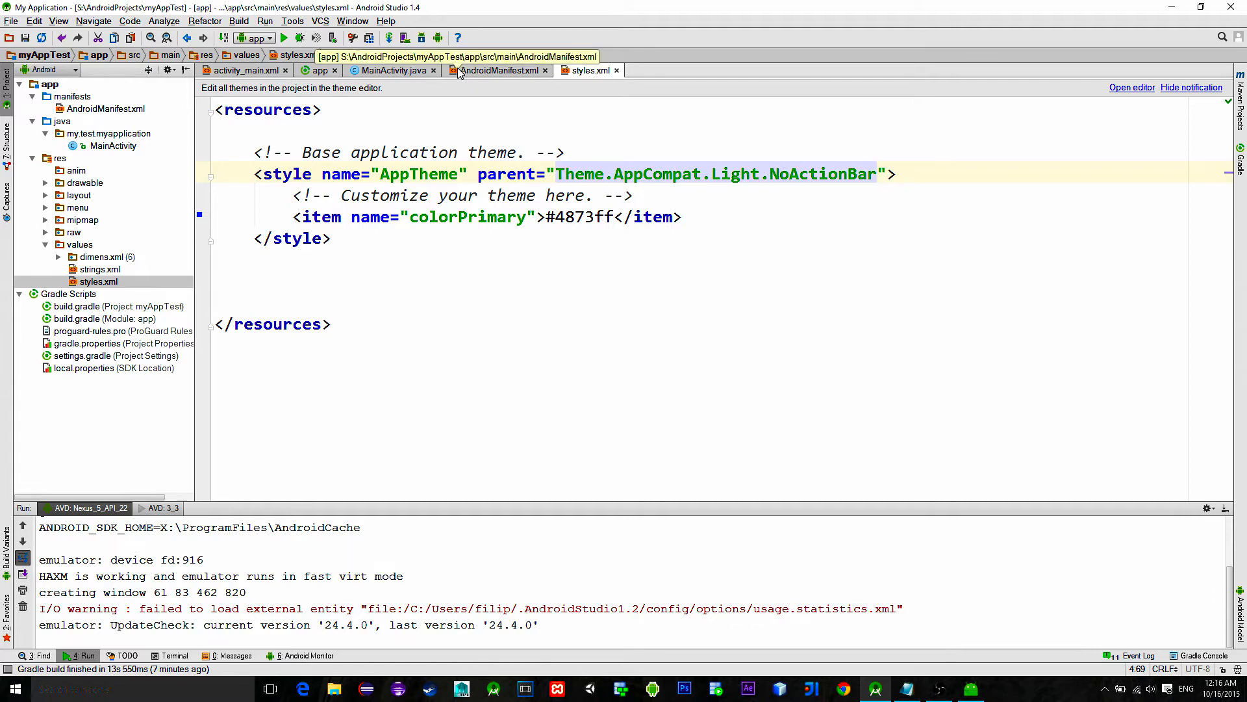
mouse_move(297, 63)
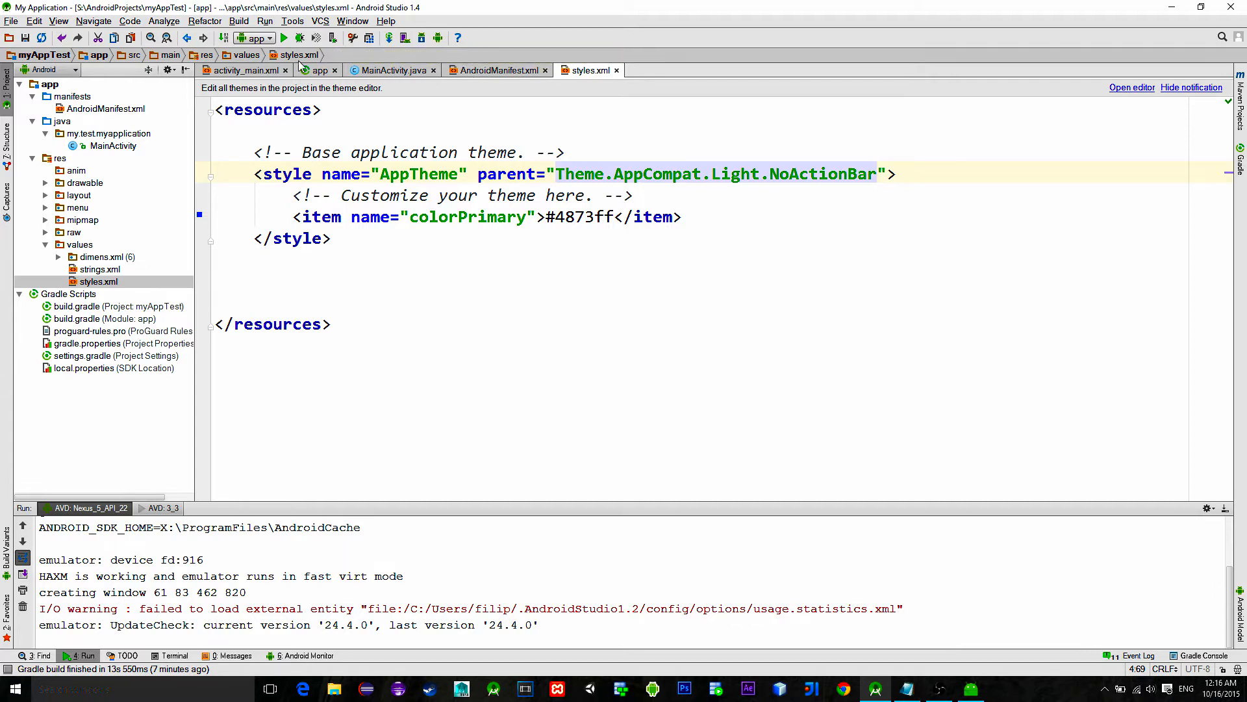
- Insert an android.support.v4.widget.DrawerLayout into activity_main.xml through the CustomView palette entry
click(242, 70)
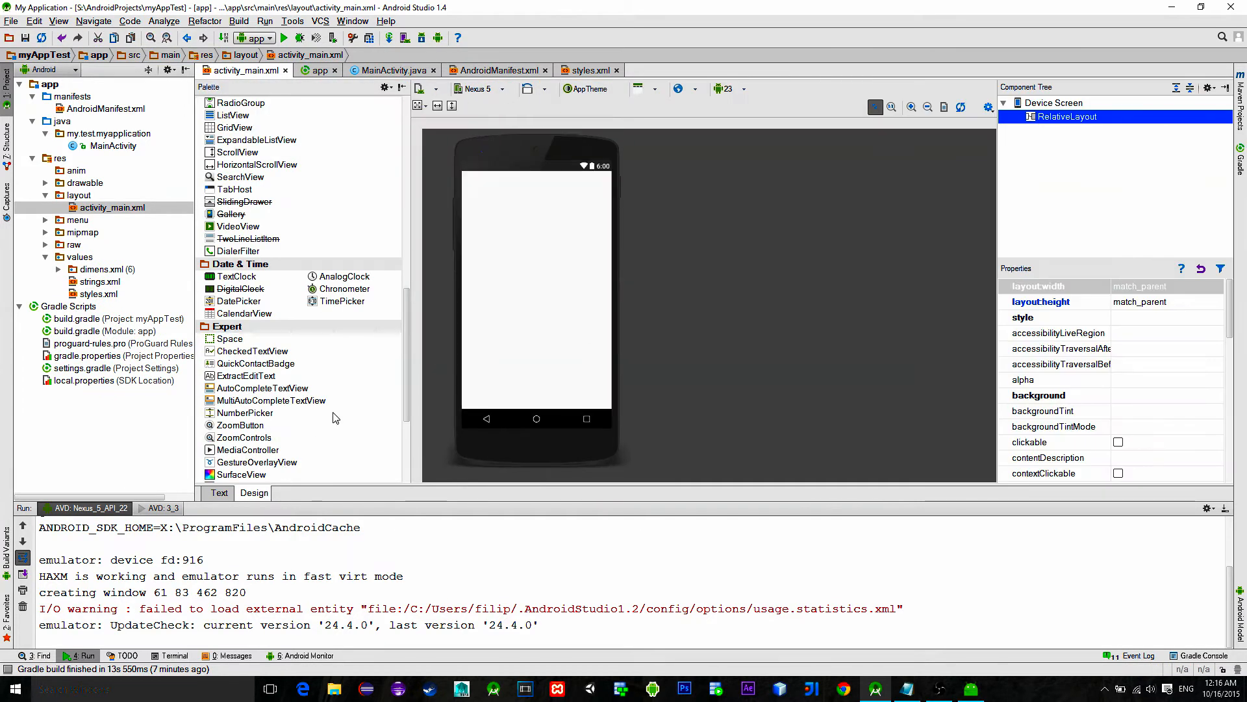
scroll(down, 3)
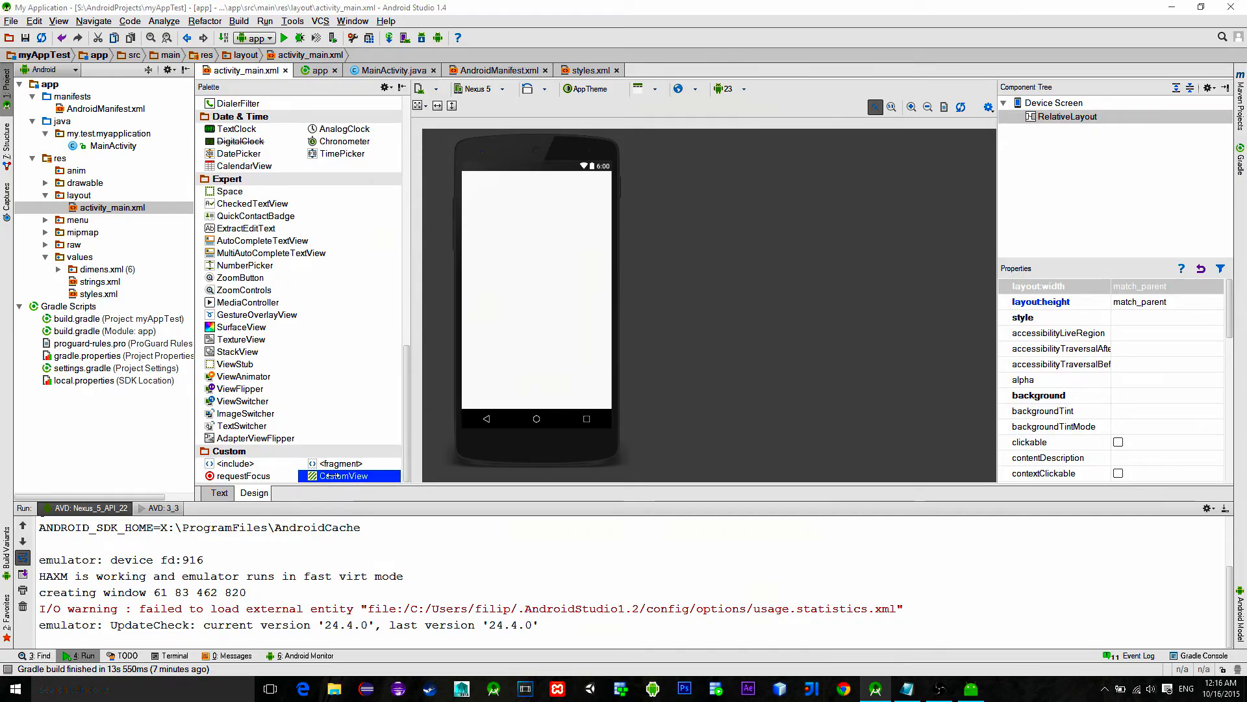
click(343, 475)
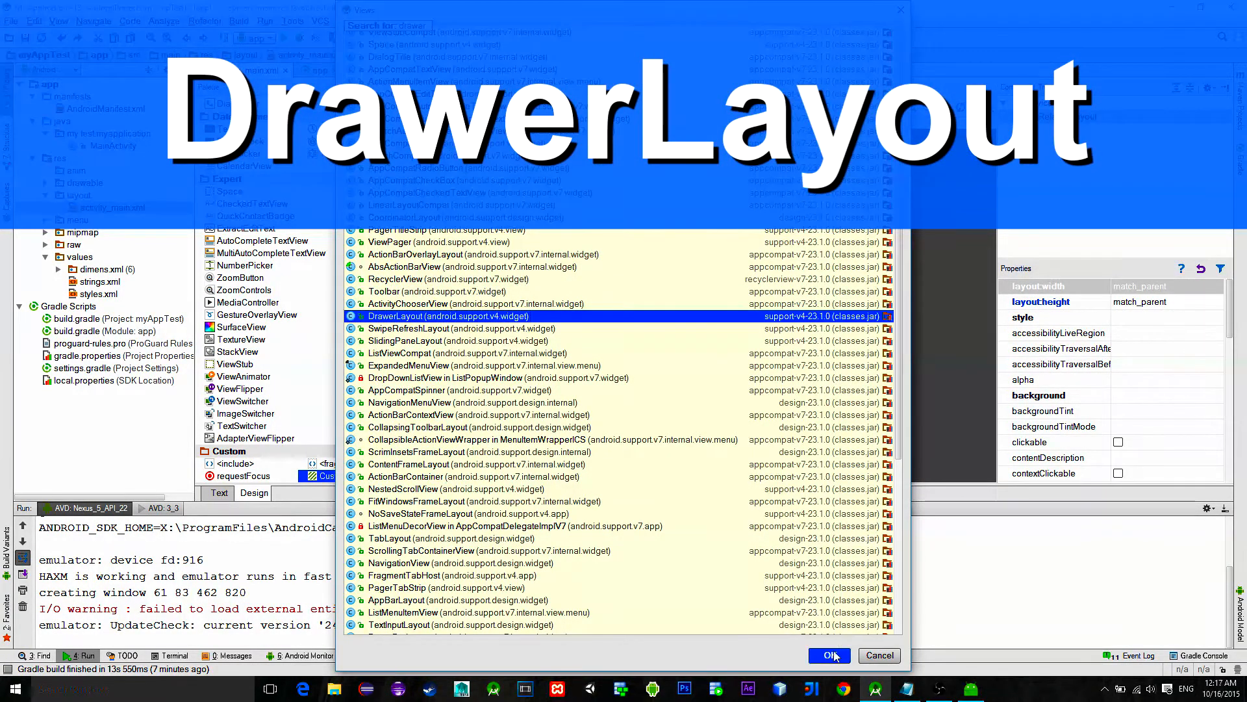
click(829, 655)
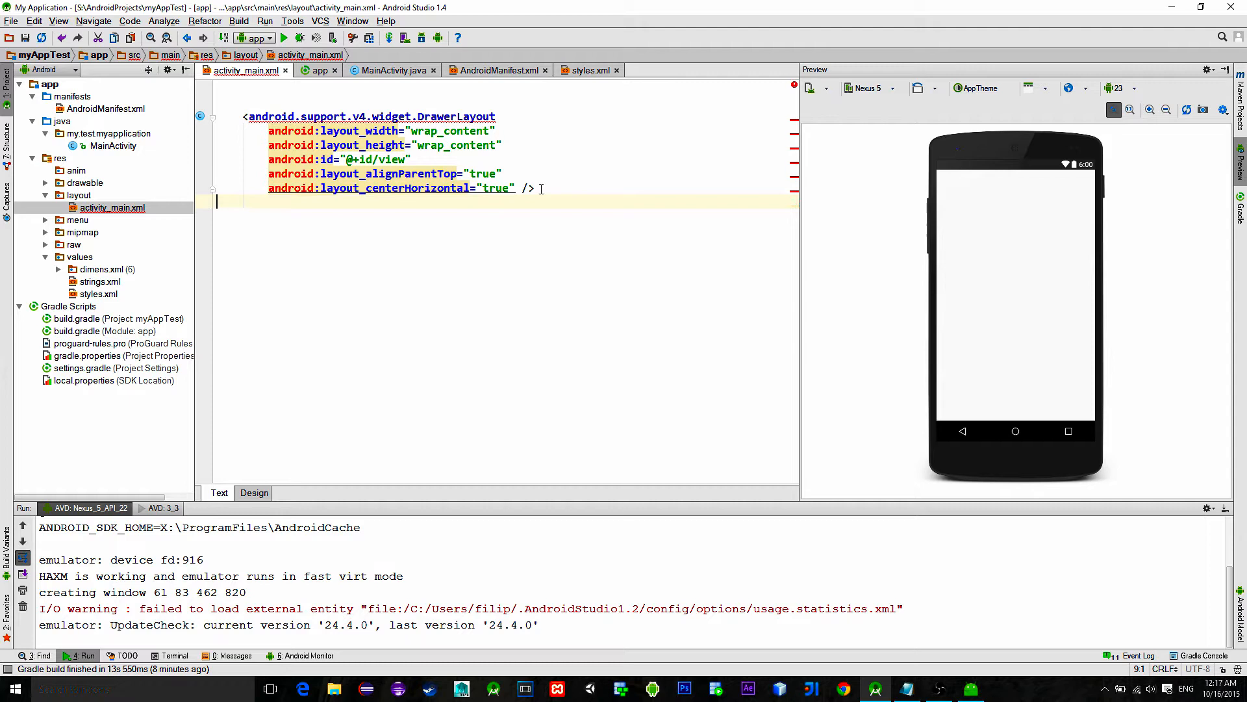
- Close the DrawerLayout tag, set match_parent size, rename id to drawerlayout, add a LinearLayout
text(</android.support.v4.widget.DrawerLayout>)
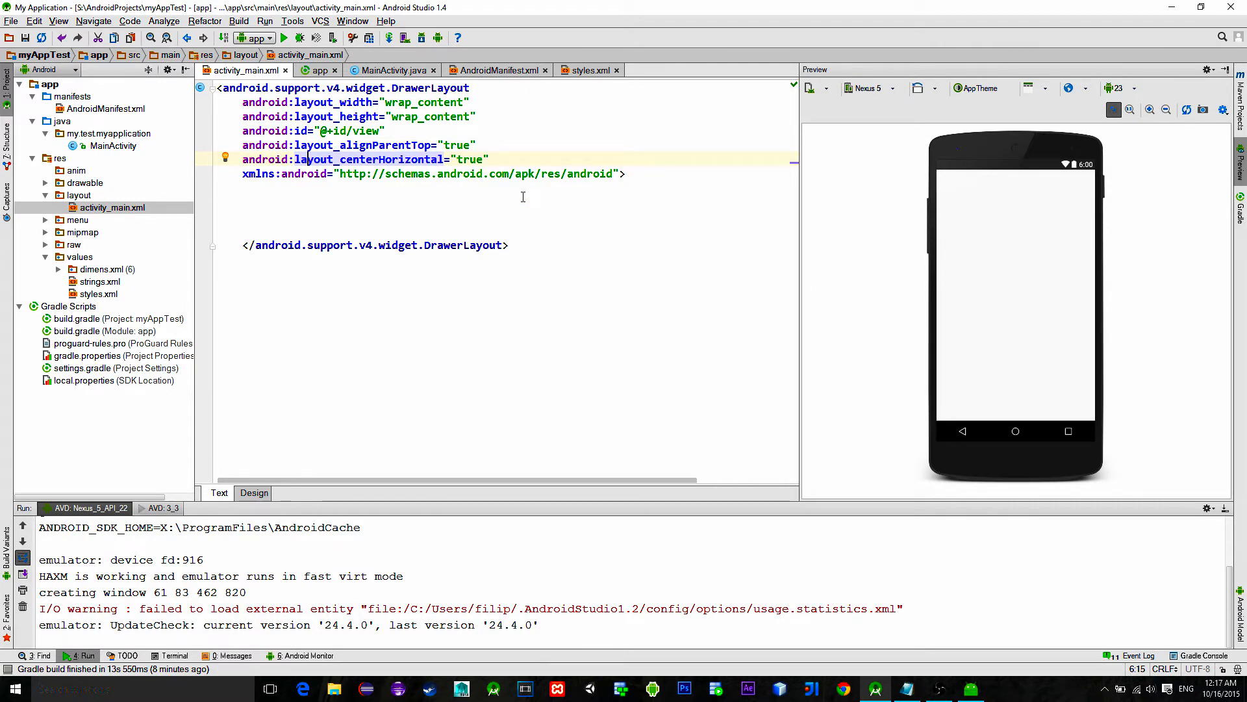
text(m)
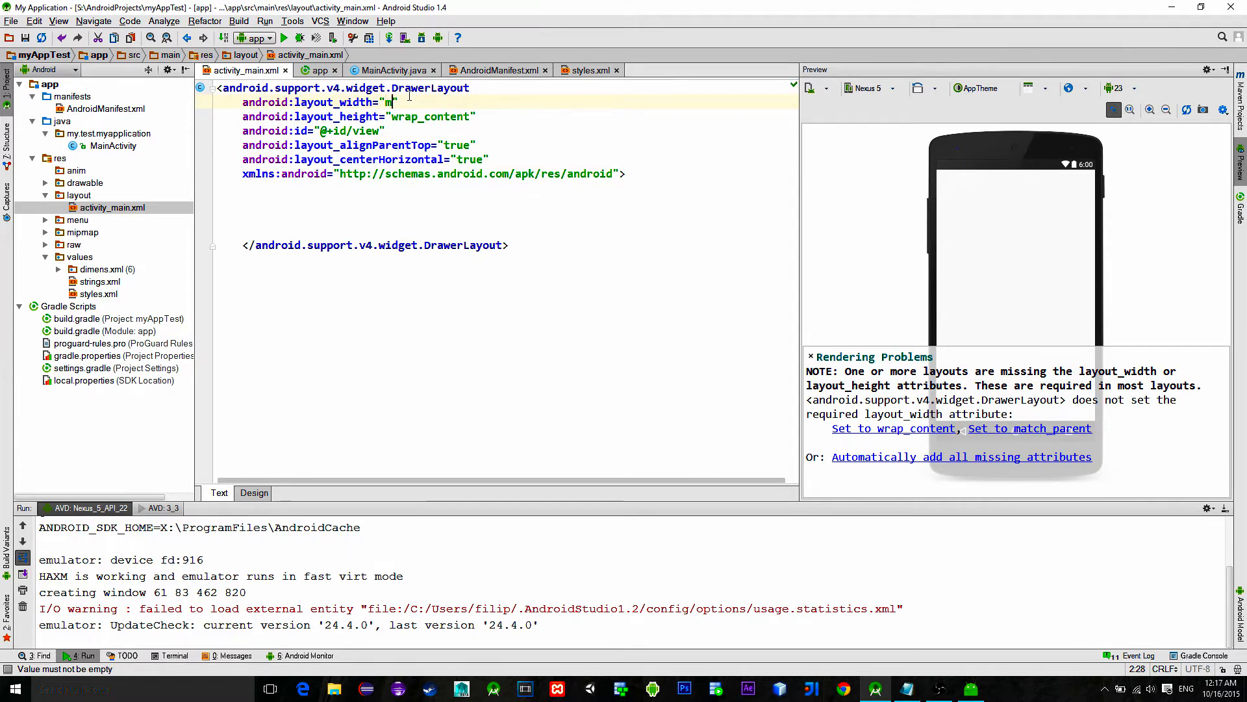
click(1029, 428)
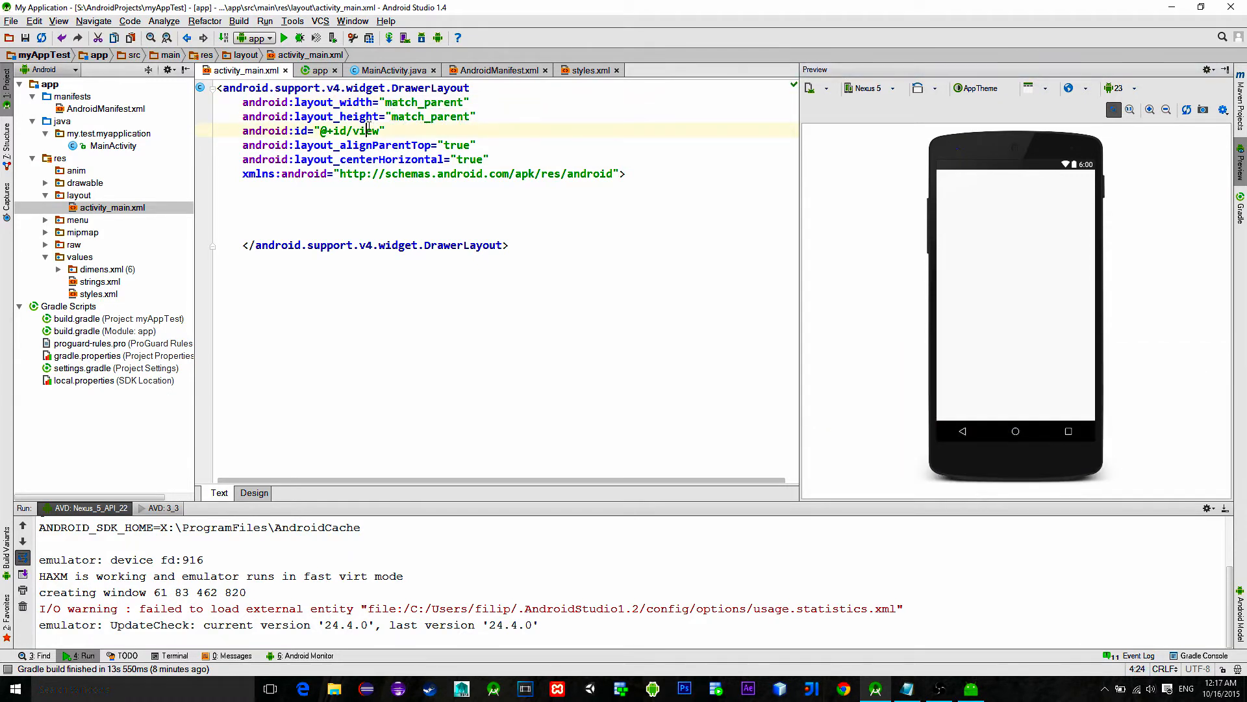
text(drawer)
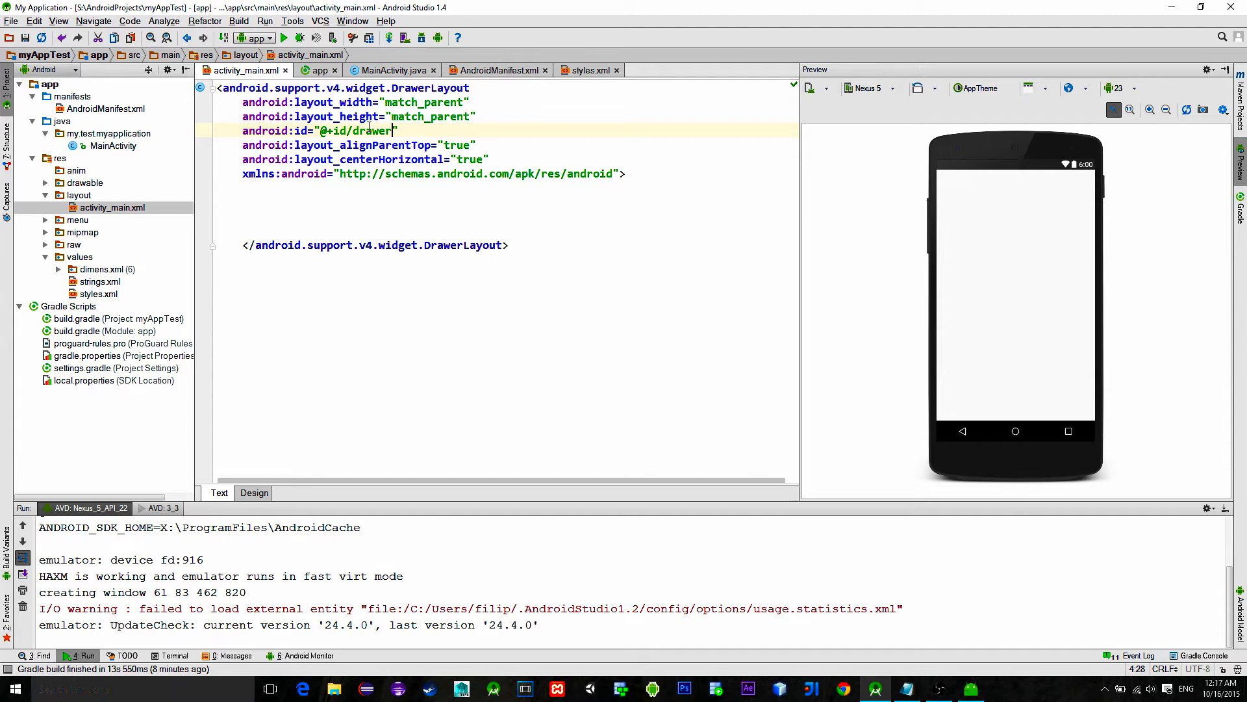
text(Layout)
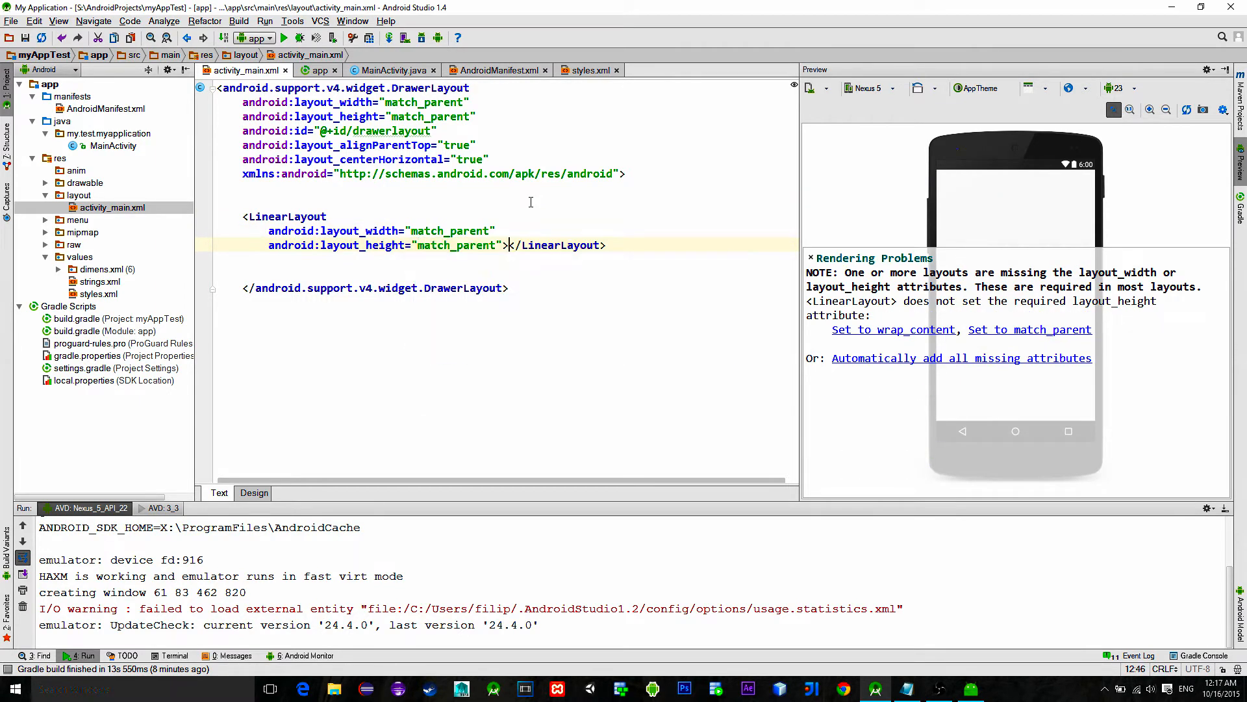
- Add a Toolbar with match_parent width, action-bar height, id toolbar and background #a97171
key(enter)
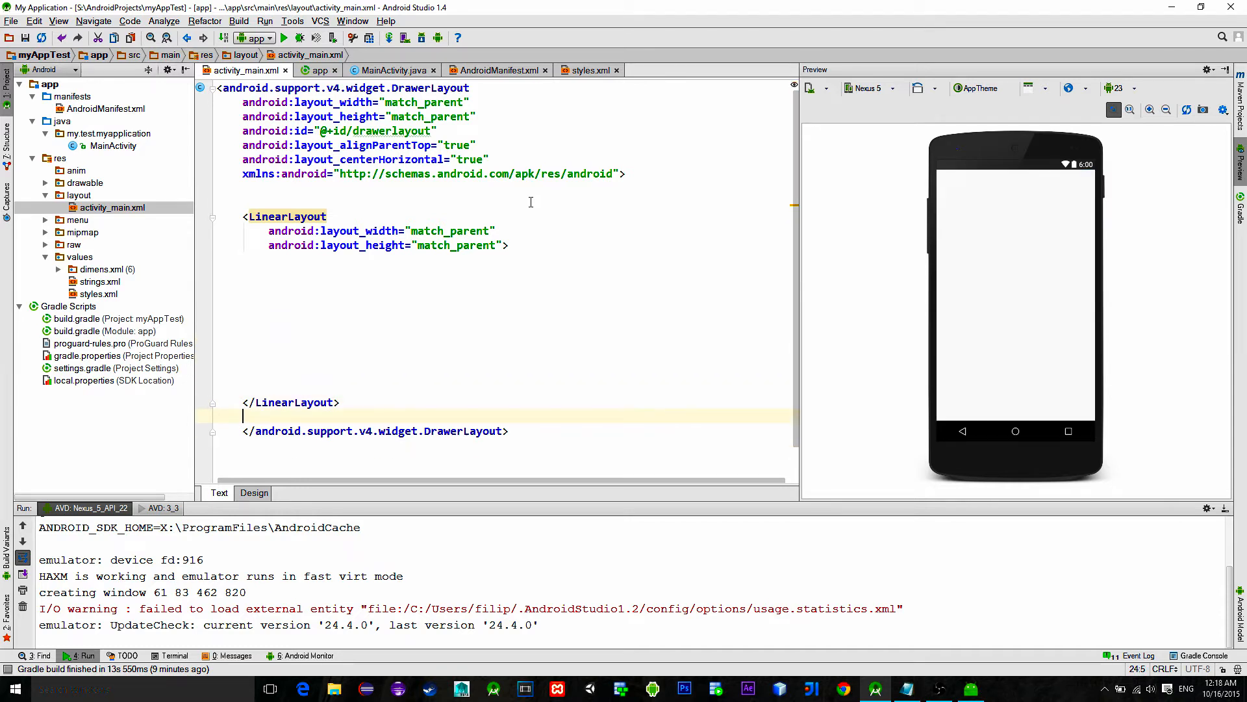
text(<)
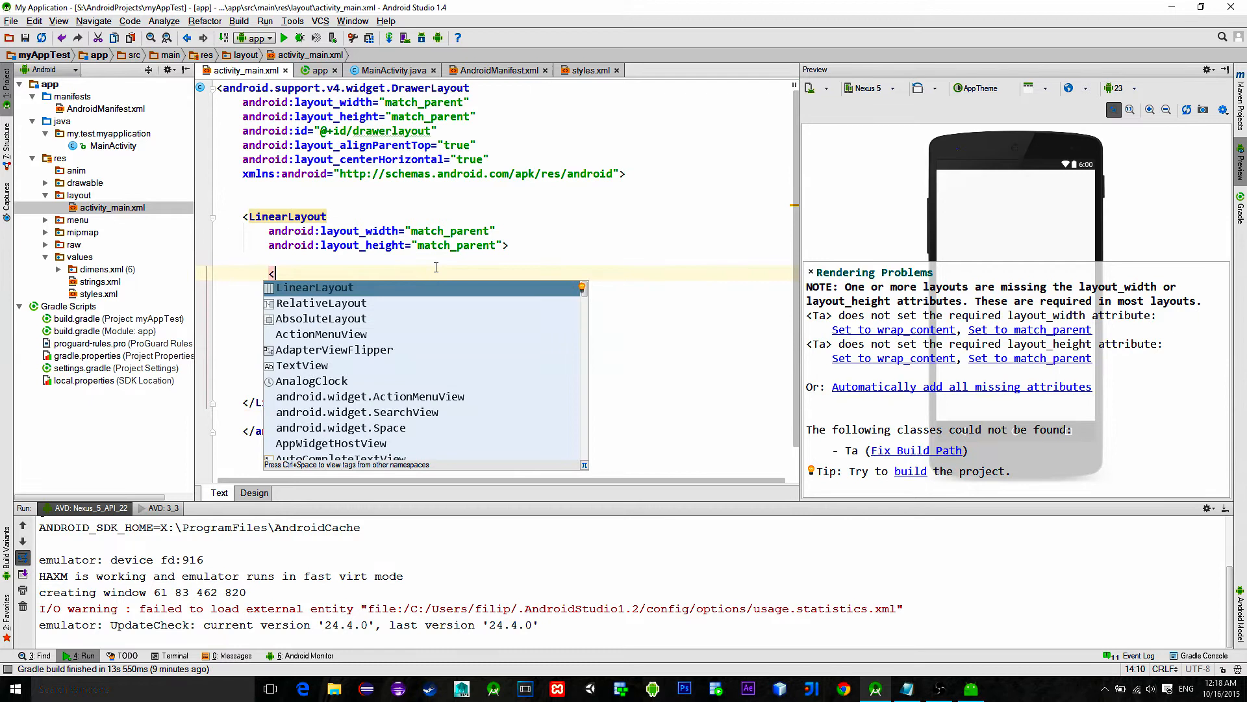
text(oolbar)
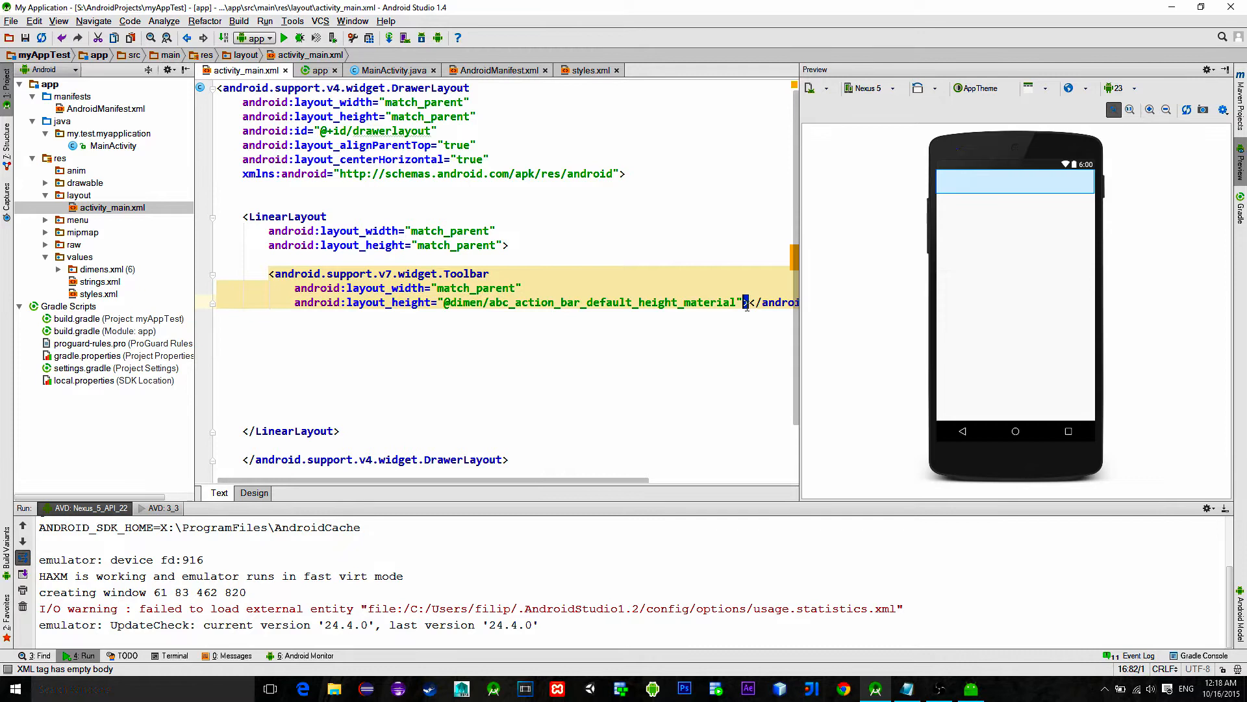
key(Enter)
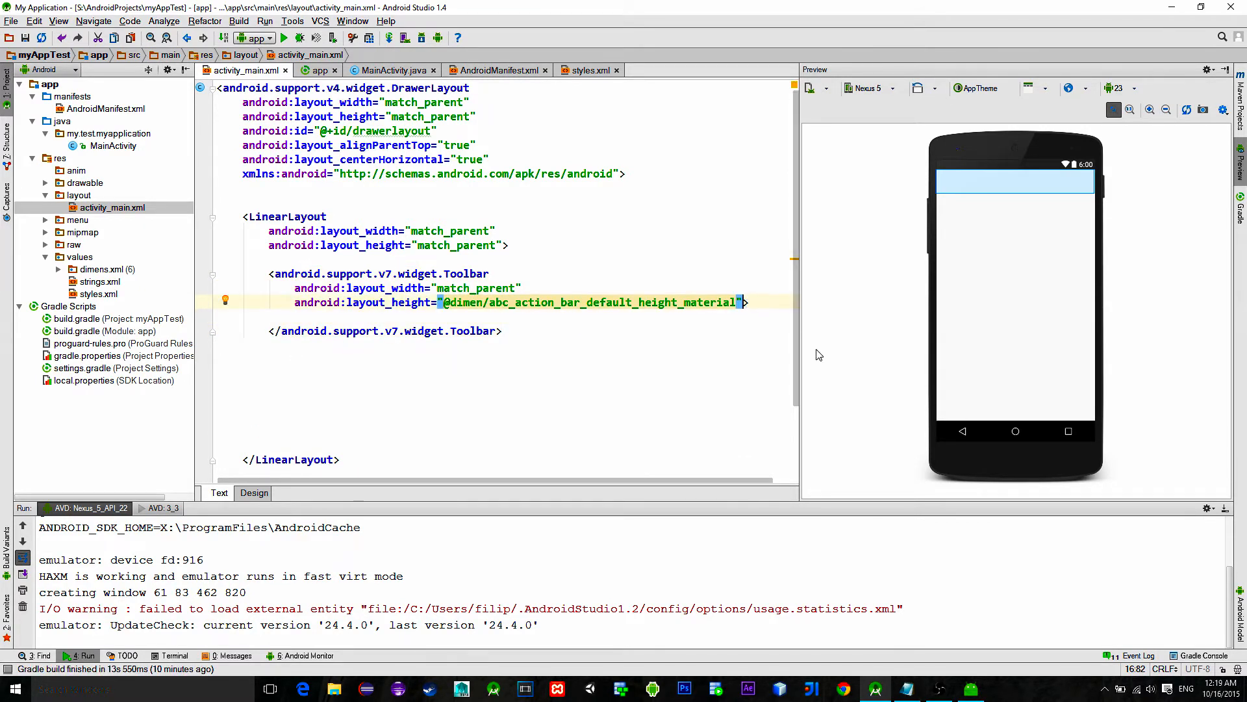
text(andr>)
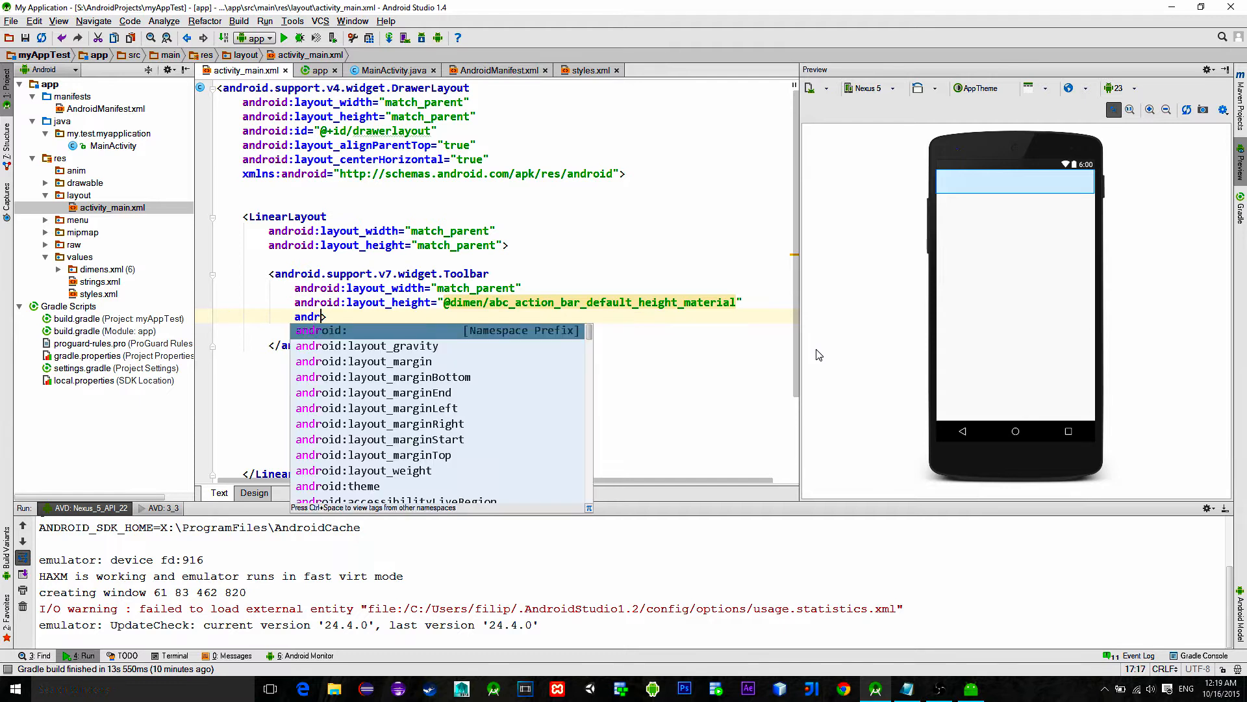
text(id:i)
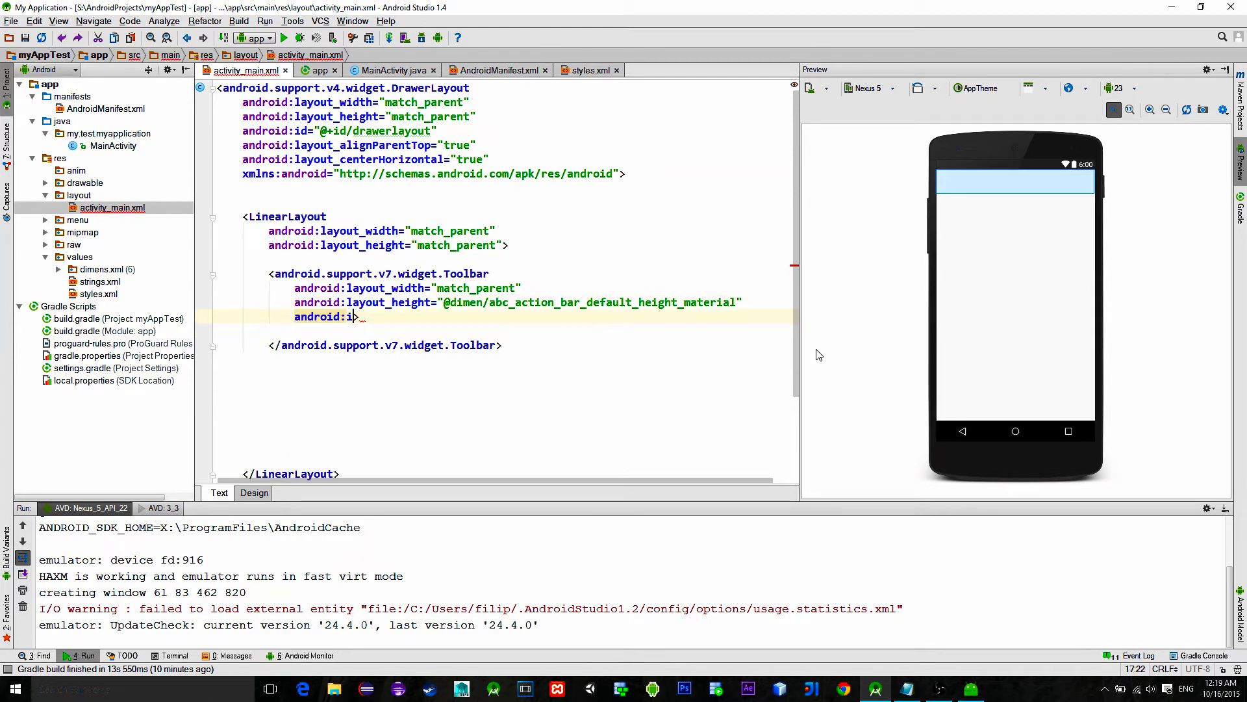
text(d)
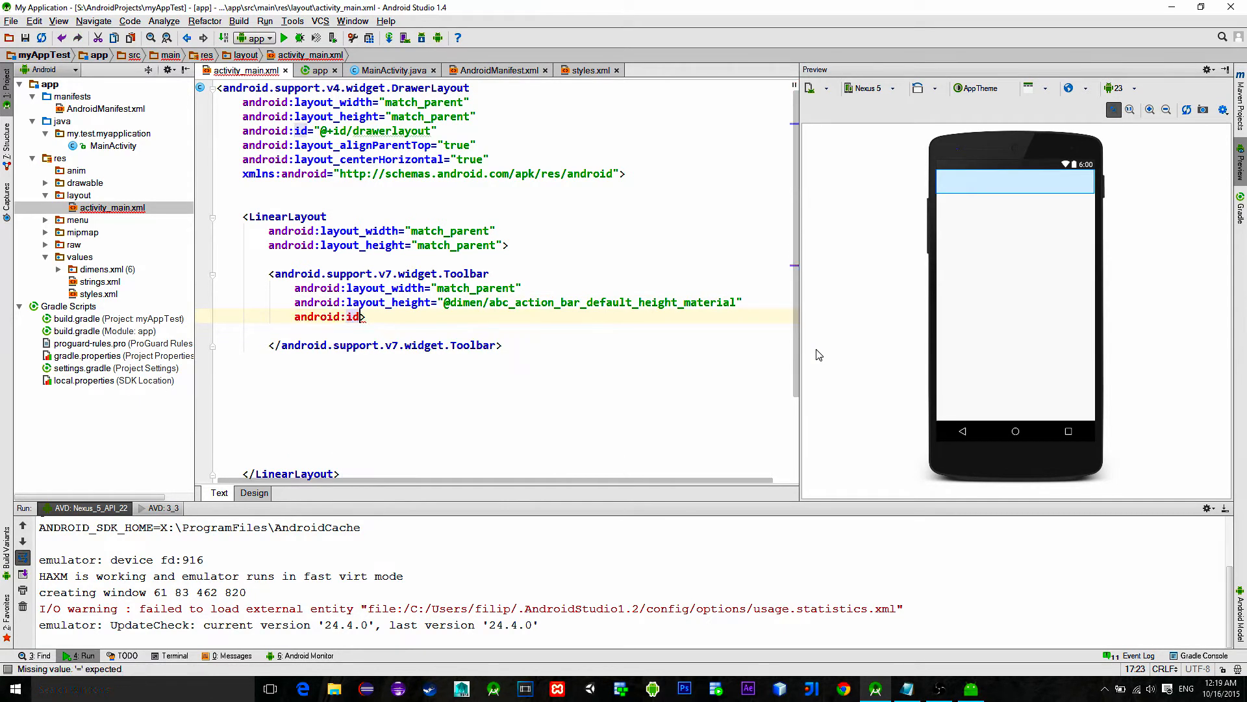
text(="@+id/toolbar)
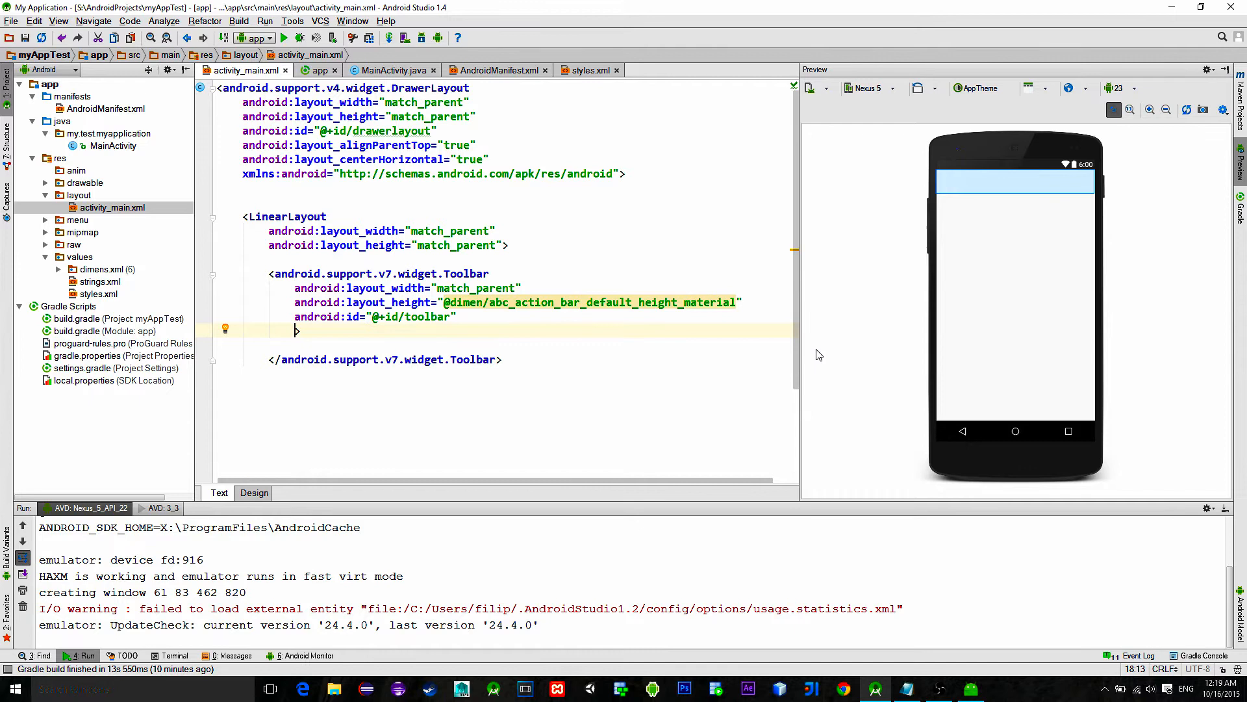
text(android:background="#ffffff")
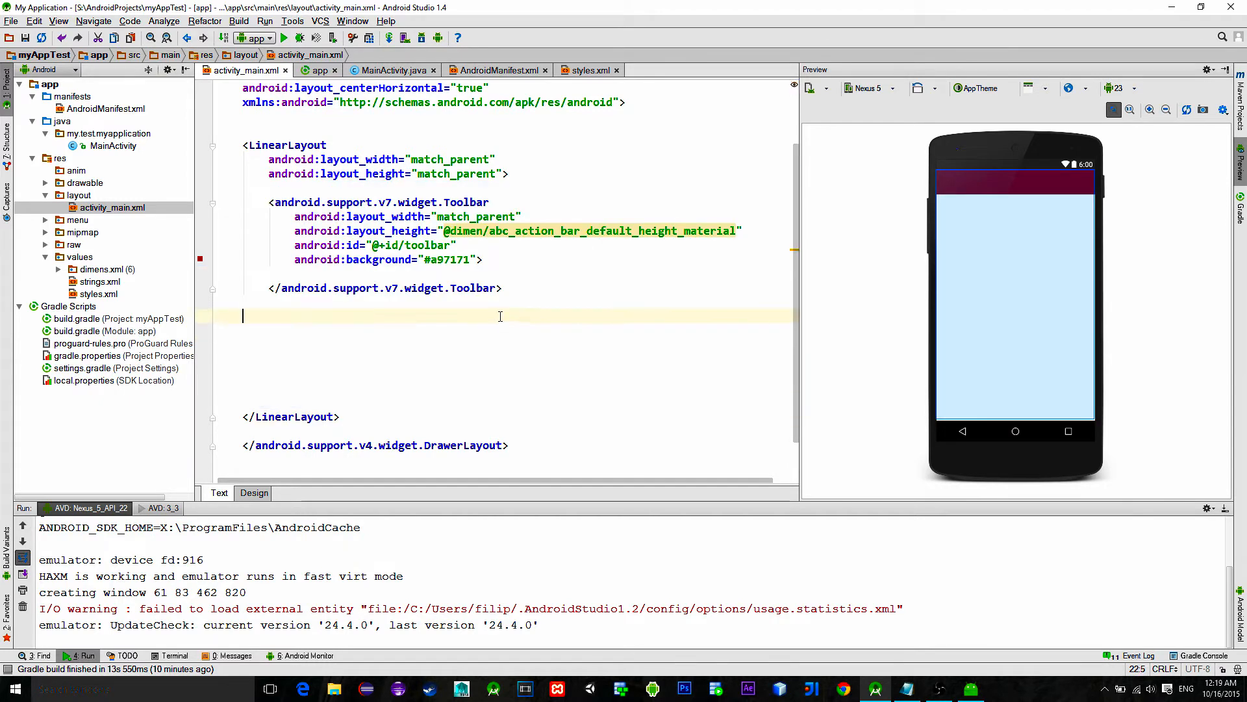
- Add a FrameLayout with a centred 44dp TEST TextView and set the LinearLayout's orientation
text(<FrameLayout)
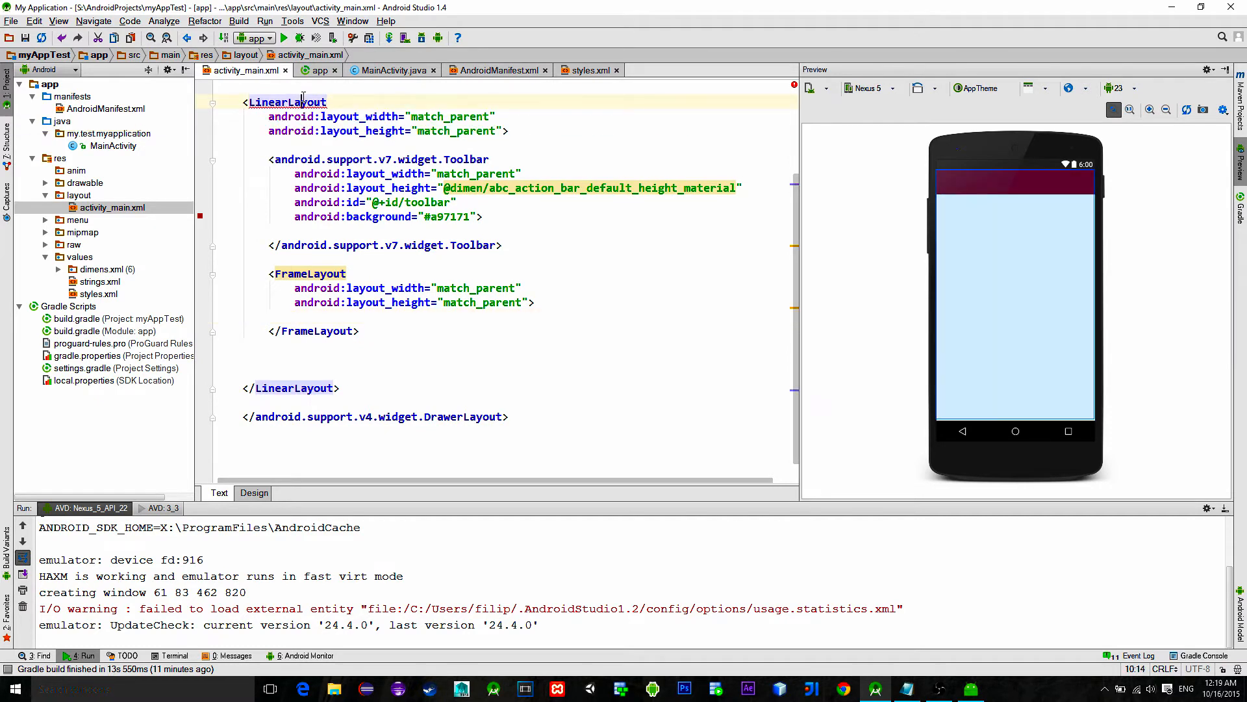
click(289, 102)
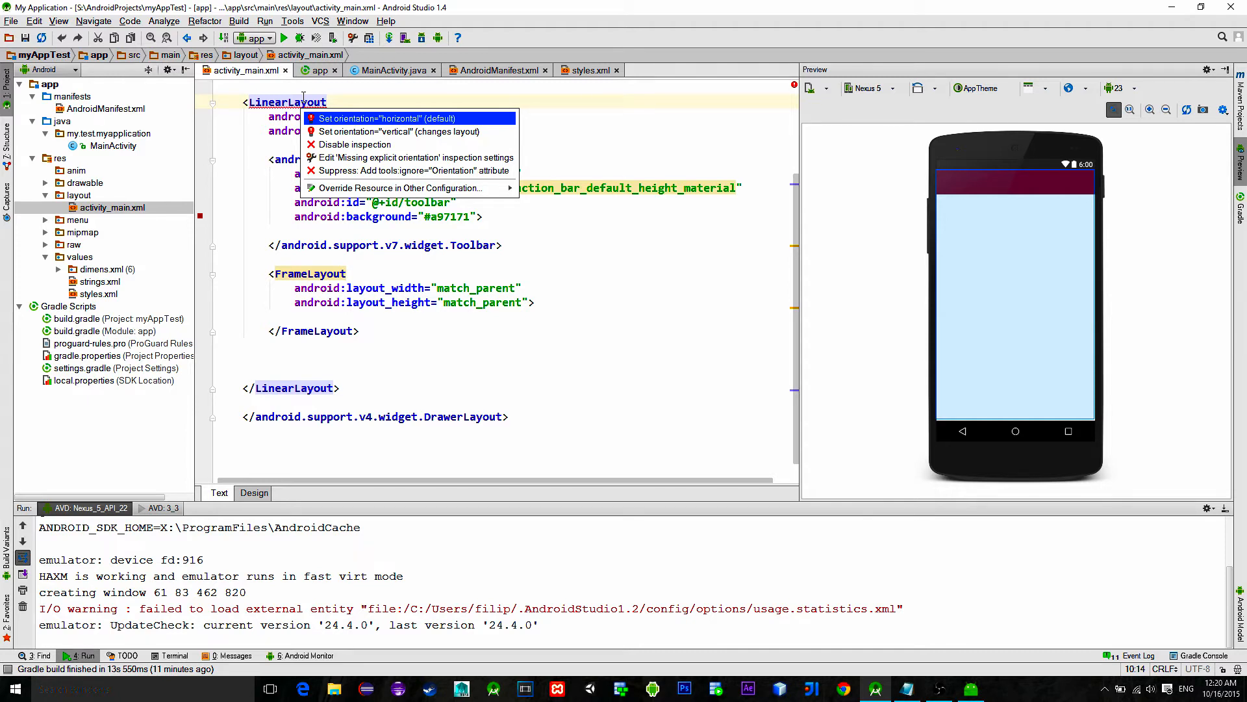
click(401, 131)
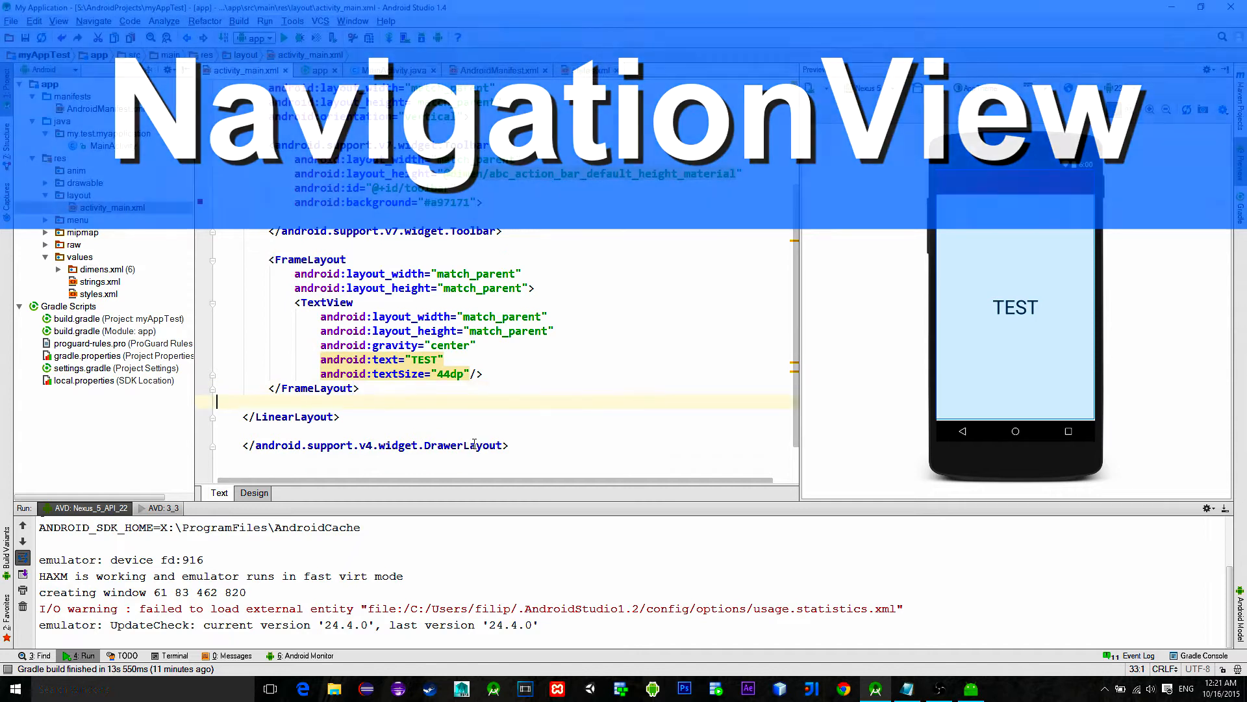
- Place a NavigationView after the LinearLayout using the CustomView palette entry
click(253, 493)
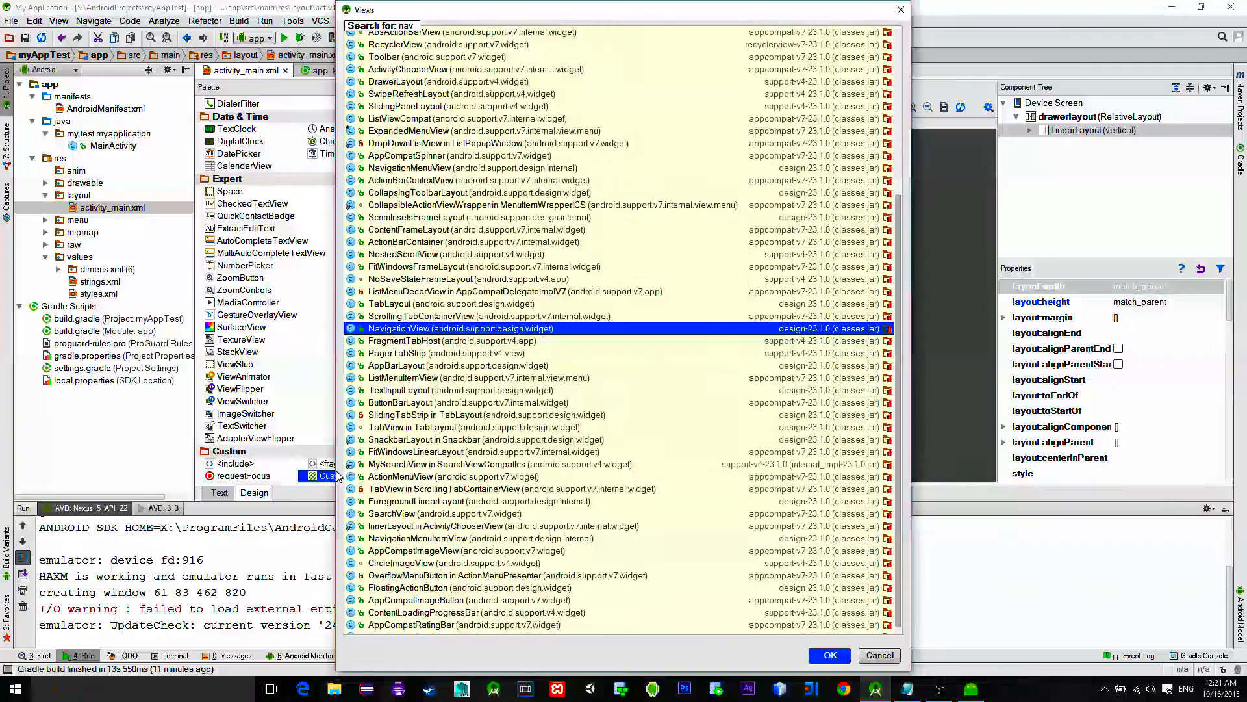
click(829, 655)
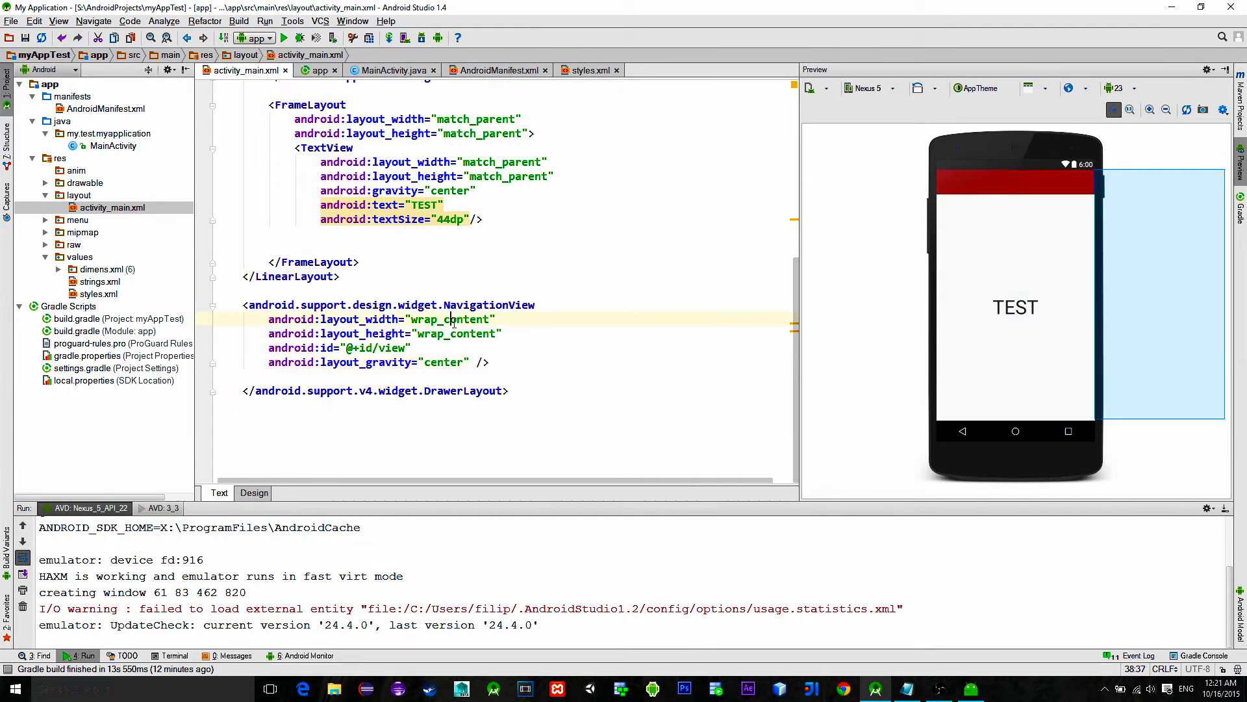
text(match_pa)
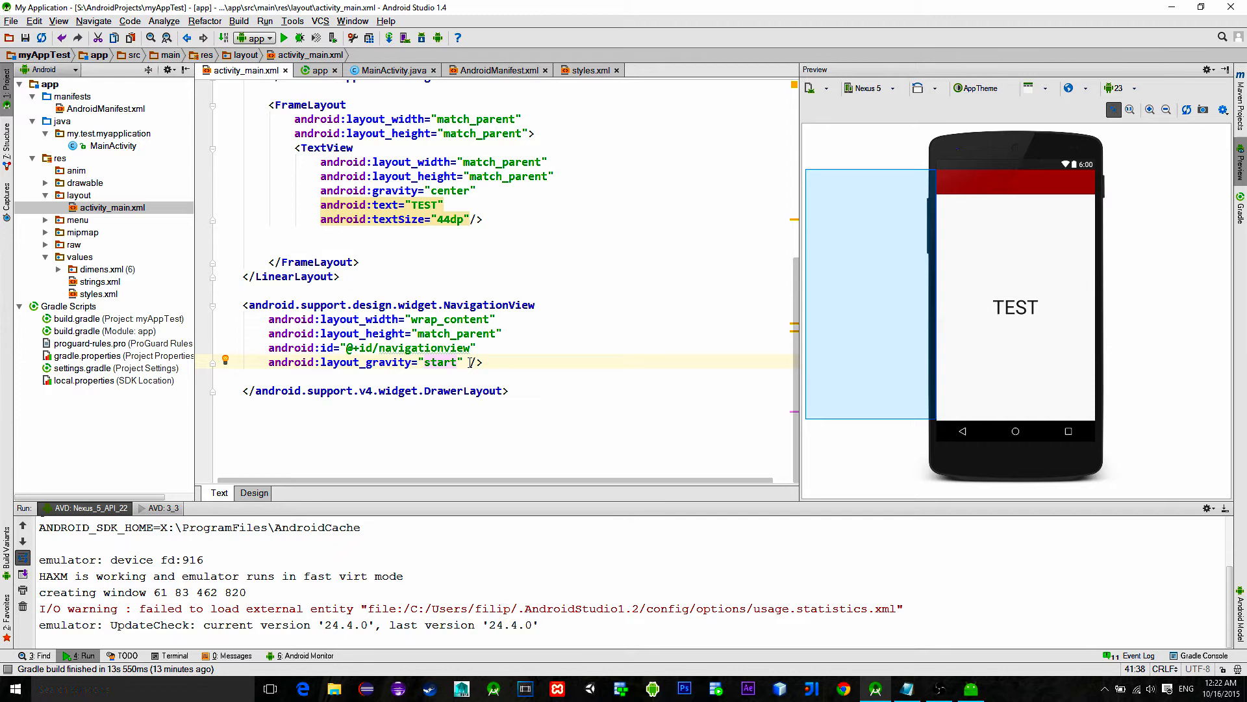
double_click(439, 362)
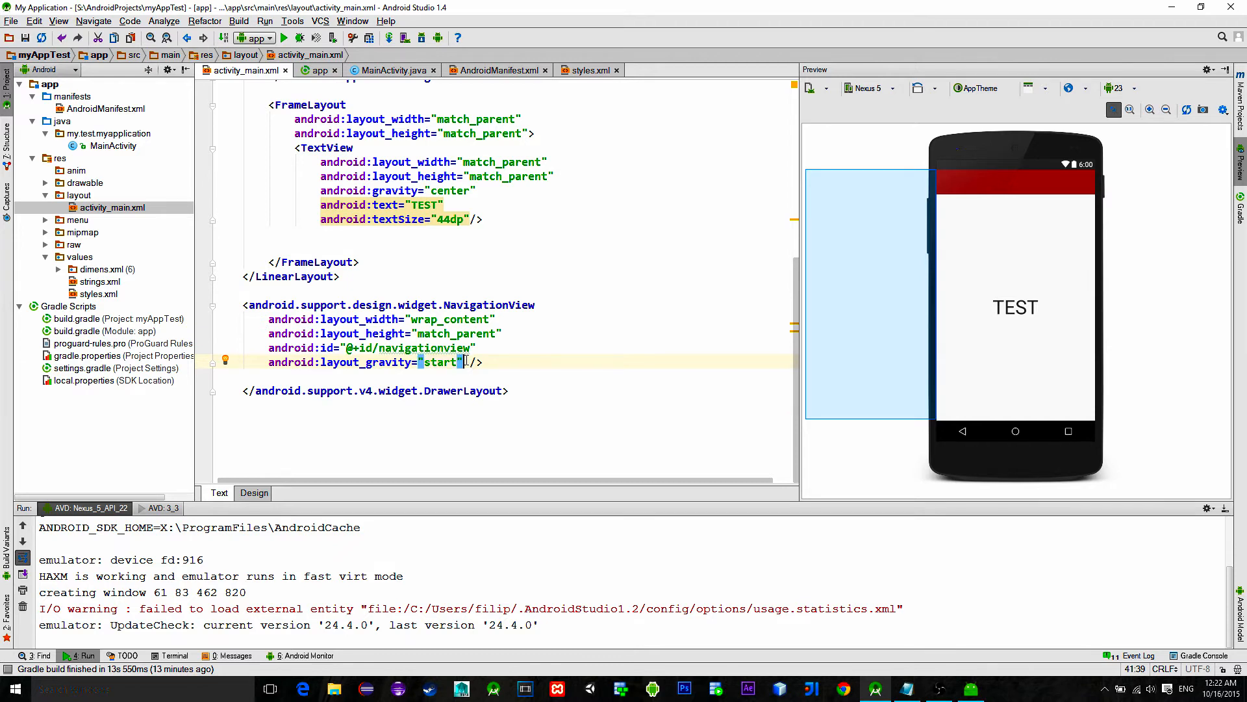
text(app/>)
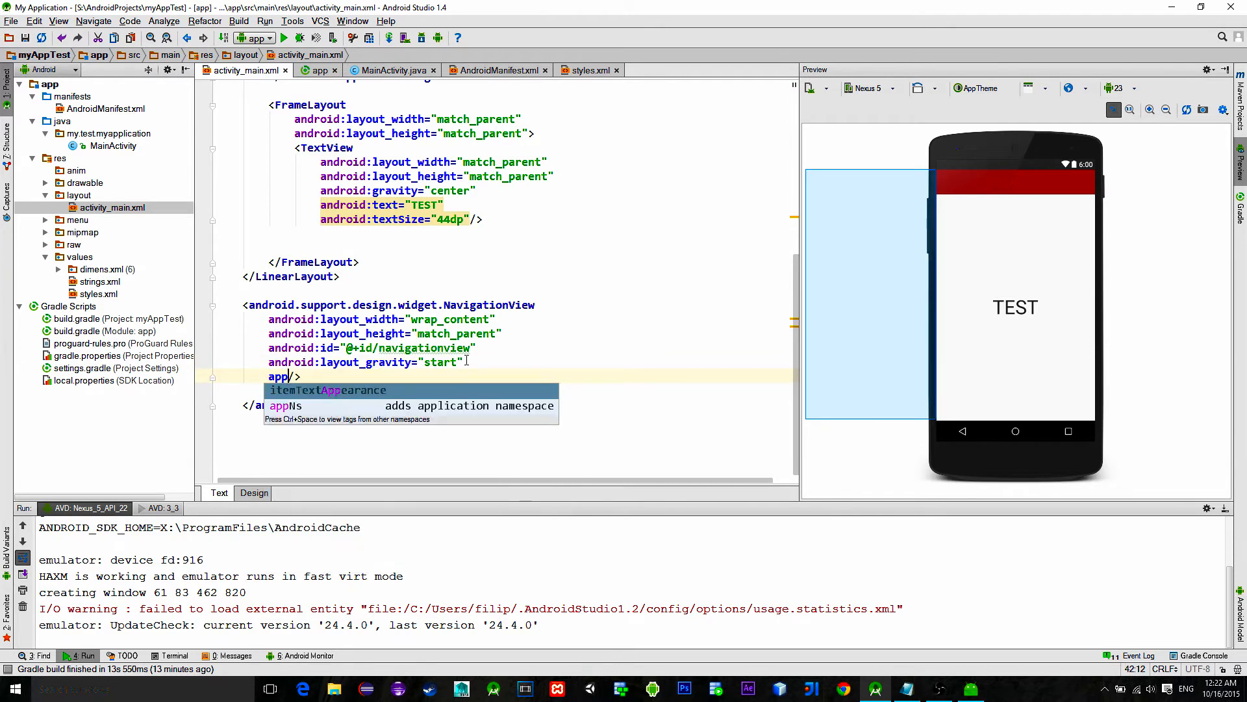
text(:menu="@menu/)
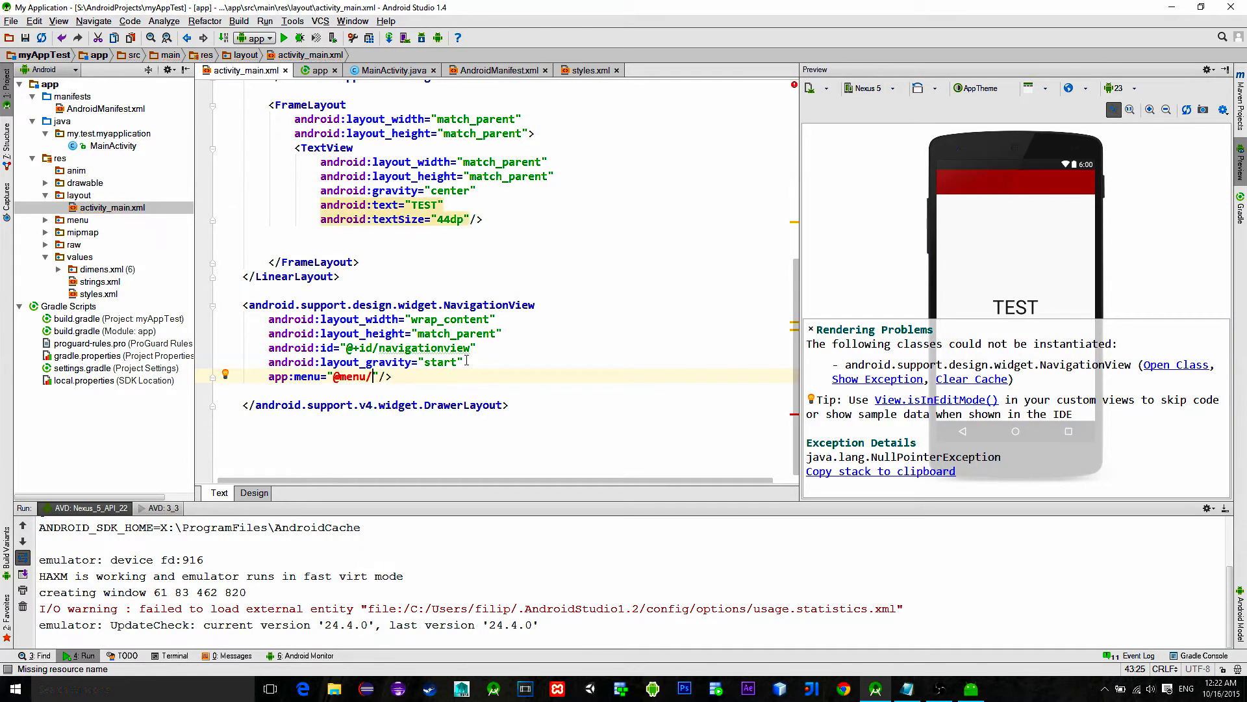
text(navmenu)
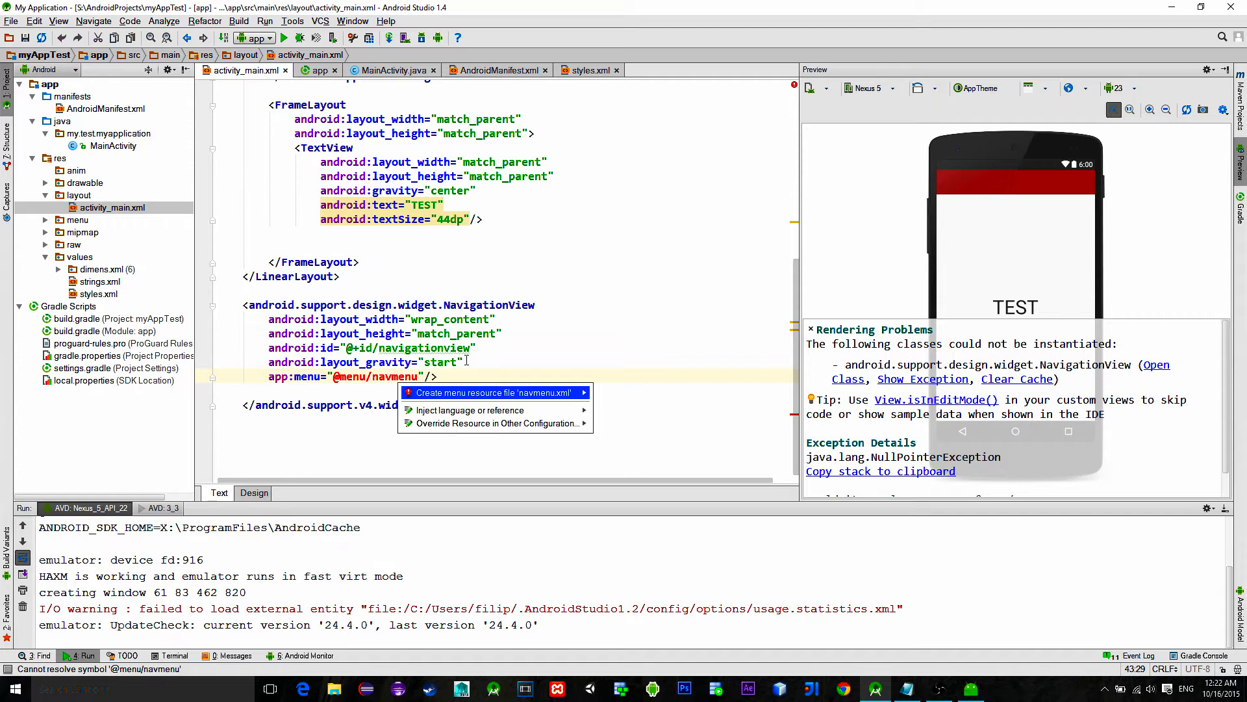
- Create the navmenu.xml menu resource file and start a <group> element
click(493, 393)
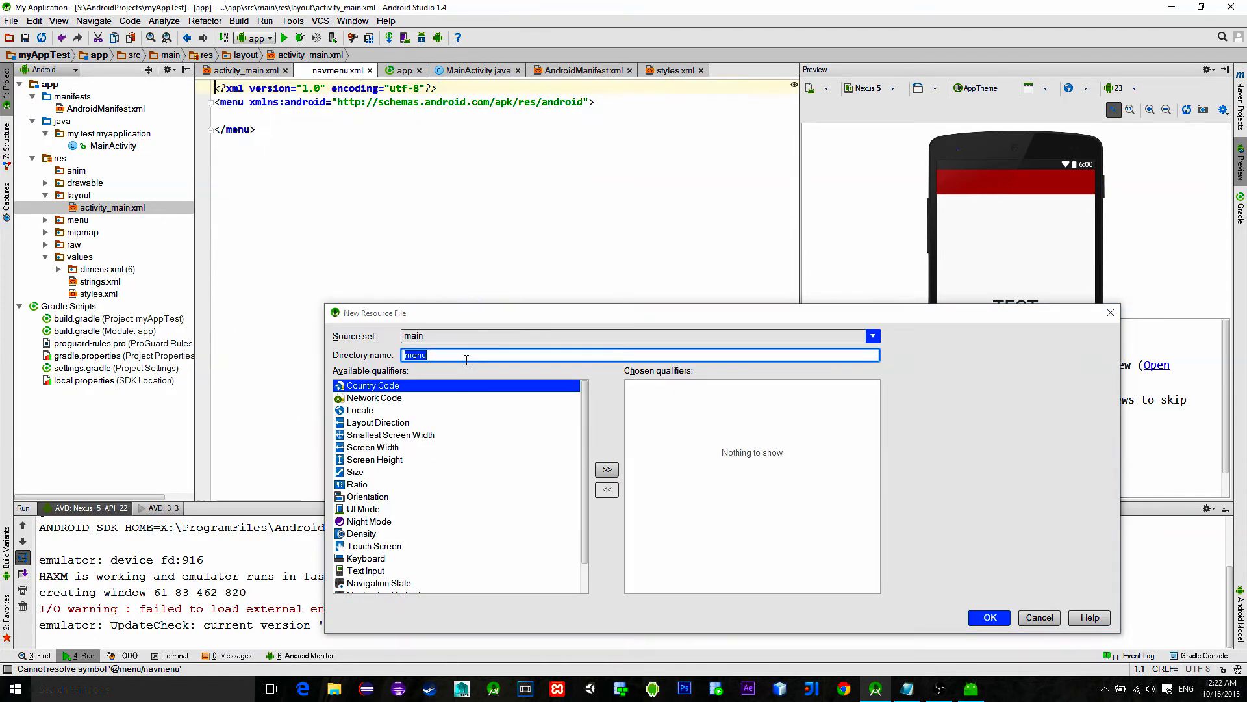
click(989, 617)
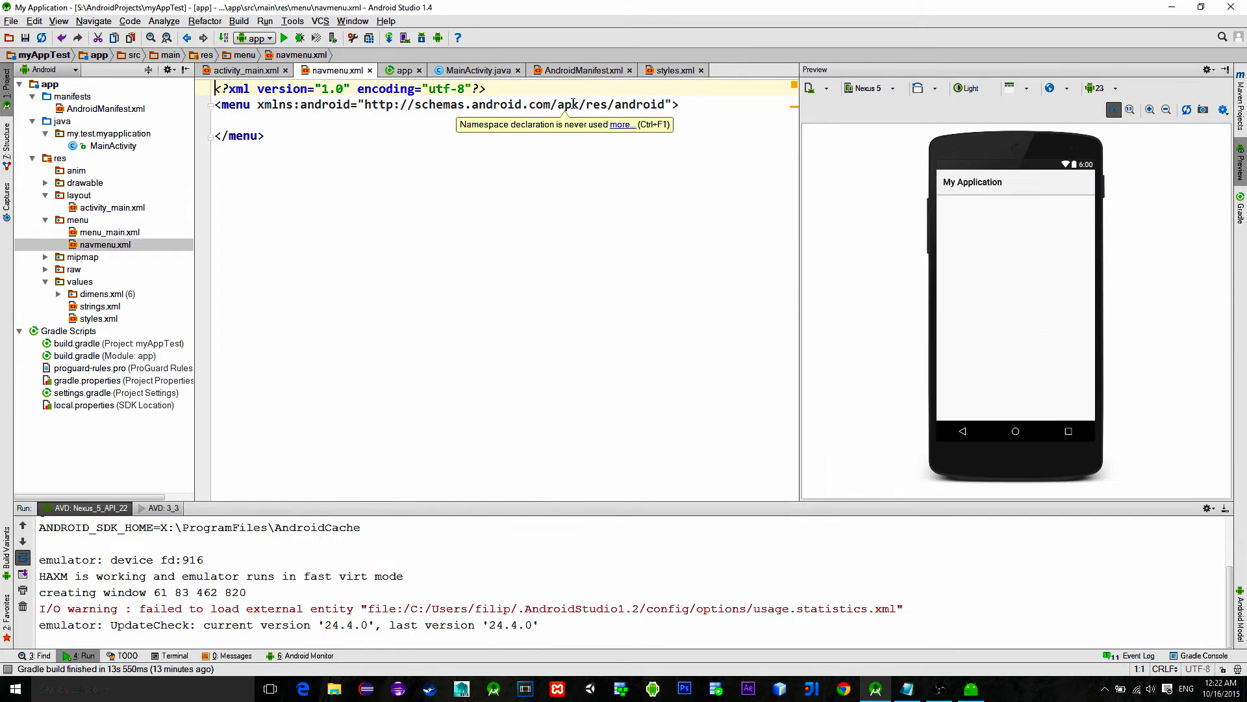
mouse_move(456, 120)
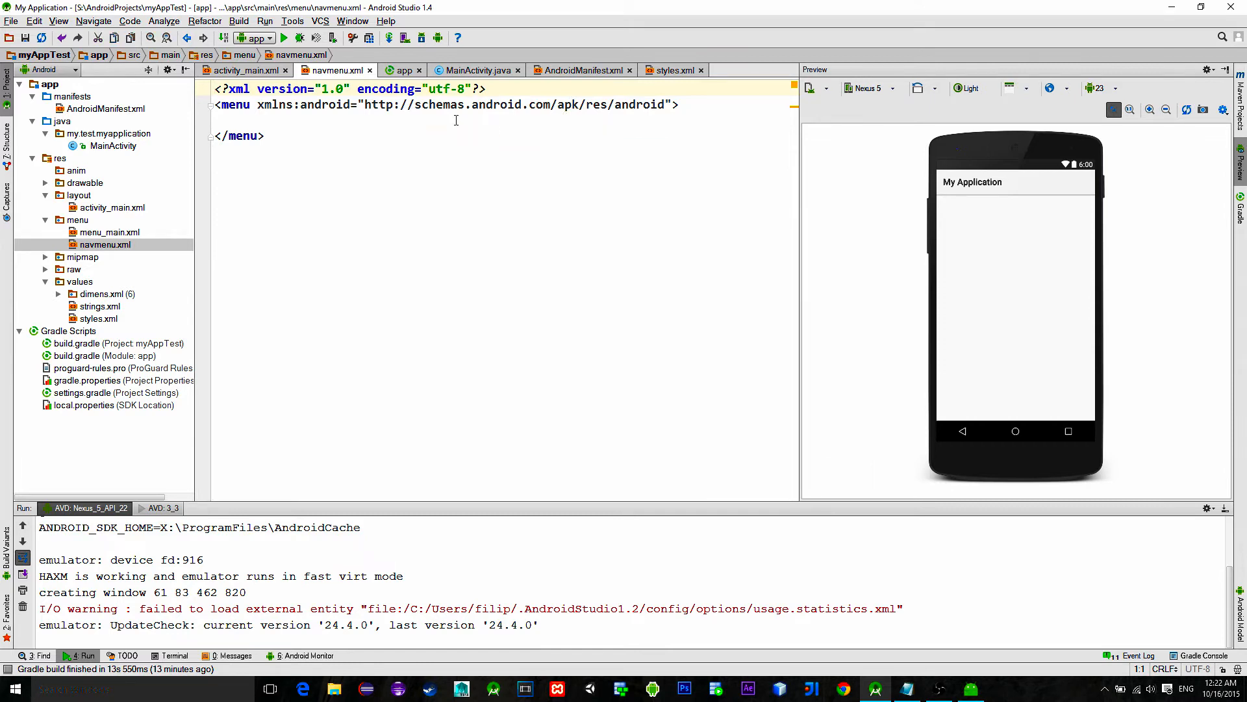
text(<)
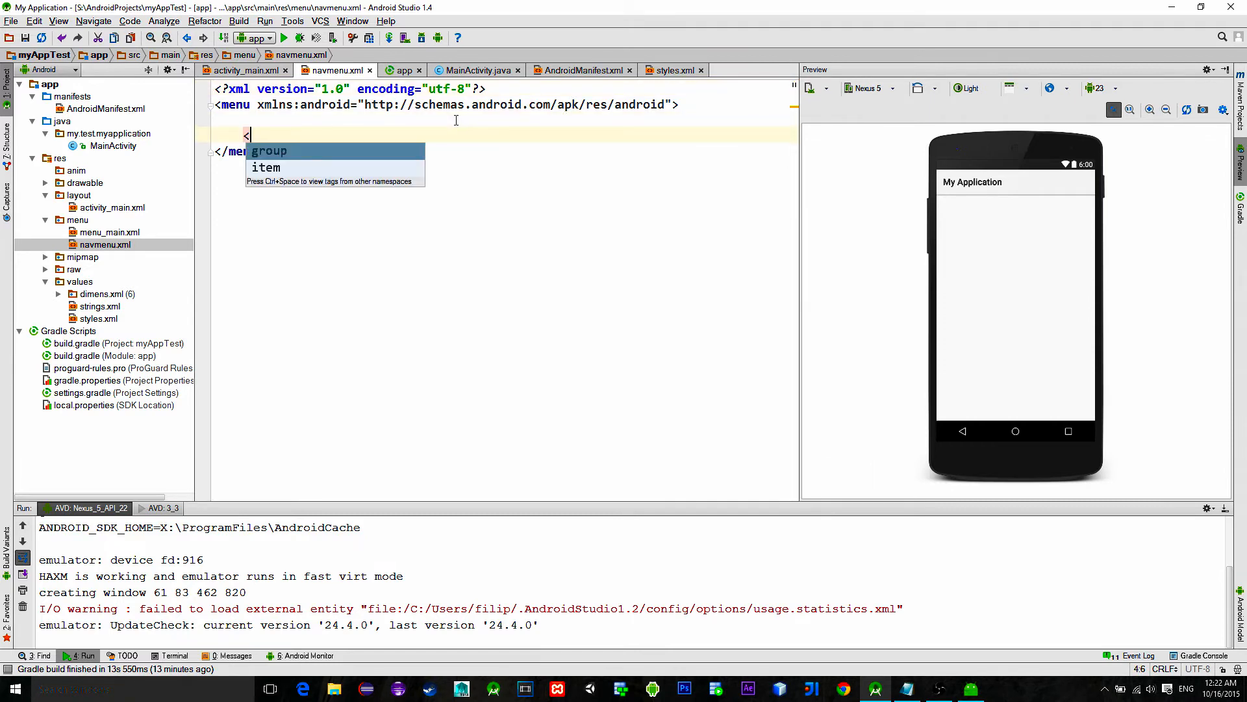
text(group)
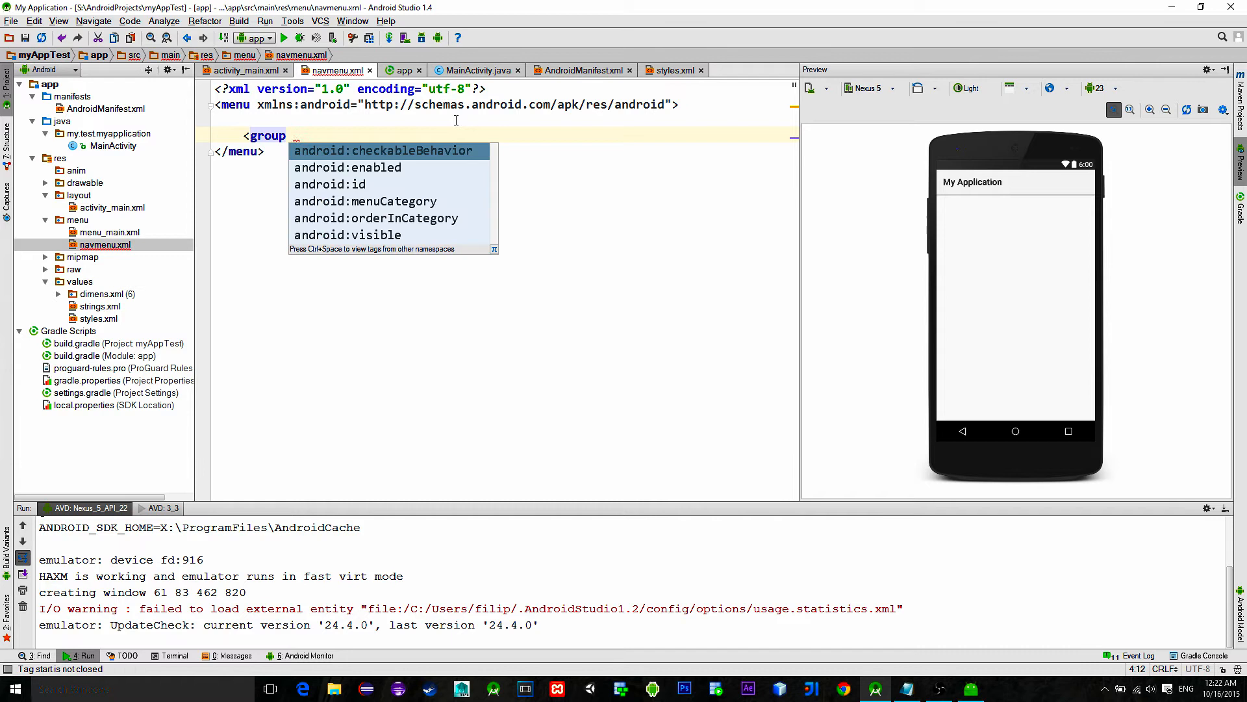
text(>)
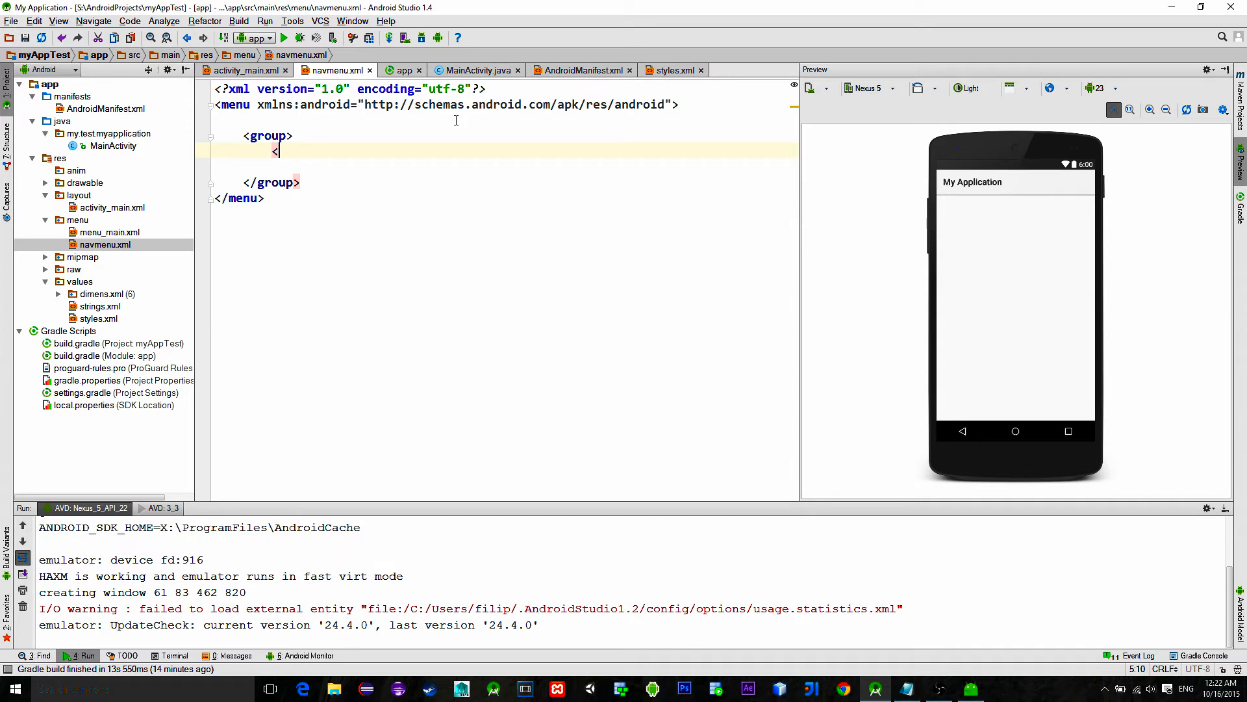
- Add items ITEM 1–3 to the group, each with an id, title and ic_menu_info_details icon
text(item)
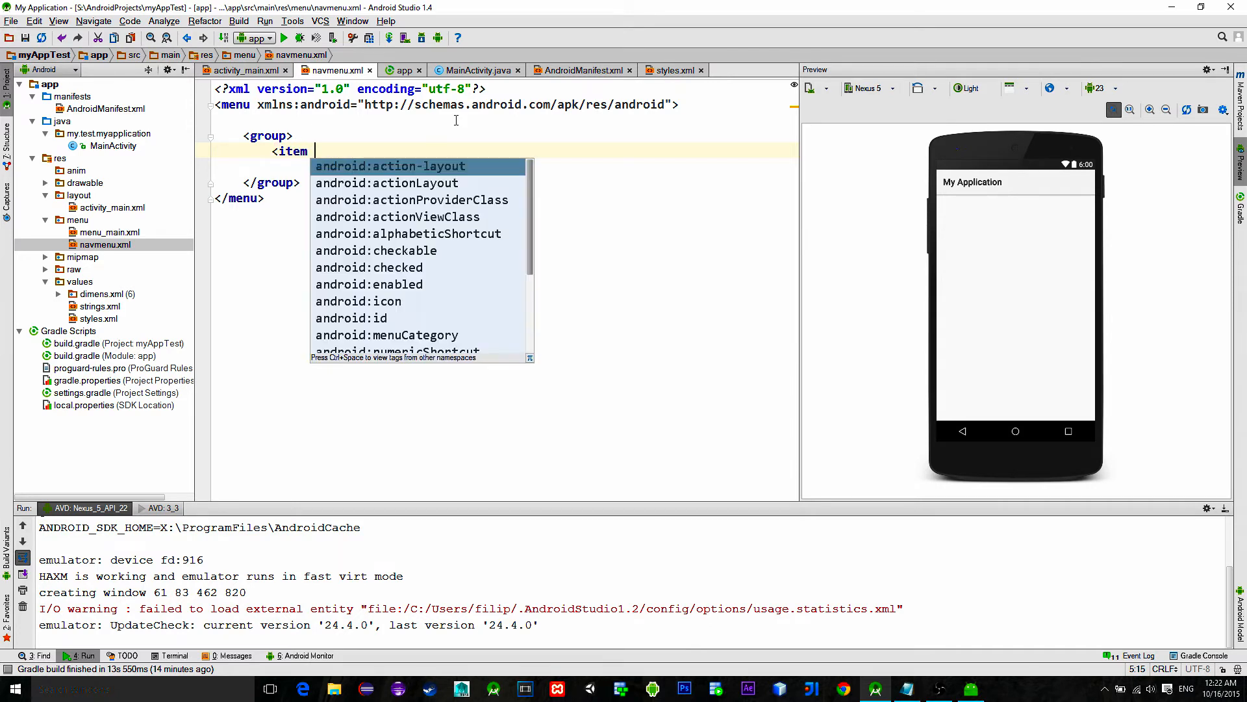
text(android:id="@+id/item1")
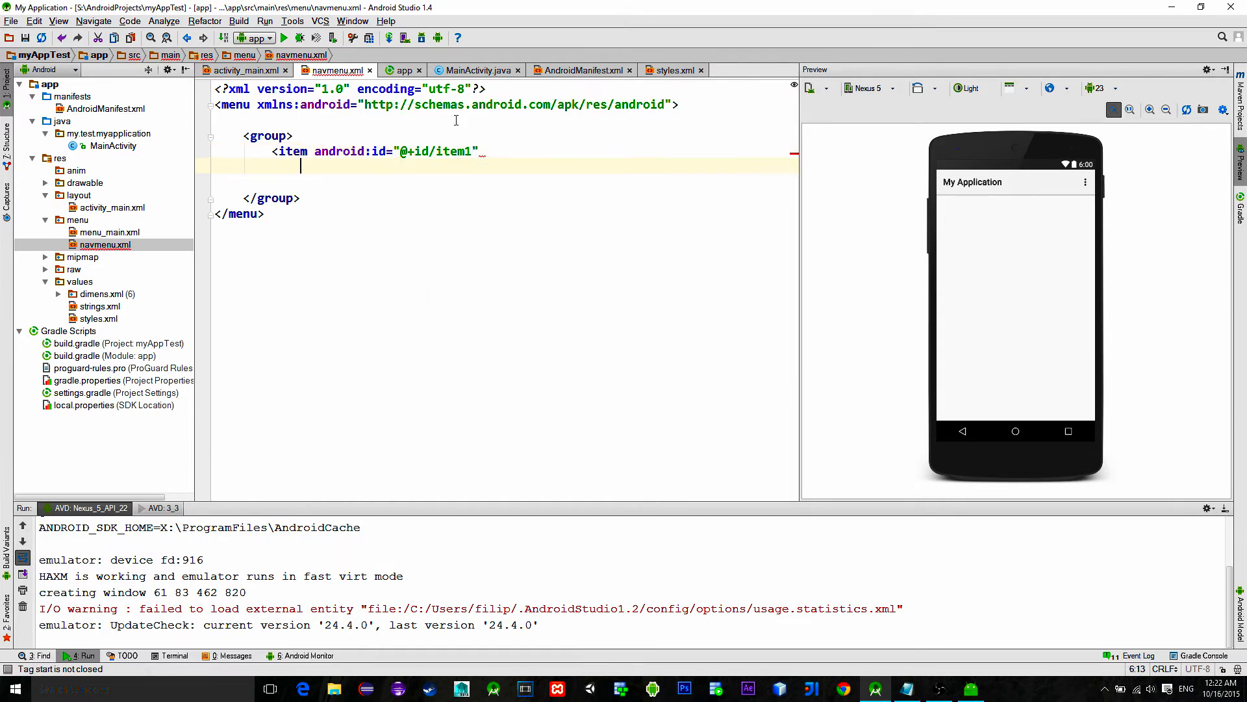
text(na)
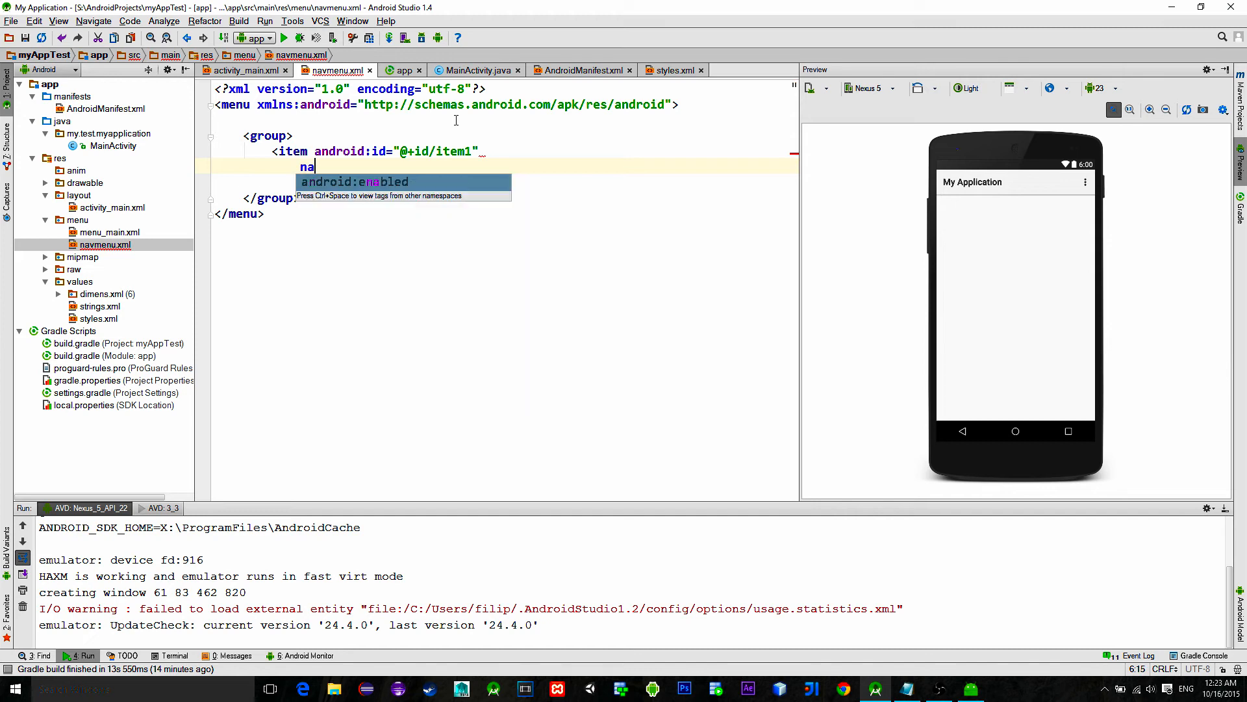
text(android:title=")
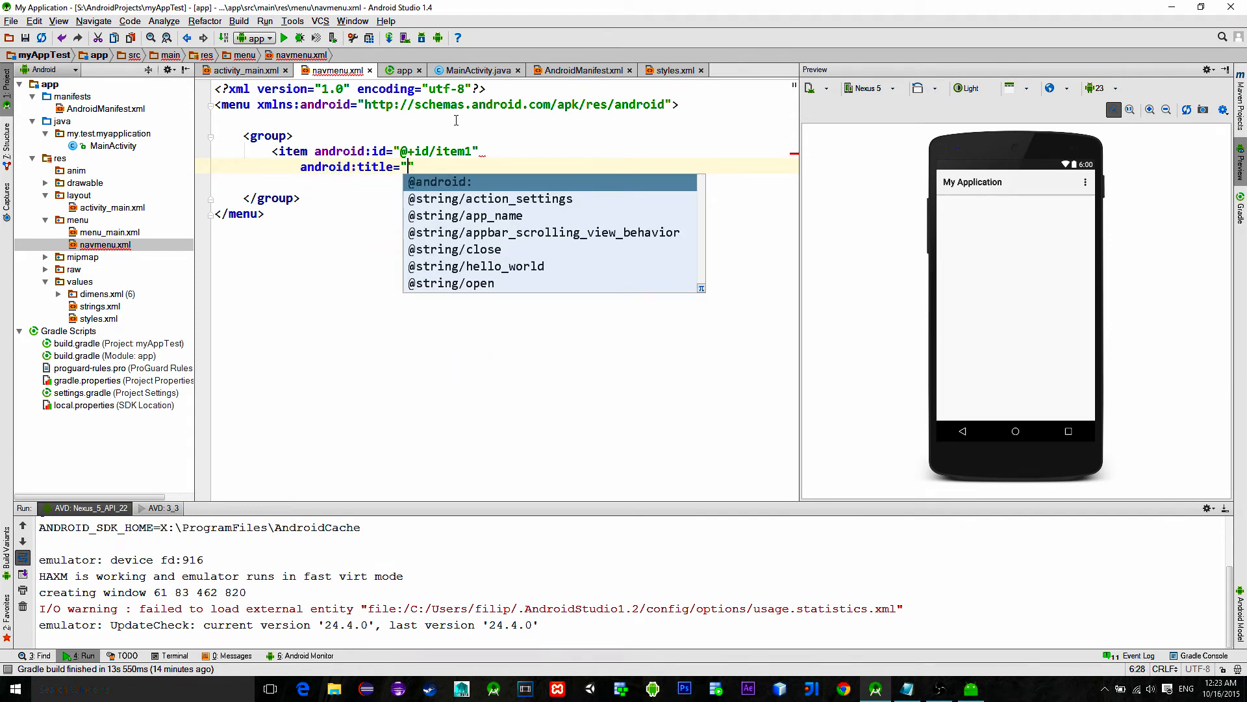
text(ITEM 1)
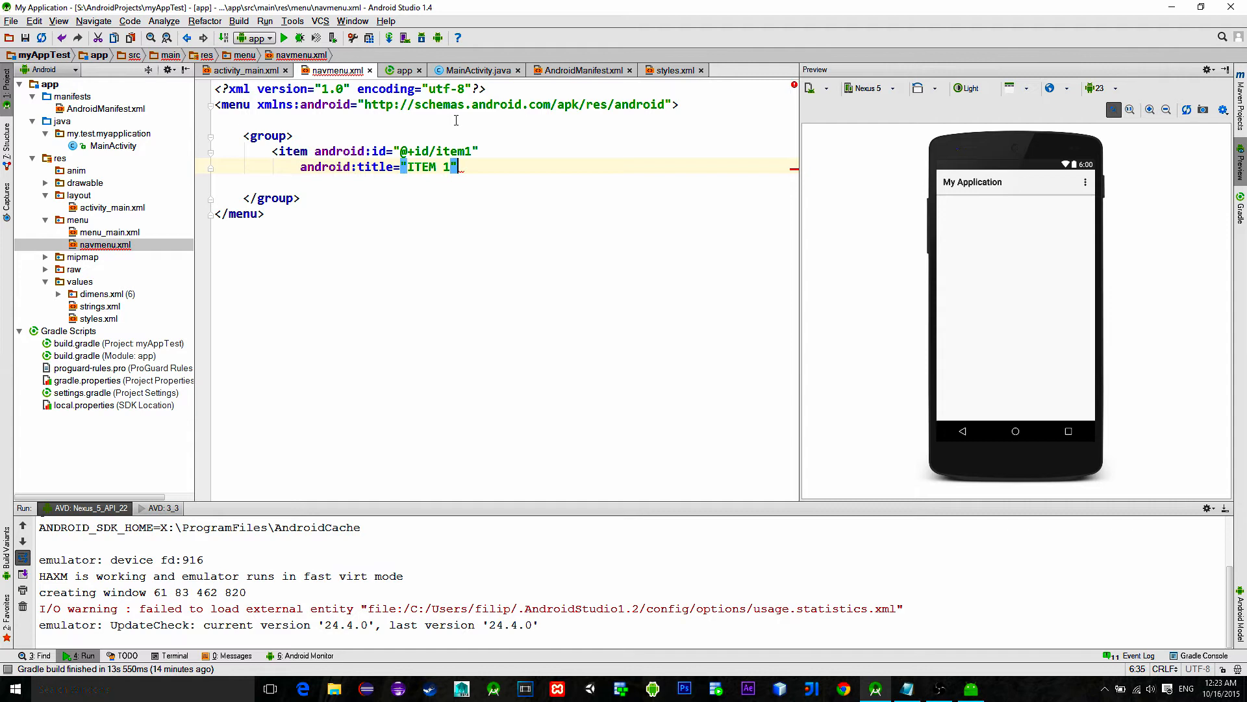
text(android:icon="")
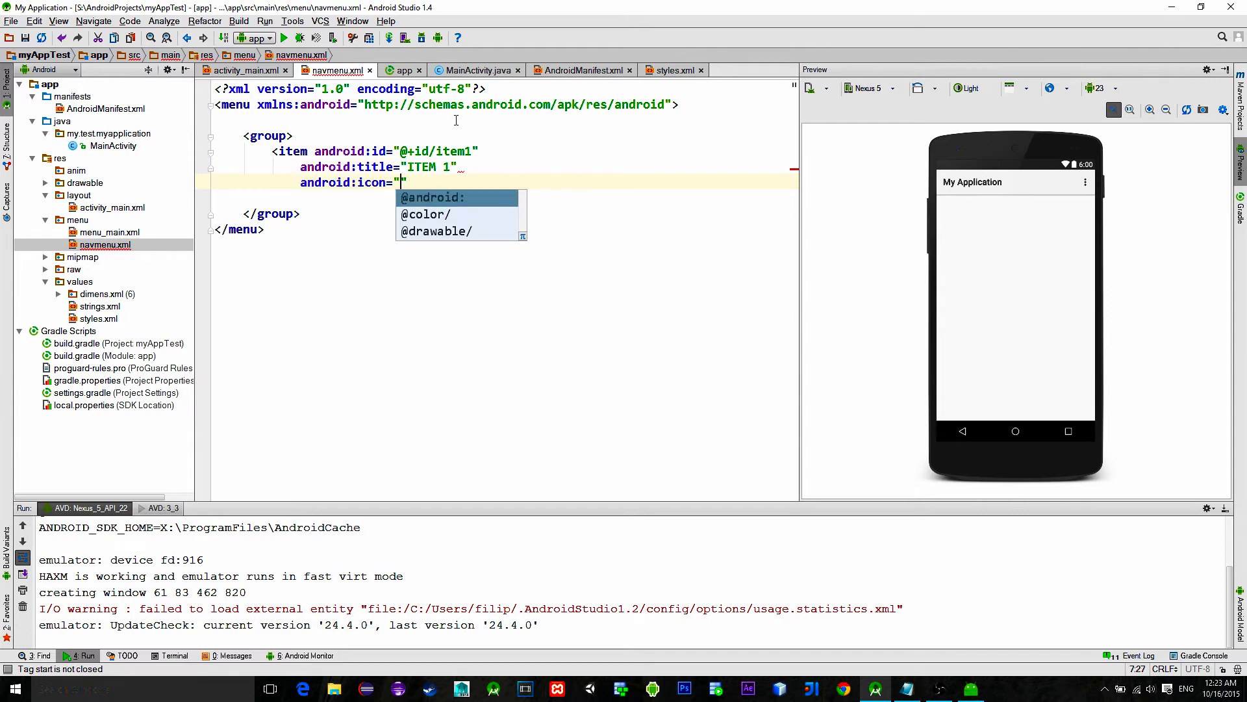
text(@drawable/un)
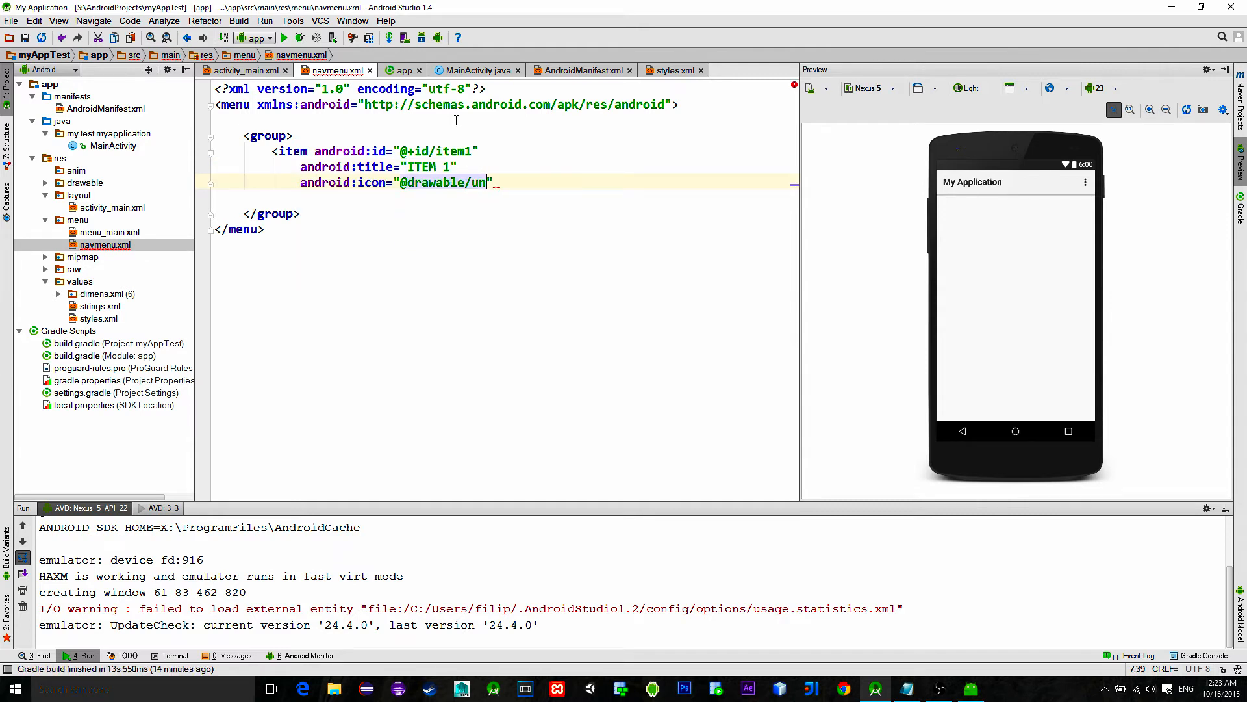
key(BackSpace)
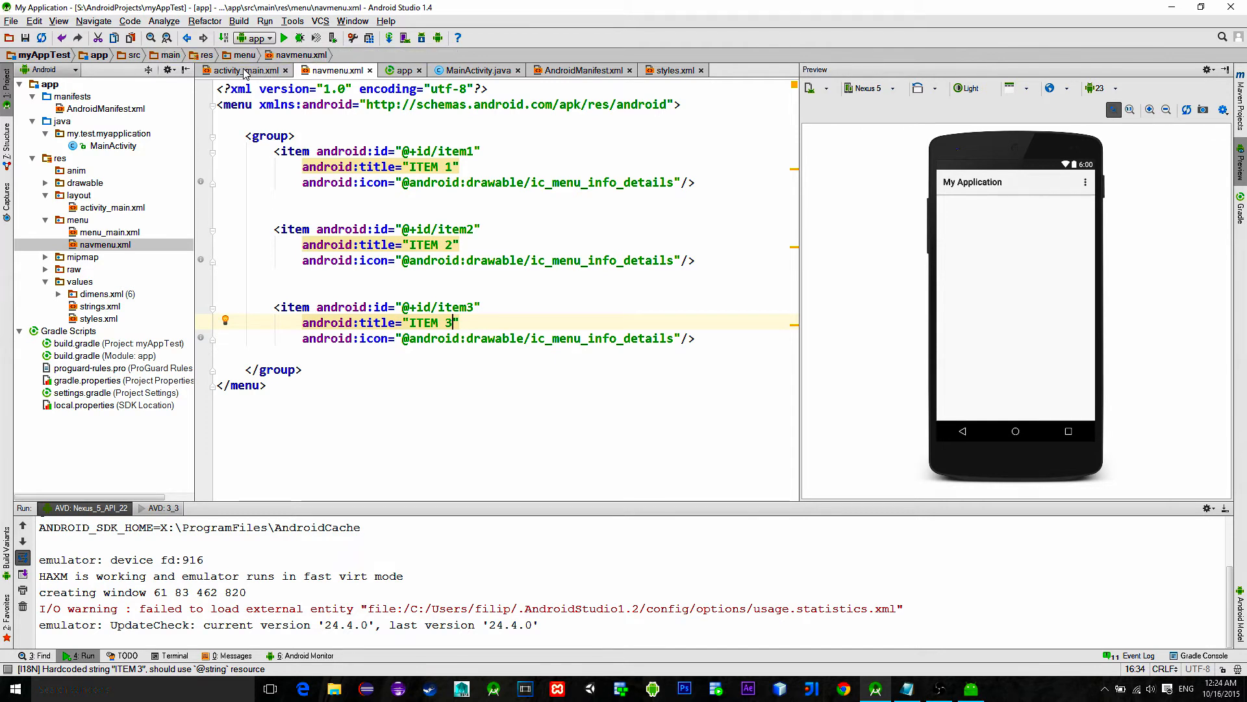
click(240, 70)
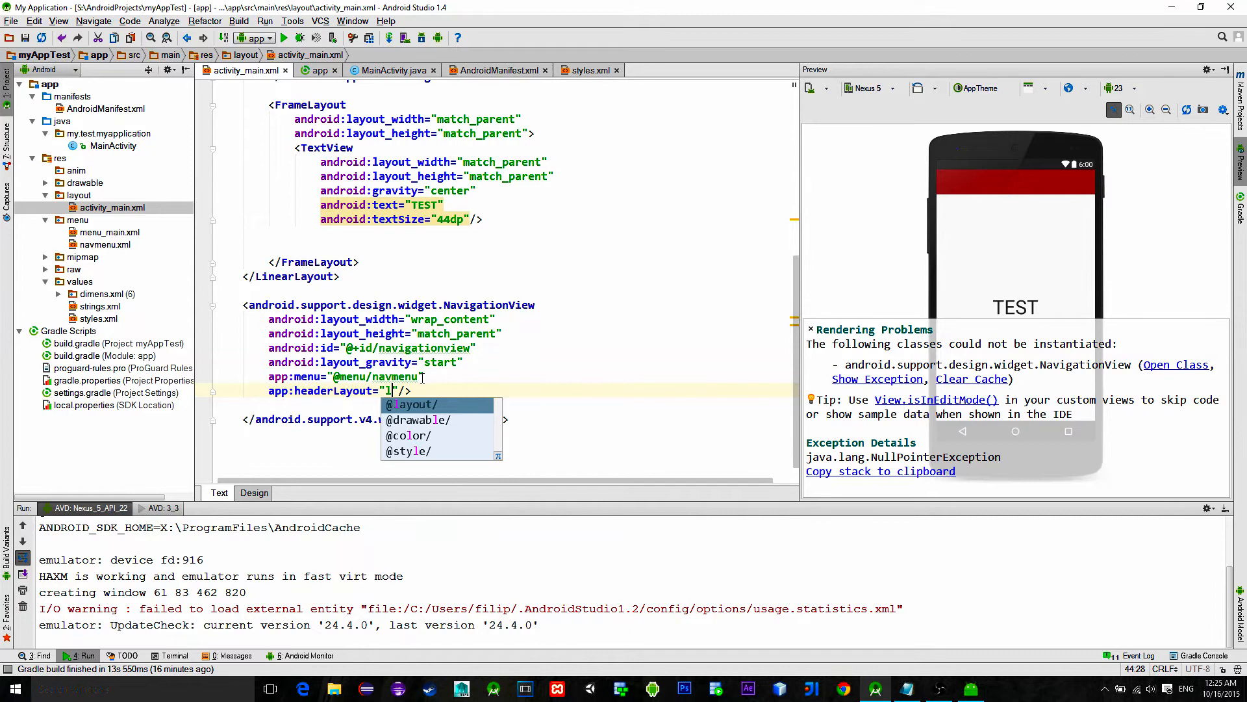
text(@layout/header)
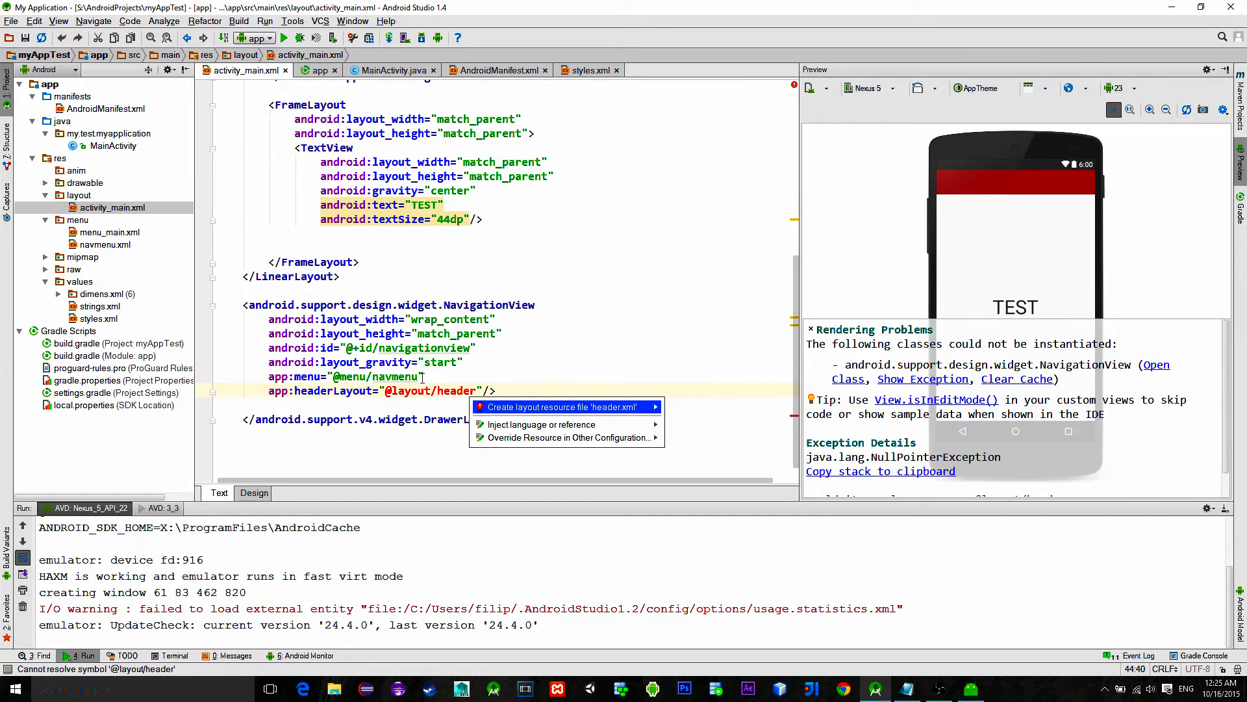
- Create header.xml under res/layout with a RelativeLayout root
click(566, 407)
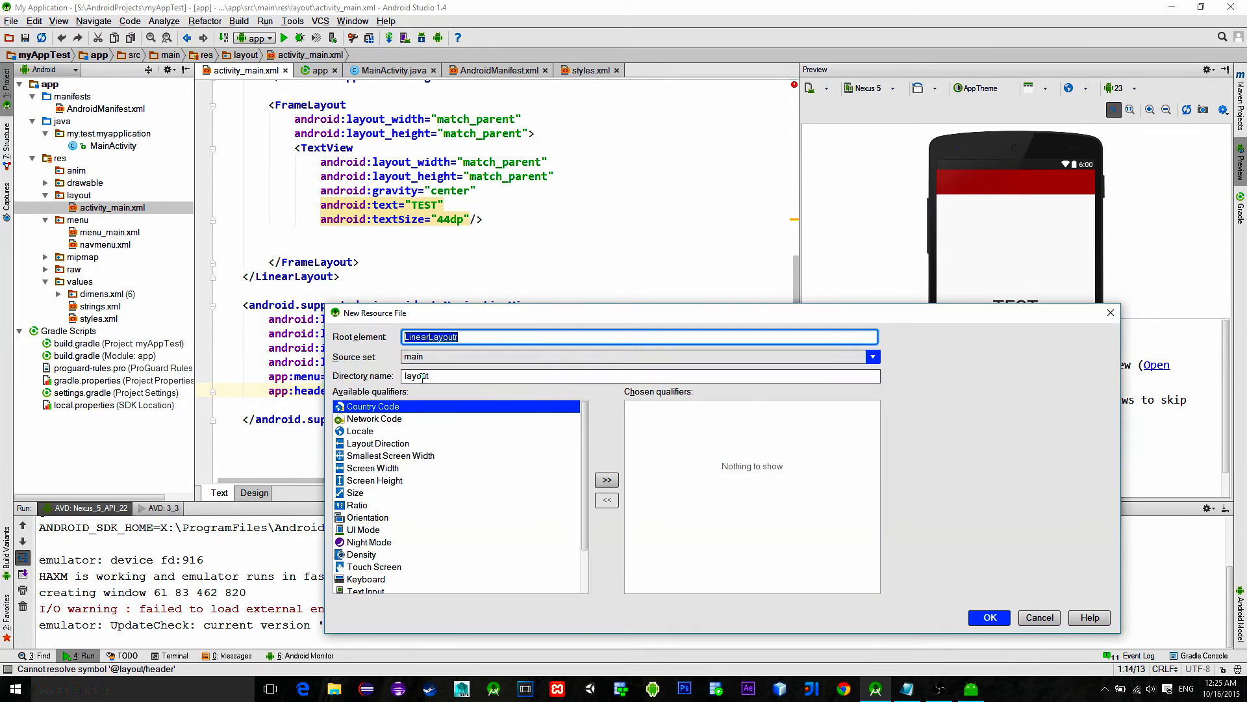
text(RelativeLayout)
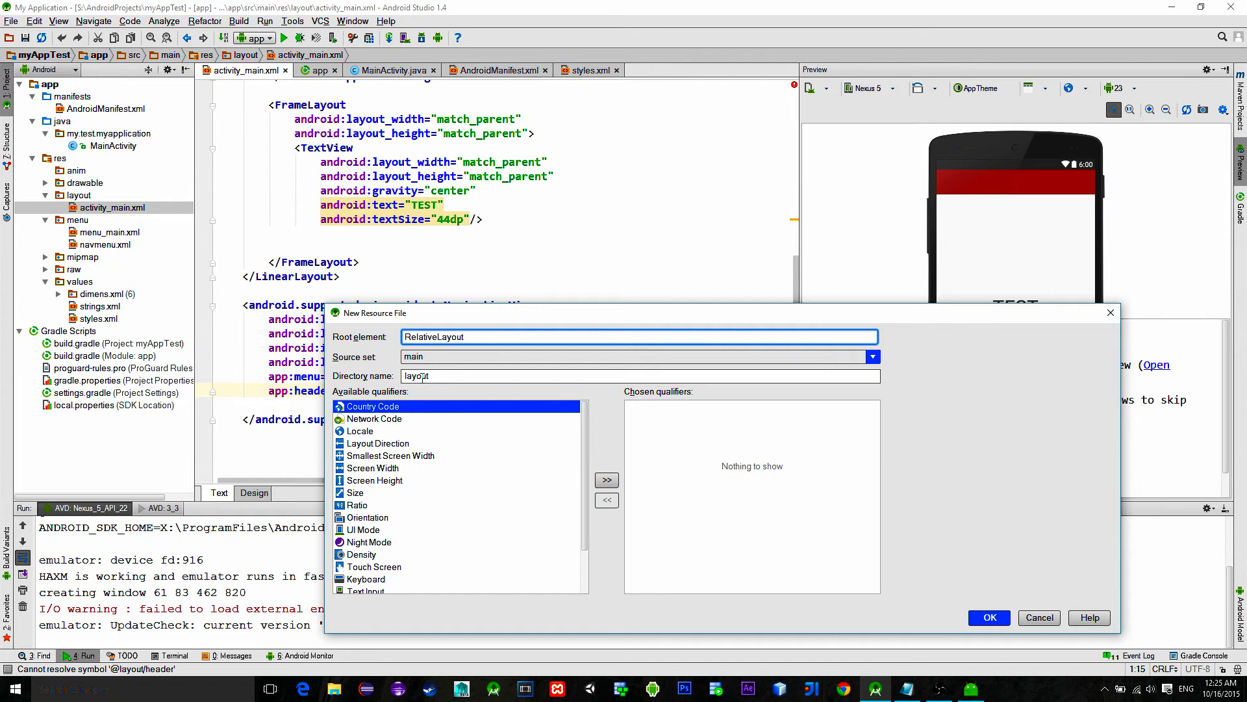
click(988, 617)
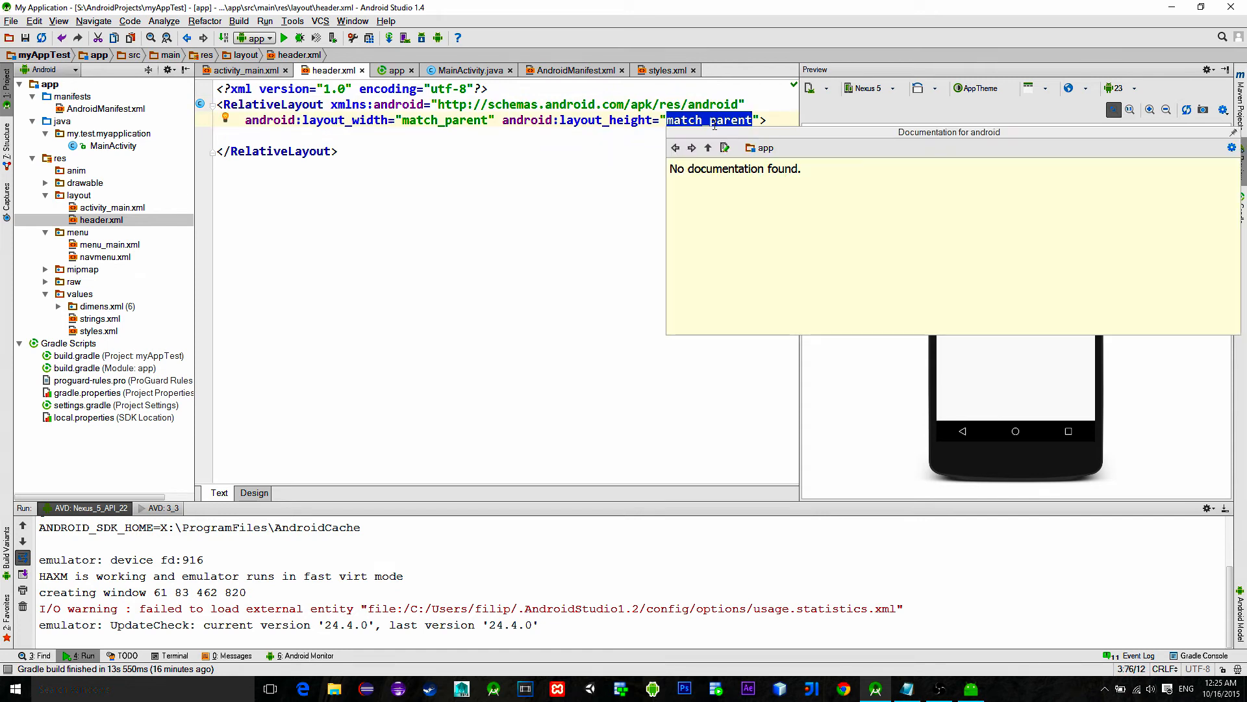
- Make the drawer header 200dp tall and add a large HELLO text label
text(200dp)
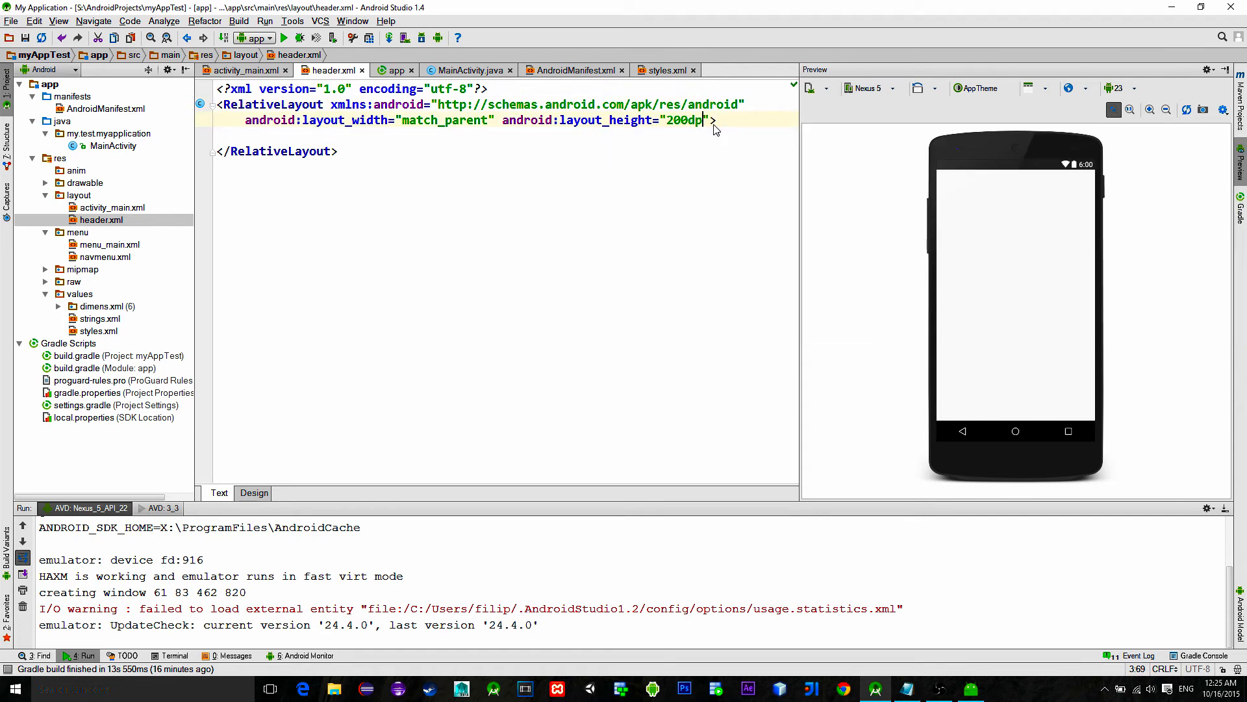
click(254, 492)
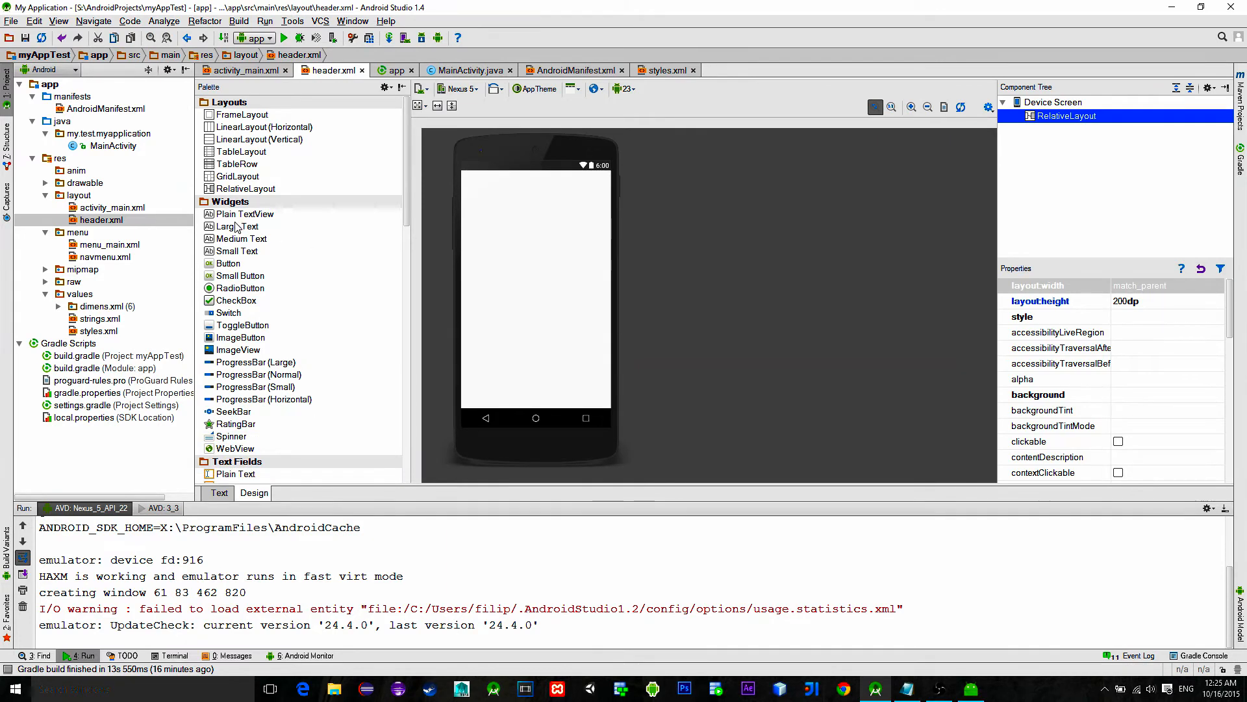
drag(238, 226, 510, 252)
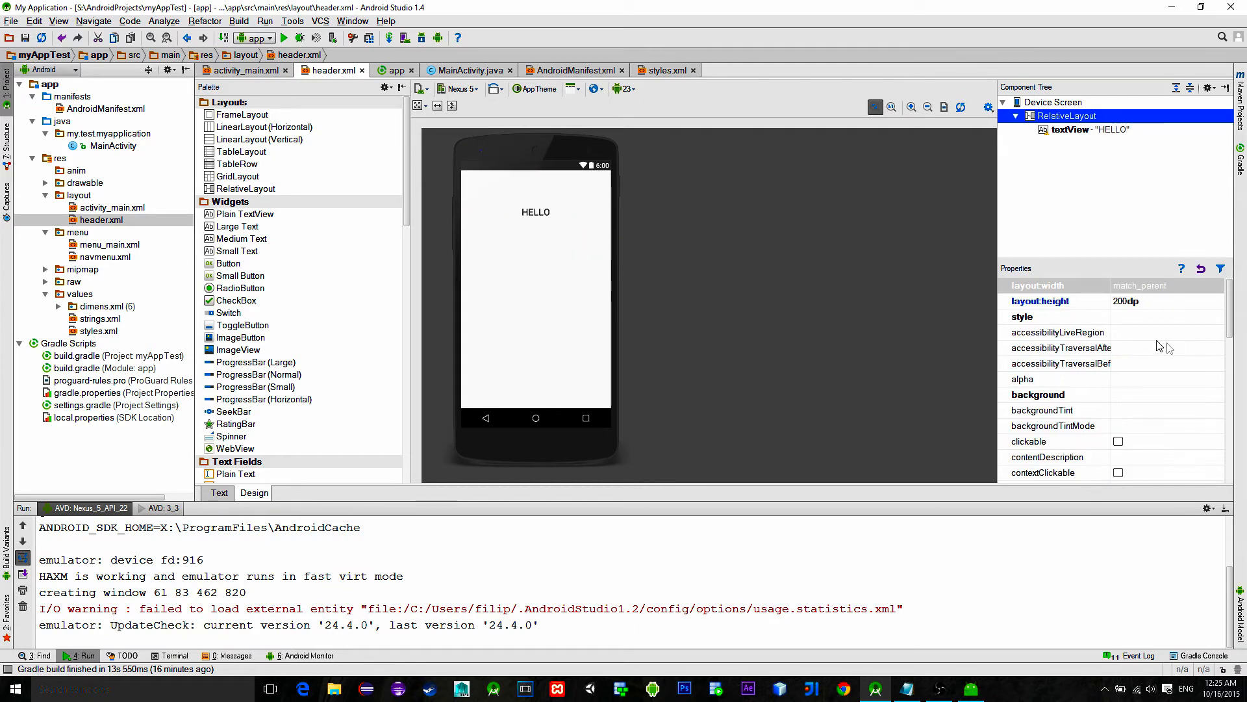
- Give the header a reddish #9e8c8c background and return to activity_main.xml
click(1218, 394)
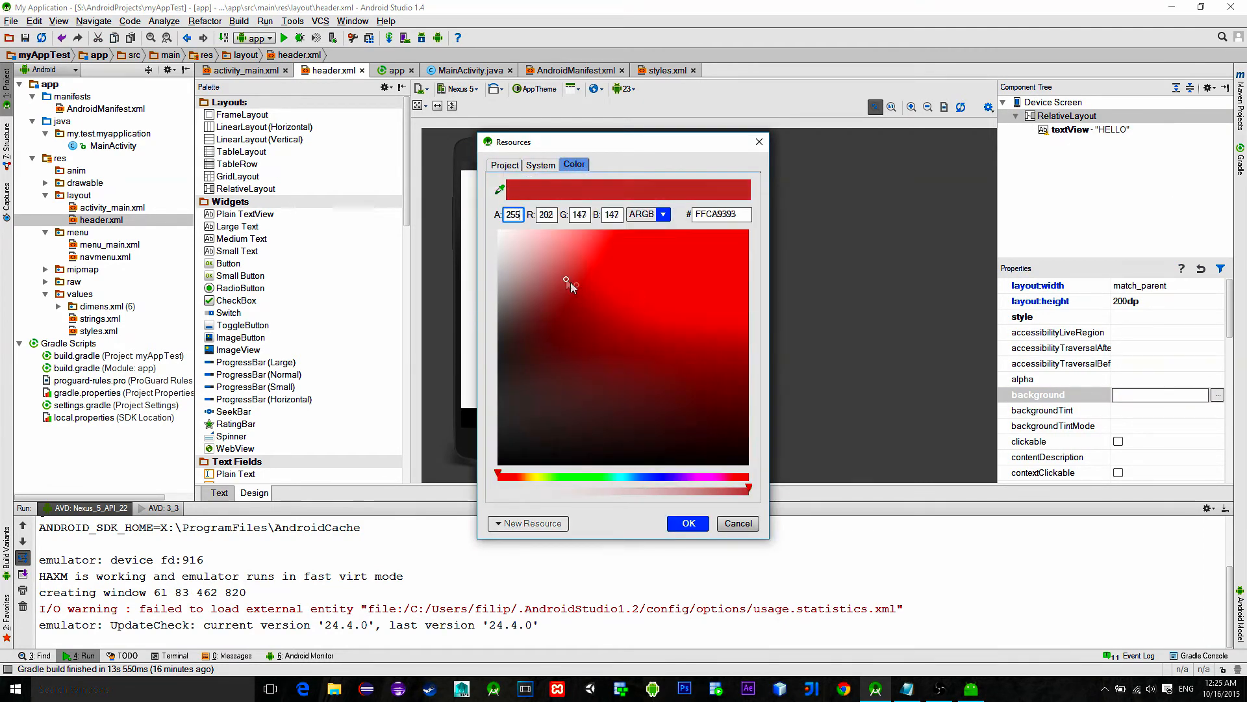
click(686, 522)
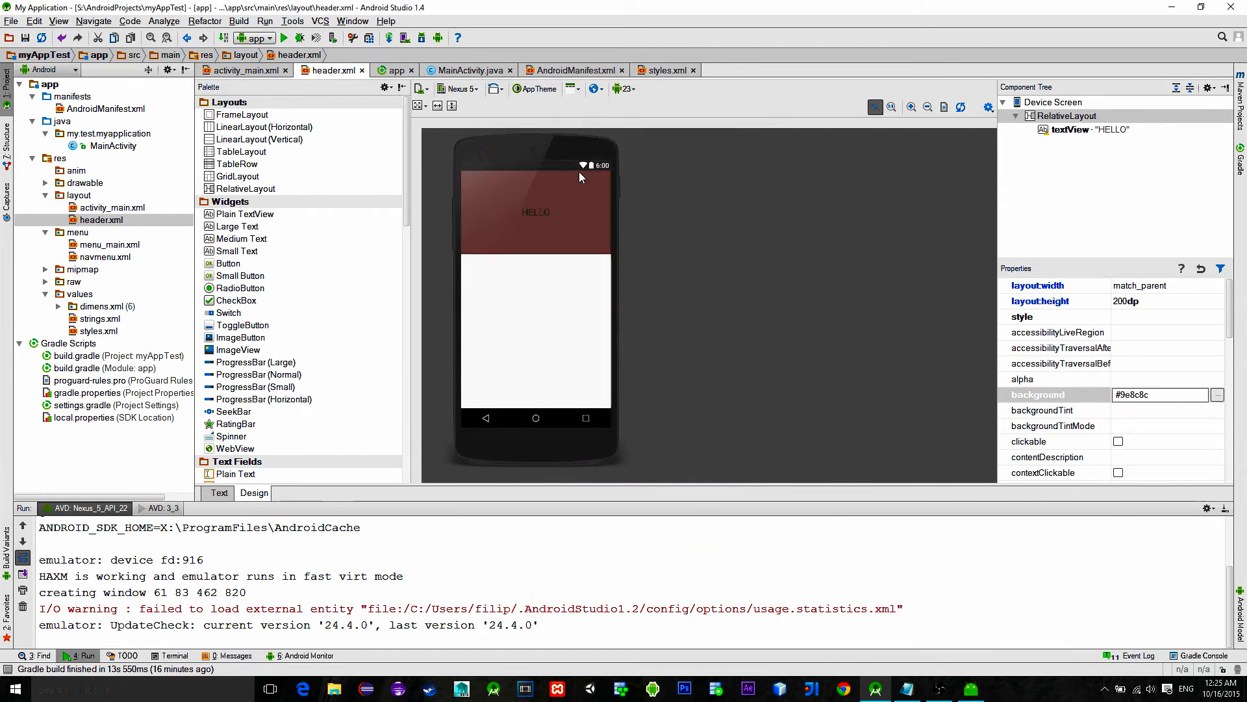
click(240, 71)
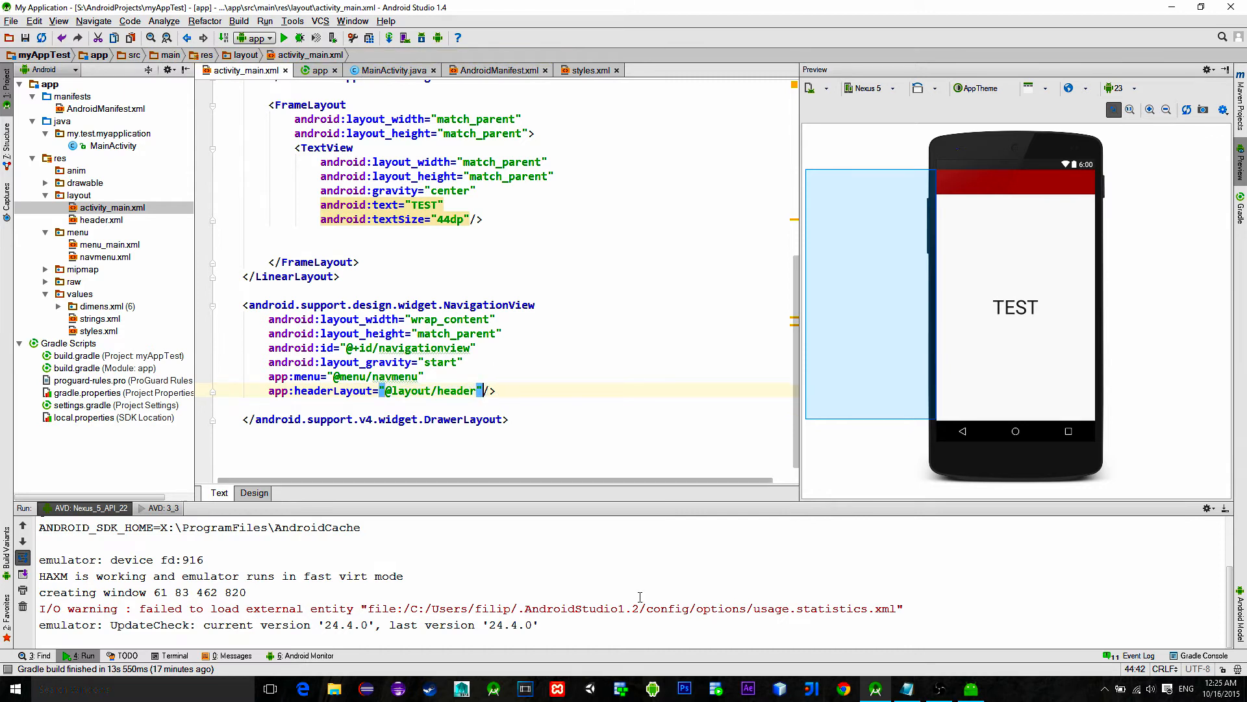
text(B)
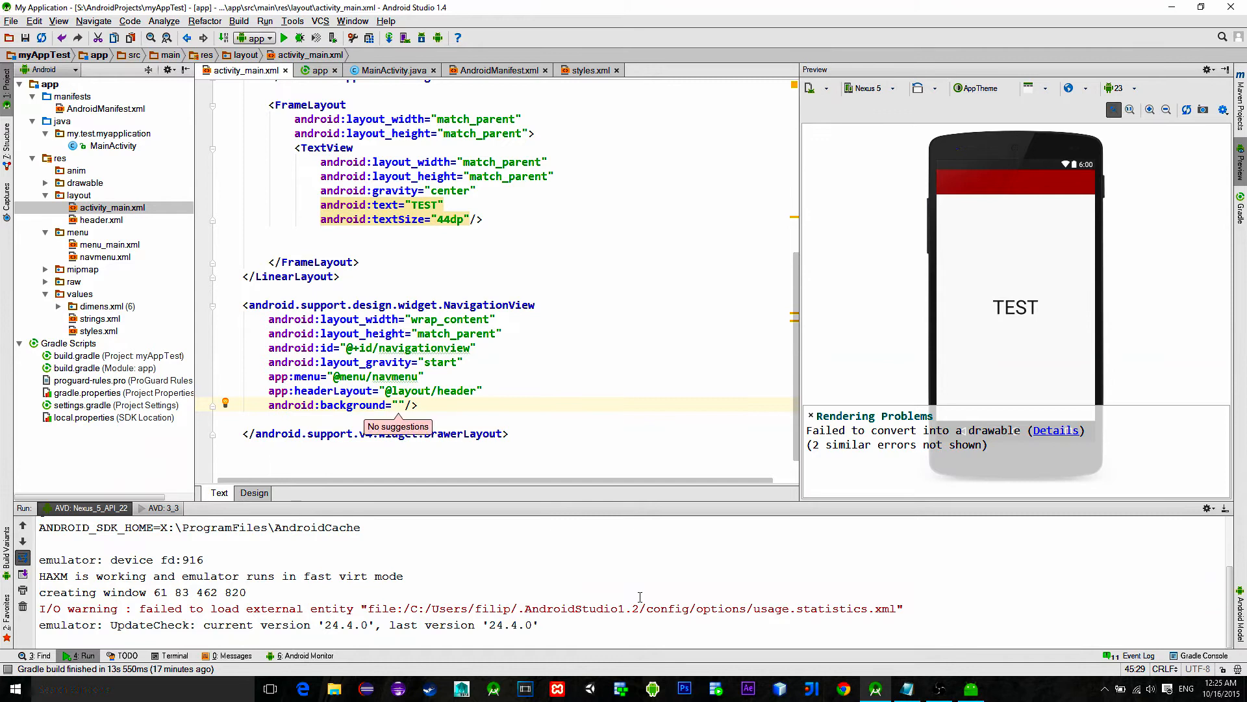
text(#ffffff)
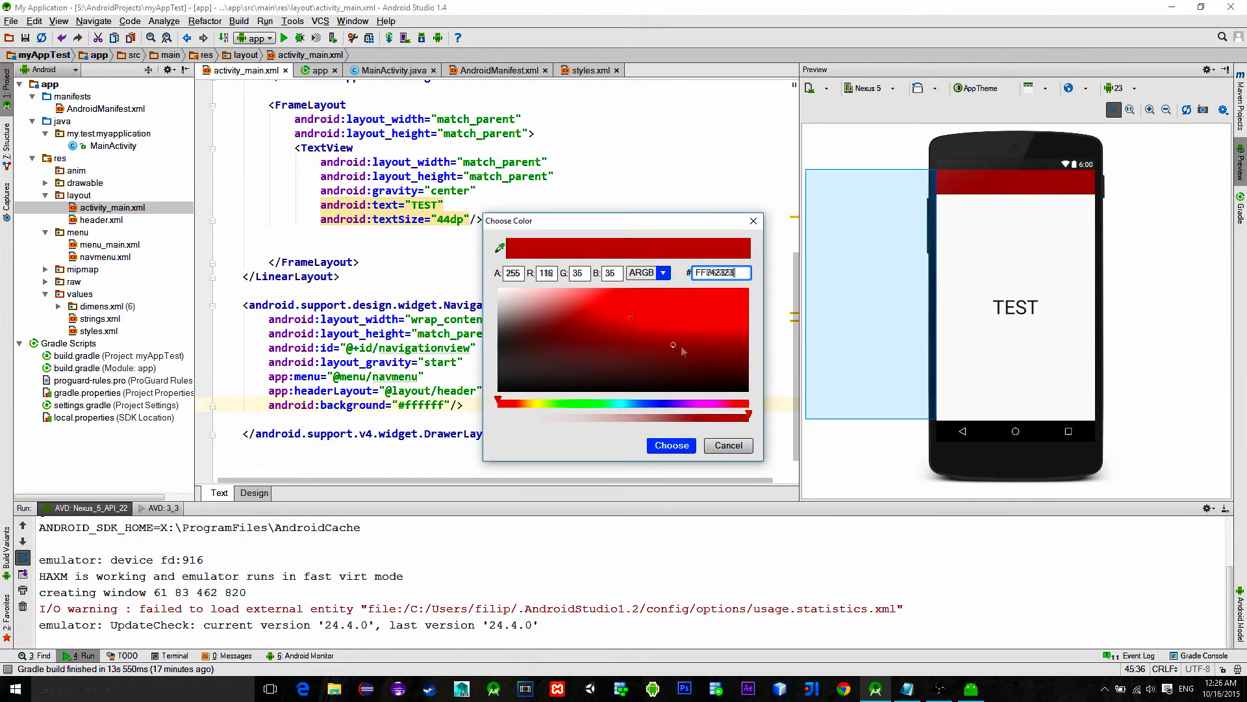
click(671, 445)
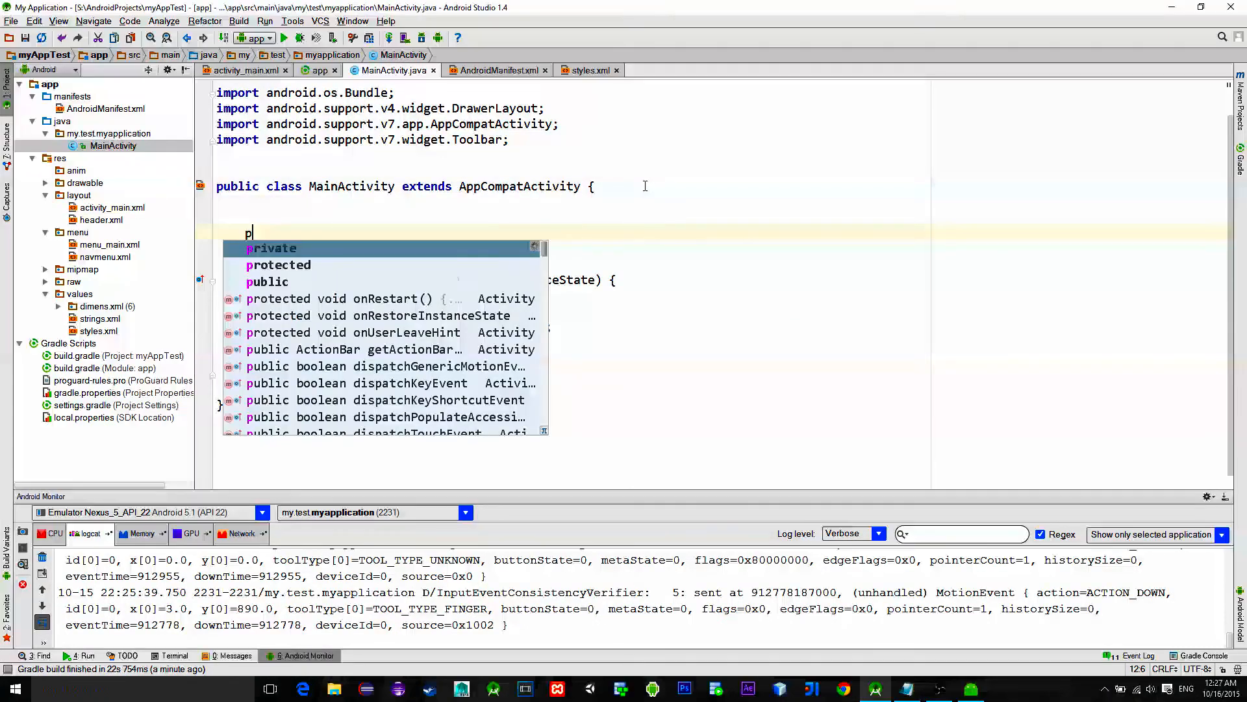
- Declare private Toolbar and DrawerLayout fields in MainActivity
text(rivate Toolbar toolbar;)
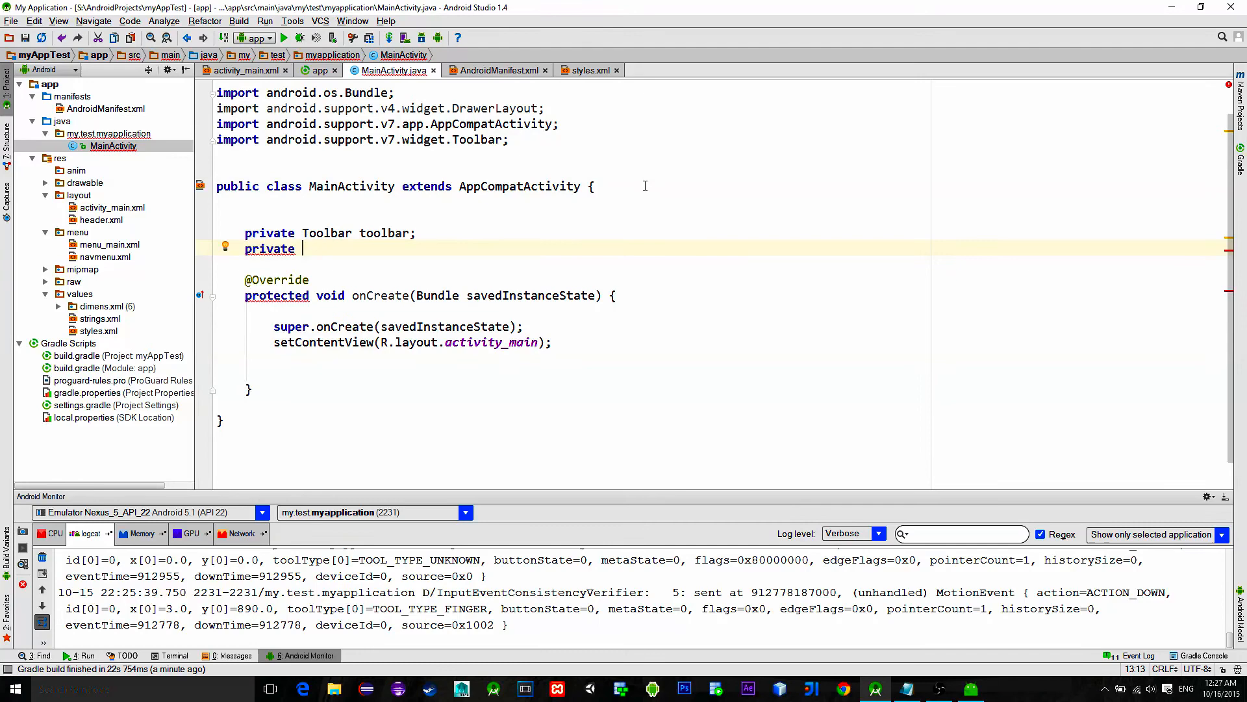
text(DrawerLayout drawerLayout;)
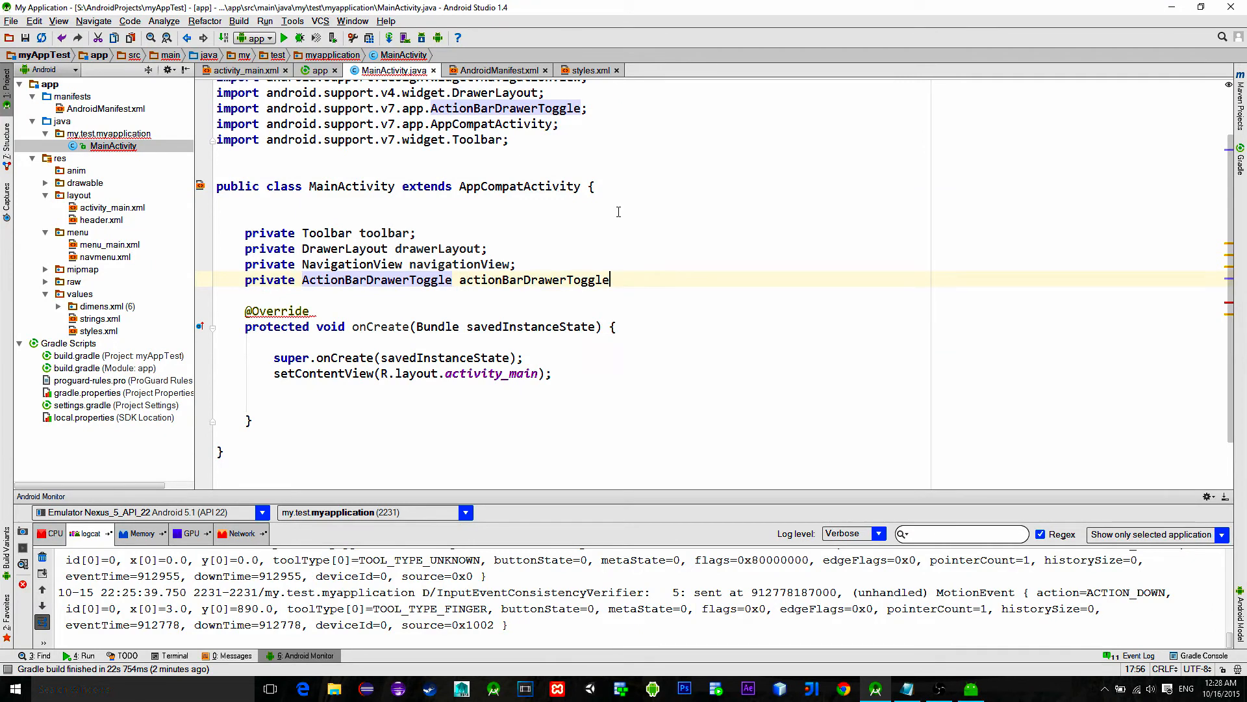
text(dr)
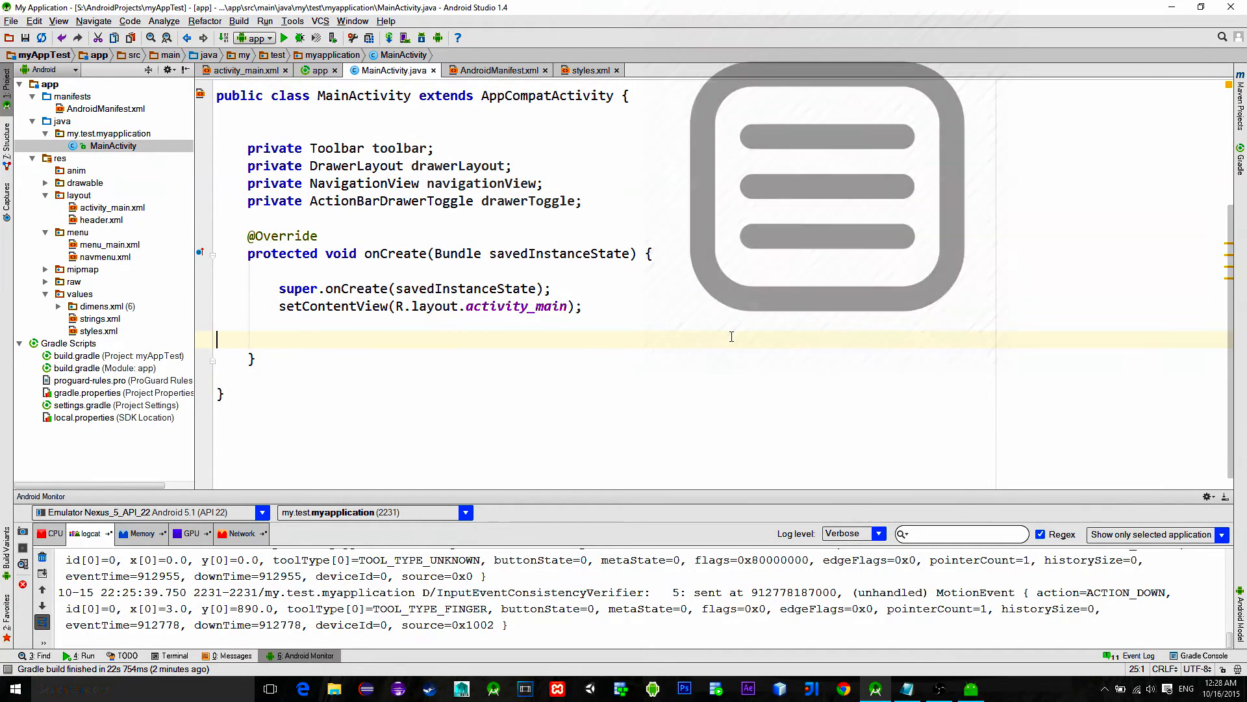
- Bind toolbar, drawerLayout and navigationView via findViewById and start an item-selected listener
text(toolbar = (Toolbar) findViewById(R.id.toolbar);)
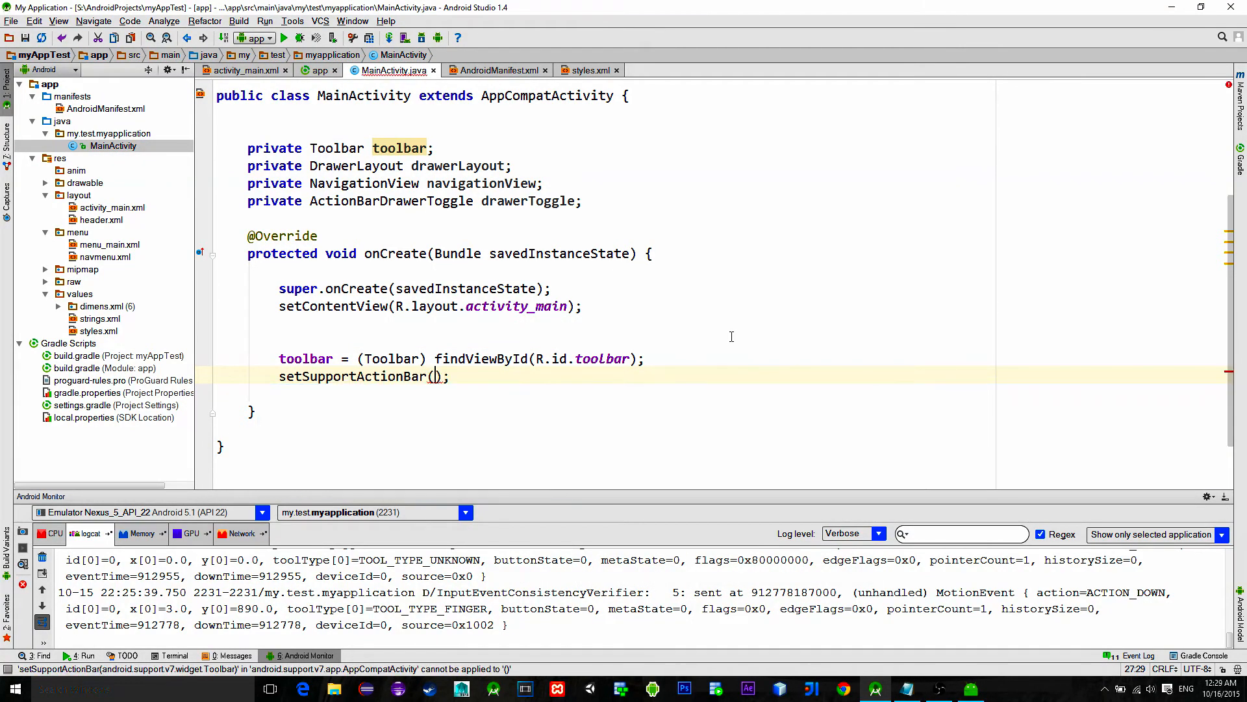
text(toolbar)
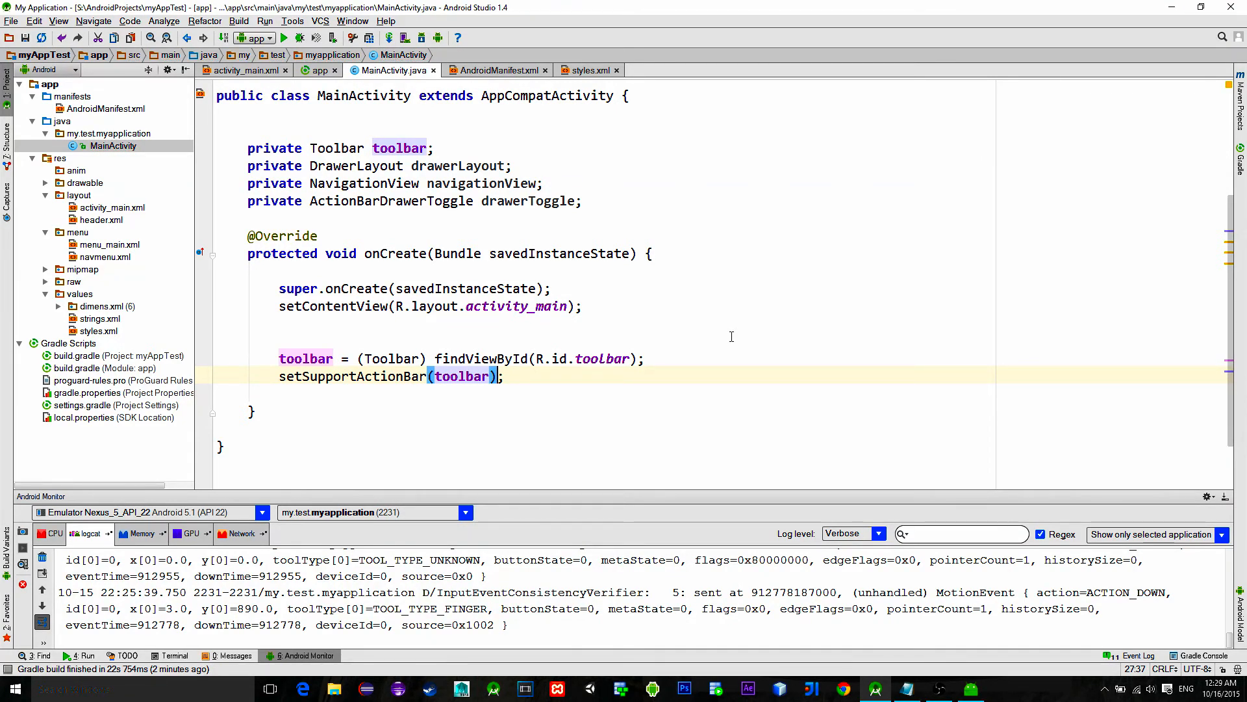
text(drawerLayout = (DrawerLayout) findViewById(R.id.drawerLayout);)
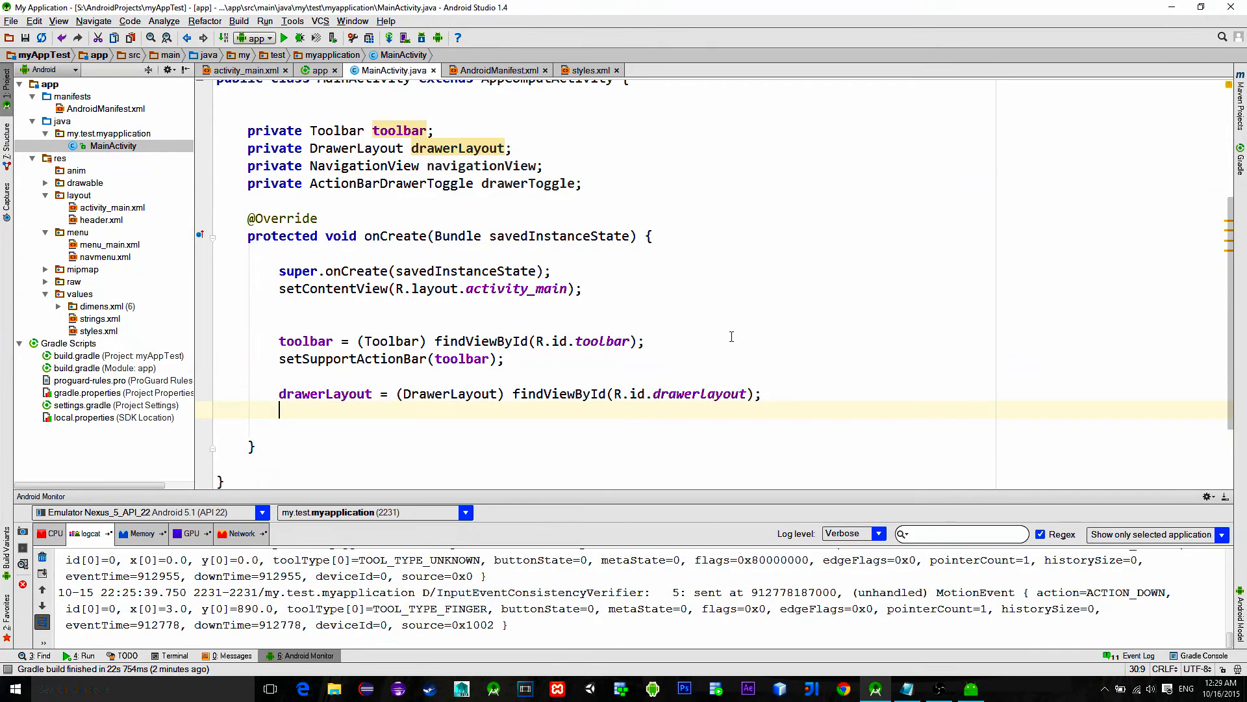
text(navigationView = (NavigationView) findViewById(R.id.navigationview);)
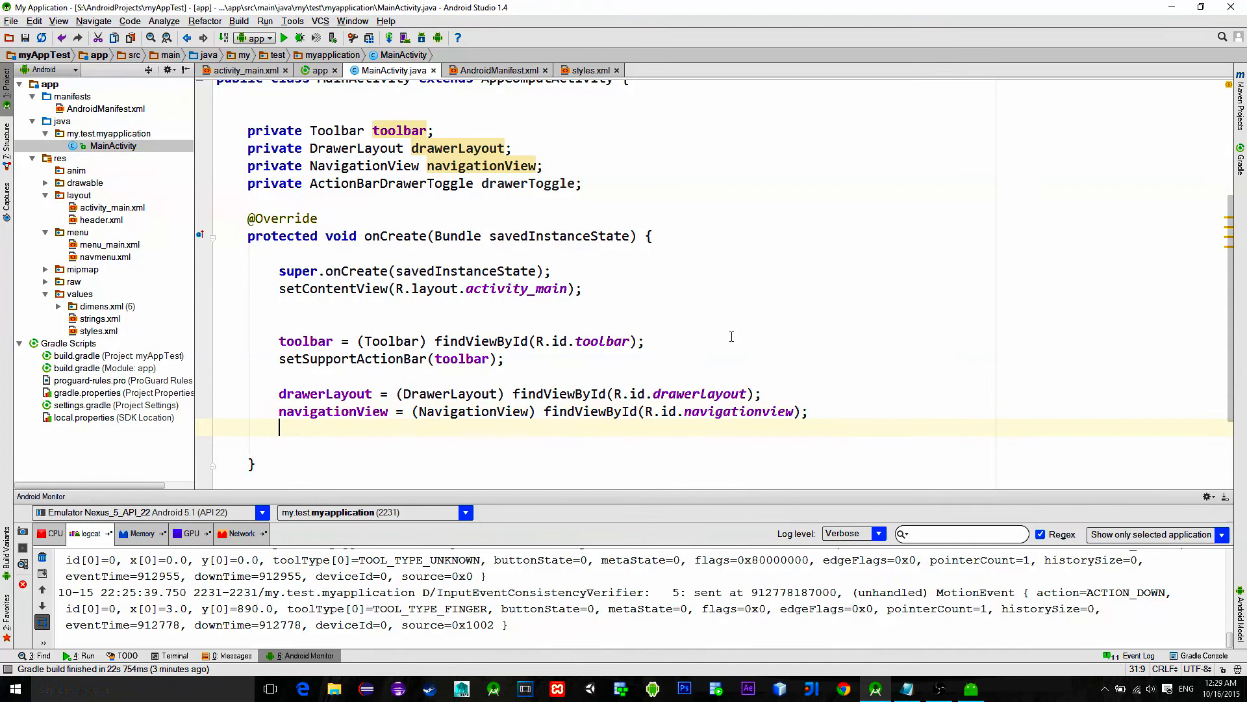
text(navigationView.)
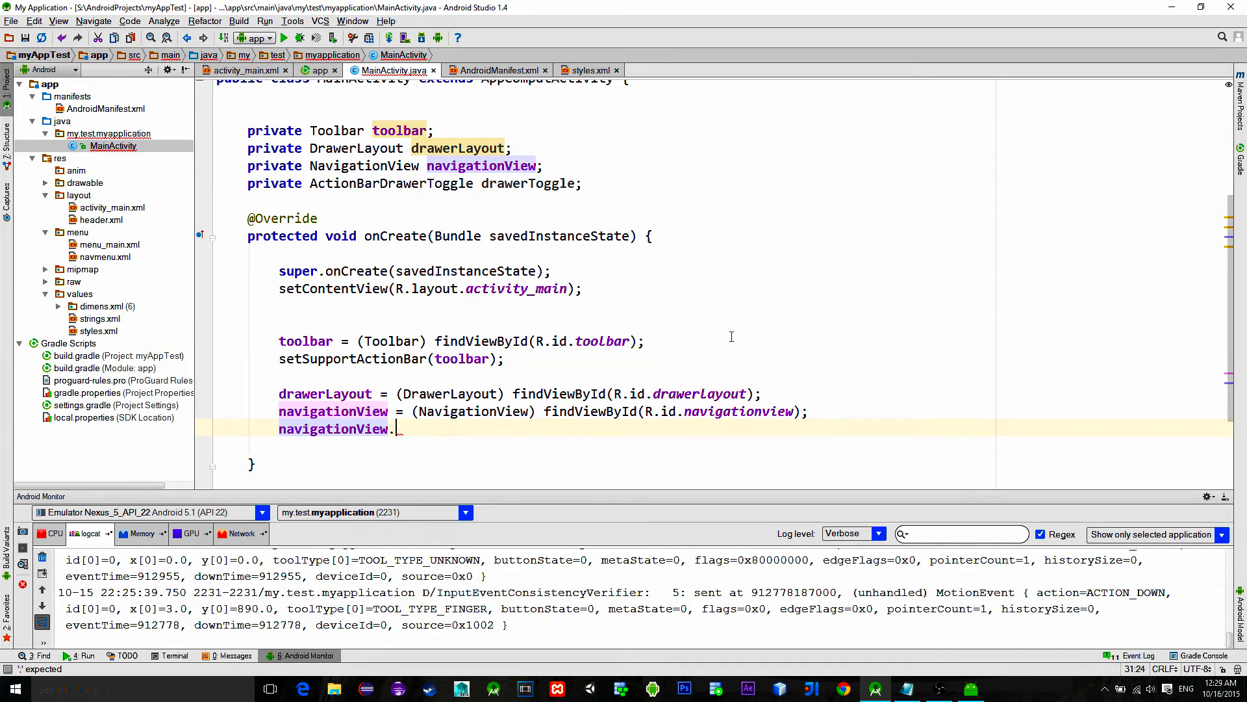
text(setO)
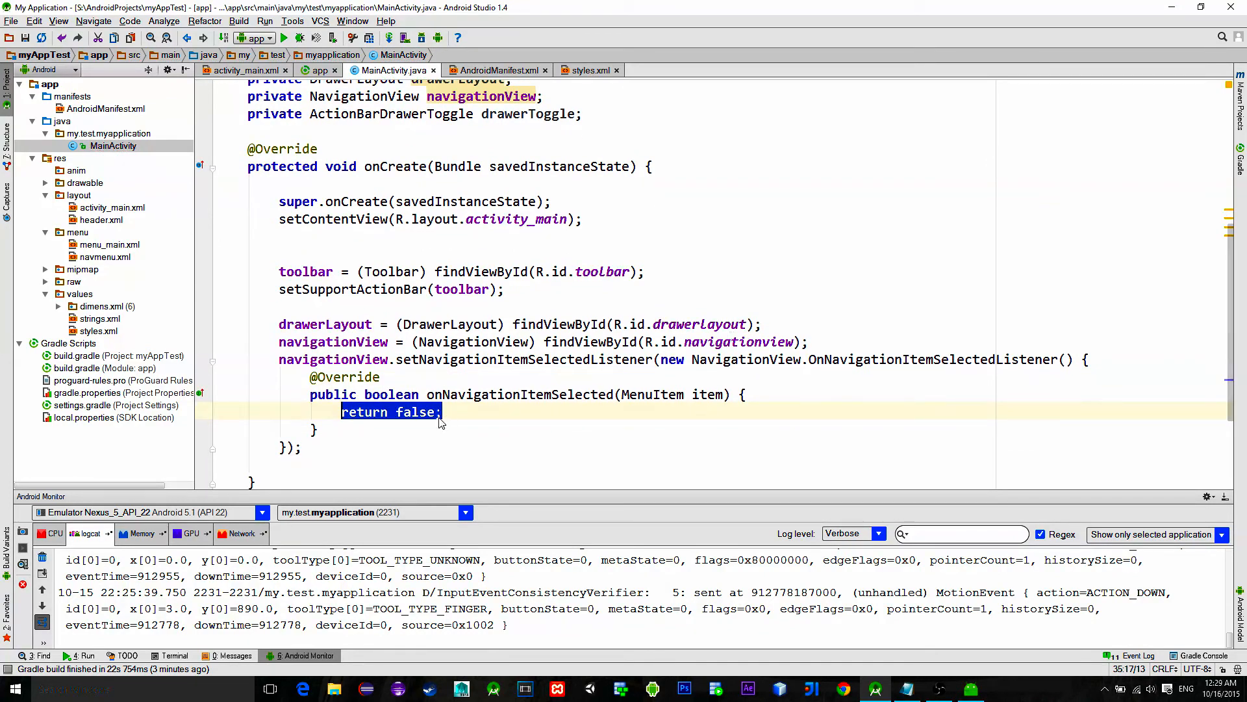
- Switch on item.getItemId() and show a short 'ITEM 1 CLICKED' Toast for R.id.item1
text(t)
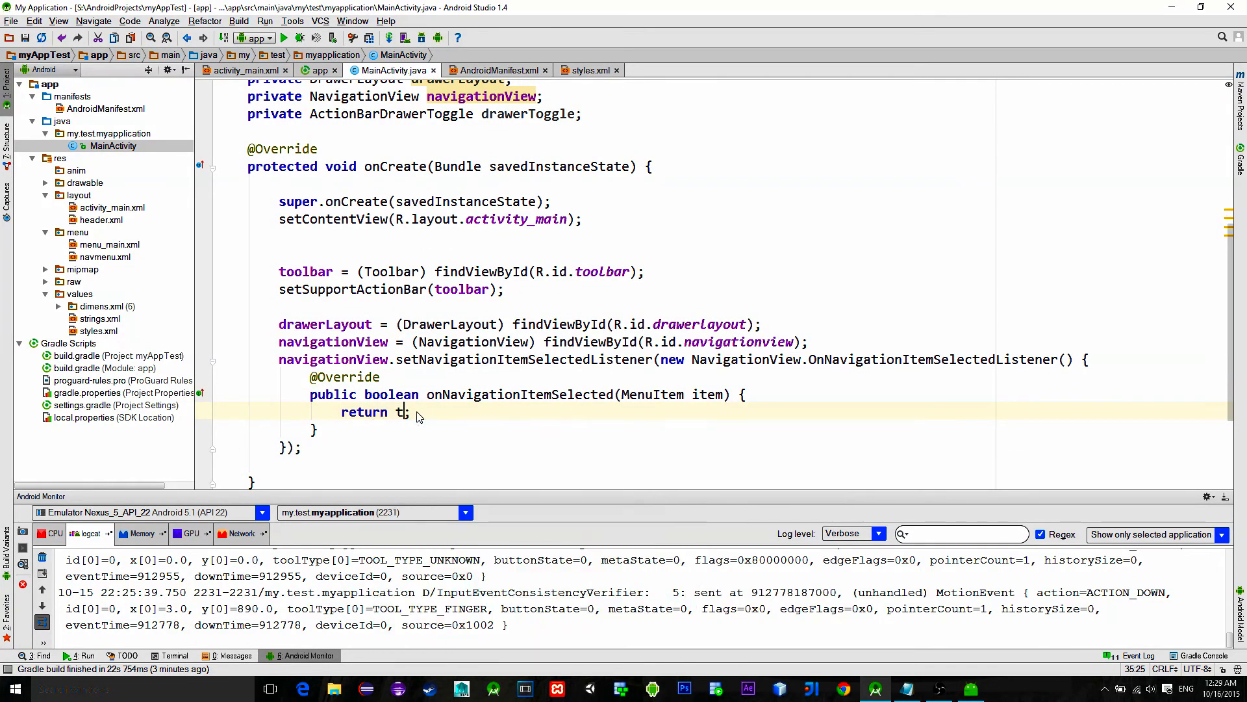
text(rue)
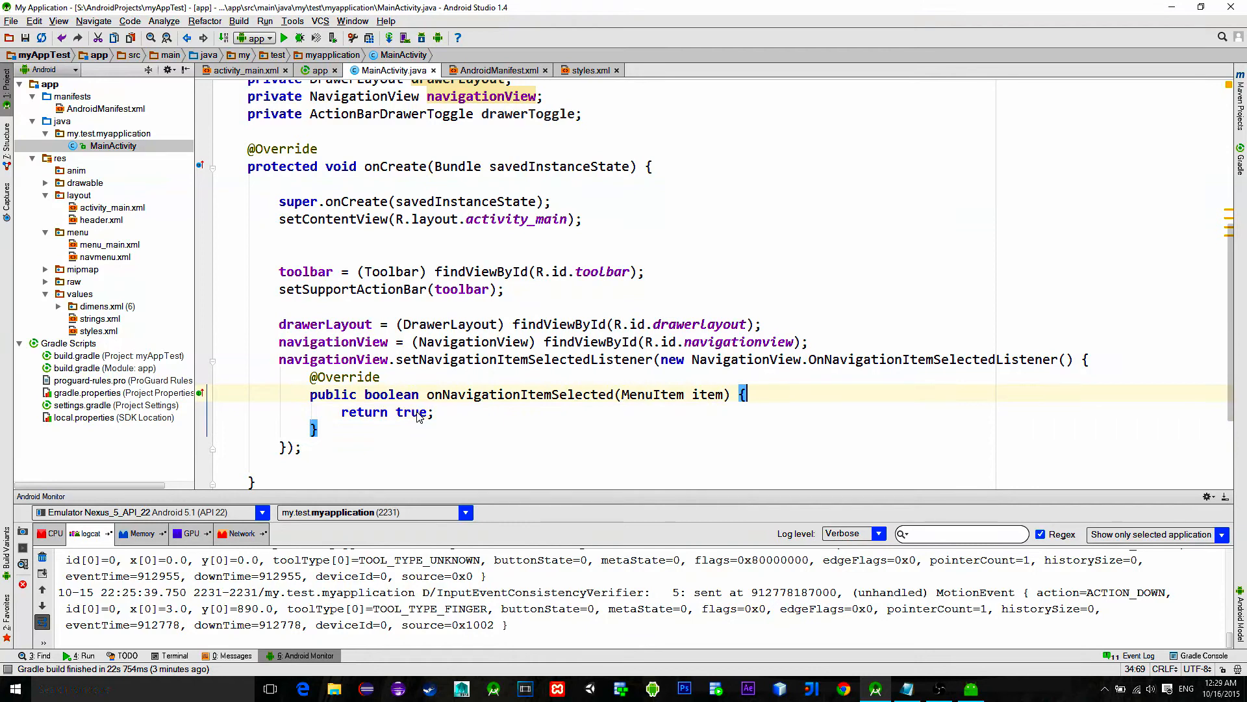
text(s)
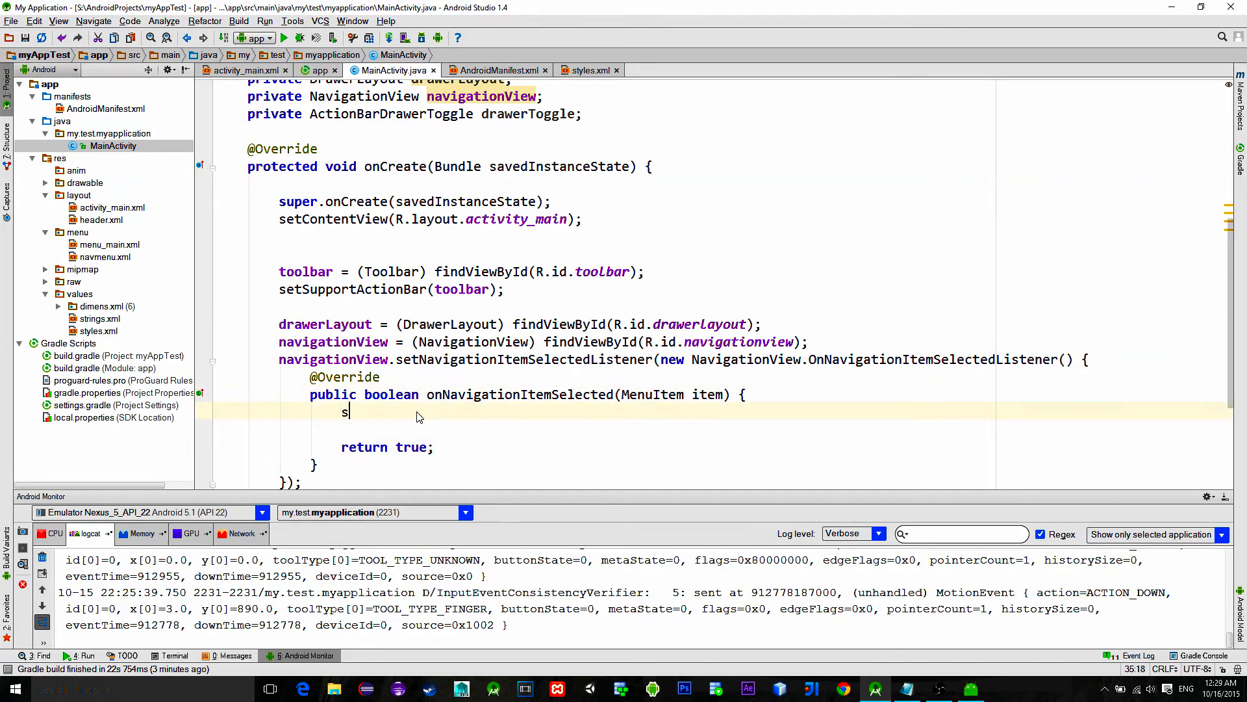
text(switch ()
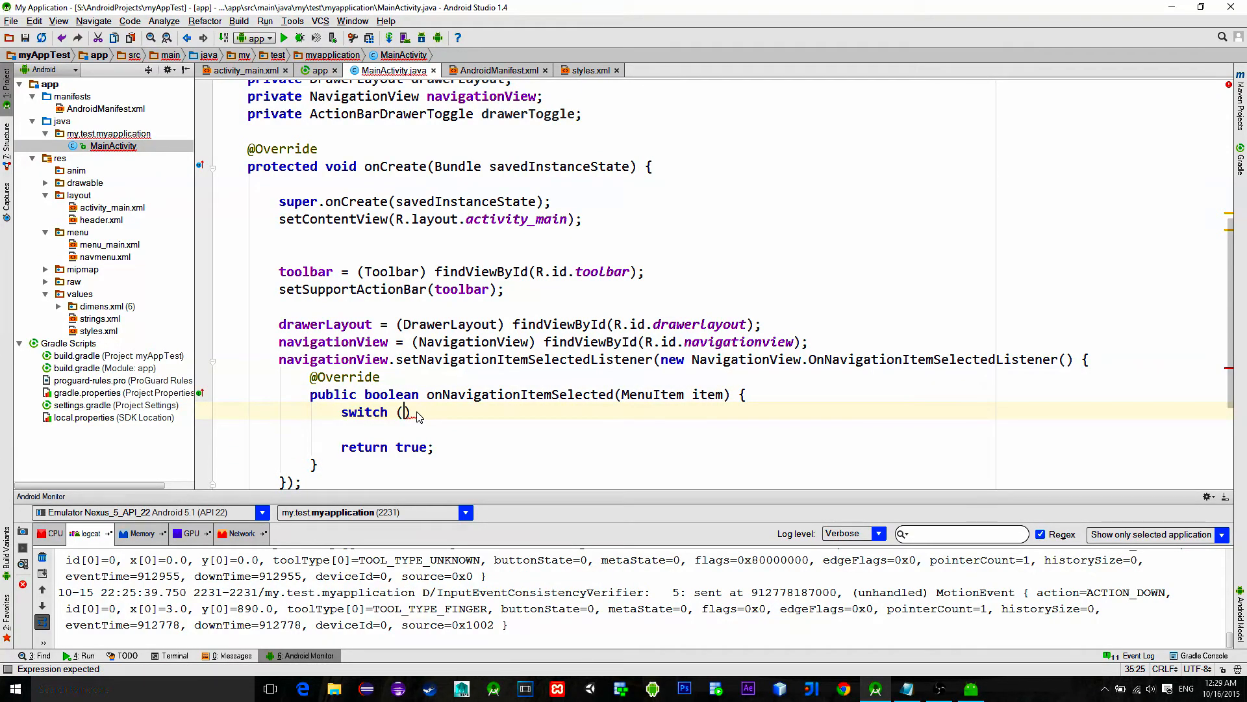
text(item.getItemId())
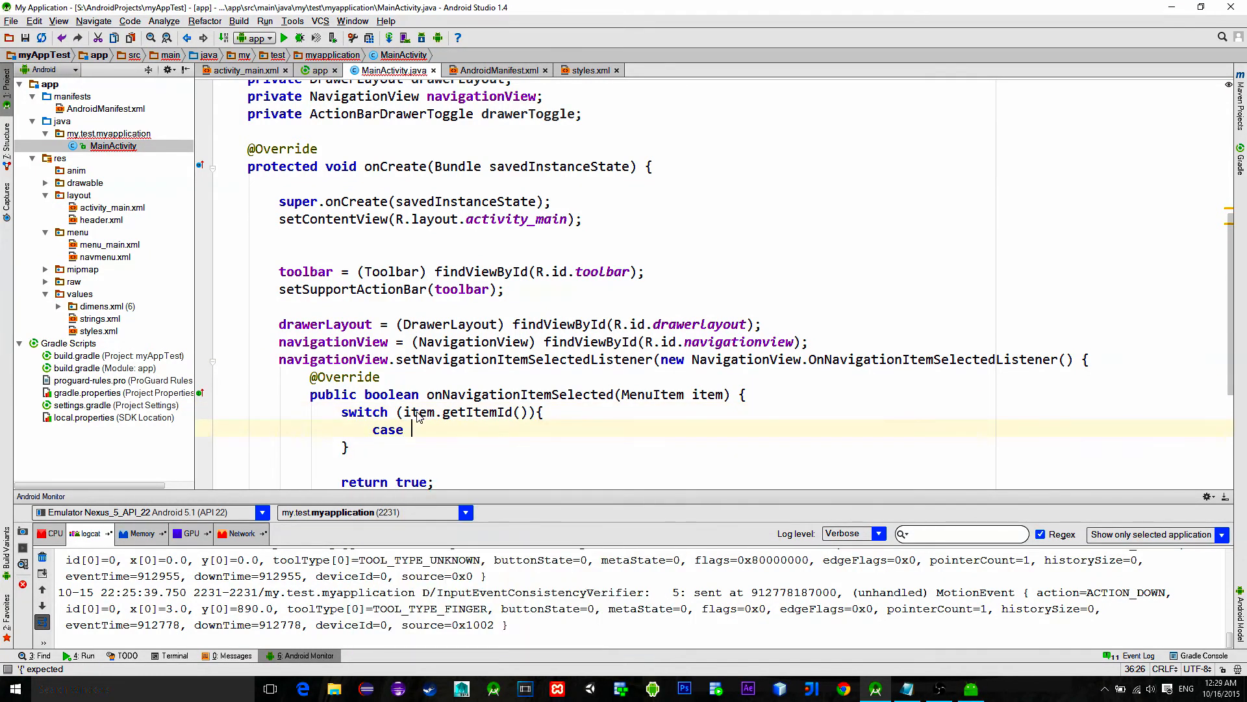
text(R.id.item1:)
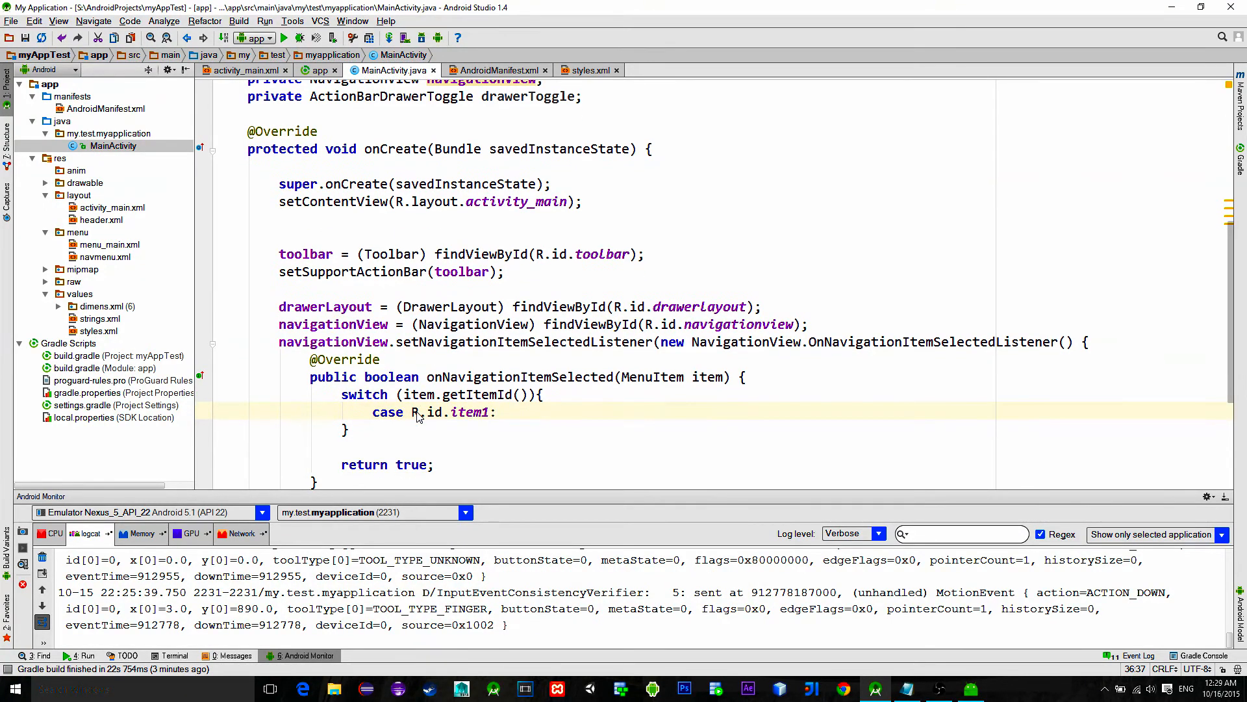
text(R)
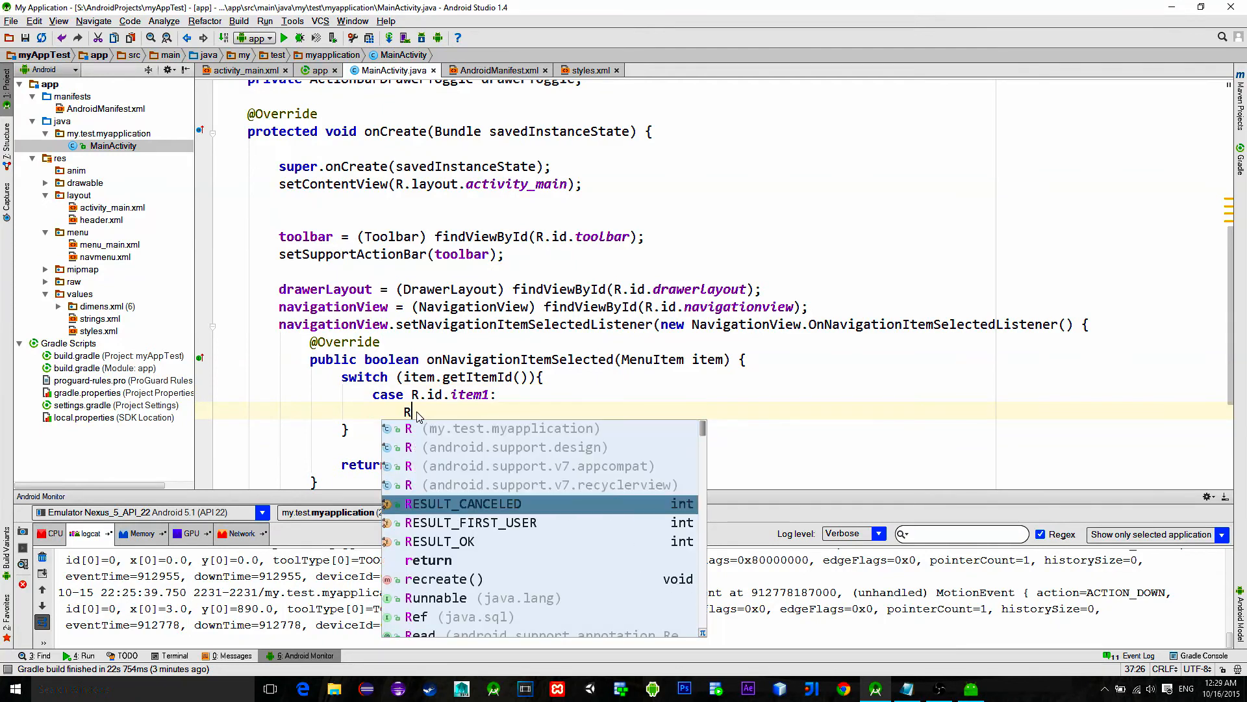
text(oa)
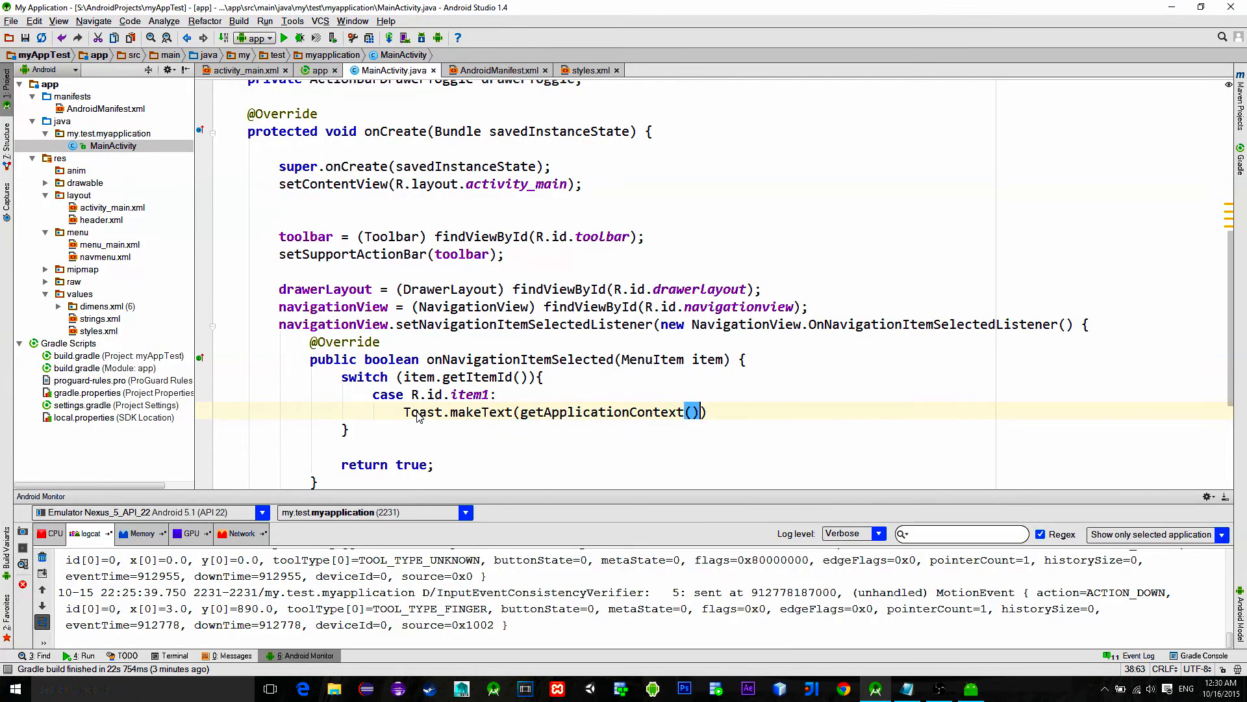
text(,)
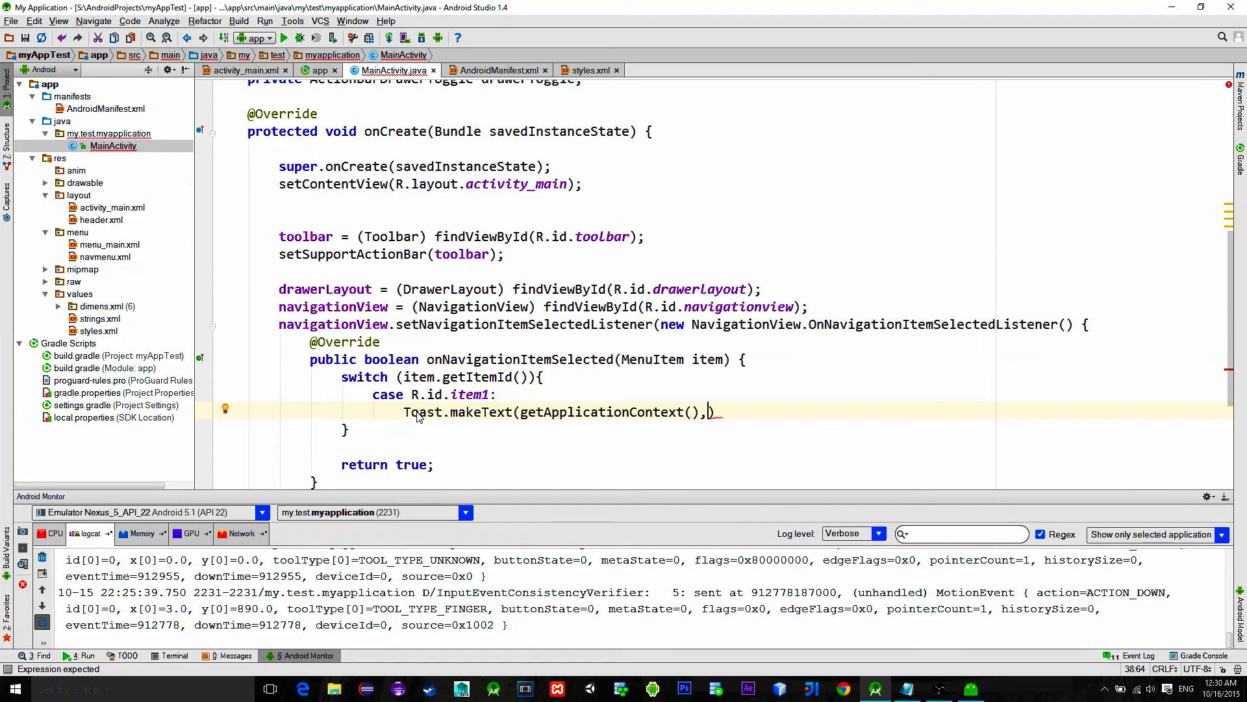
text("ITEM 1 CLICKED",Toast.LENGTH_SHORT)
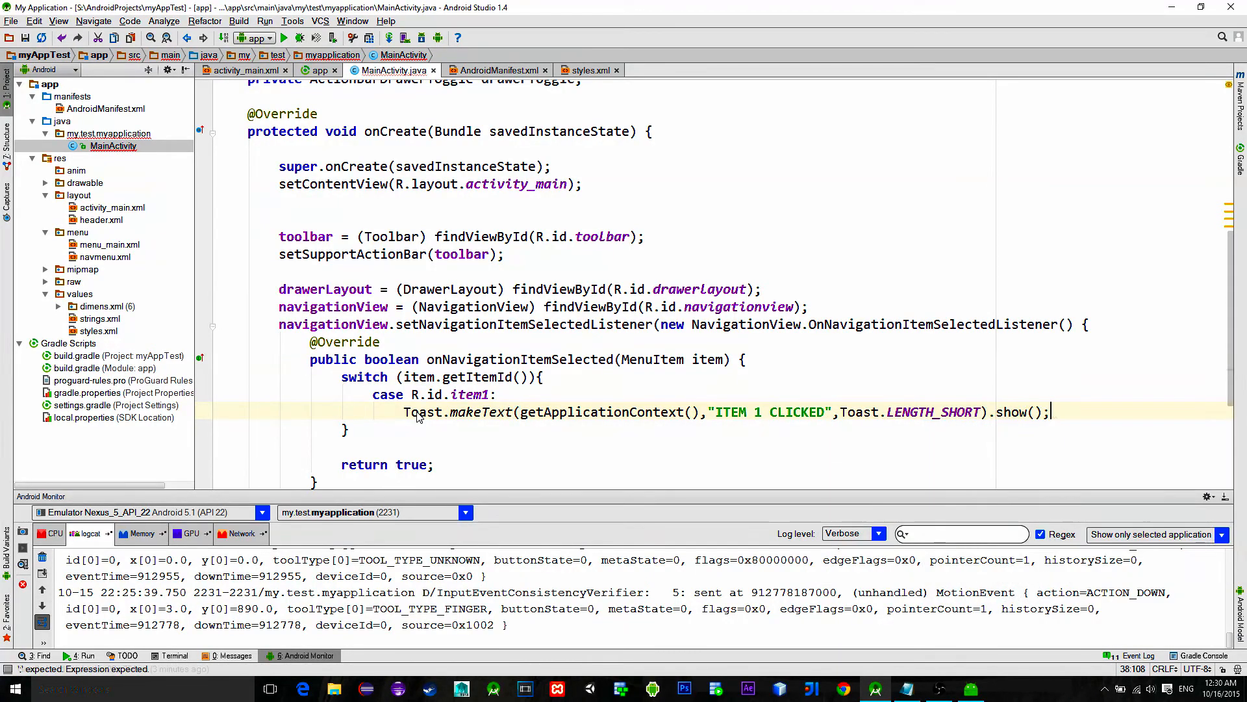
- Add break-terminated toast cases for item2 and item3, and call drawerLayout.closeDrawers() first
text(break;)
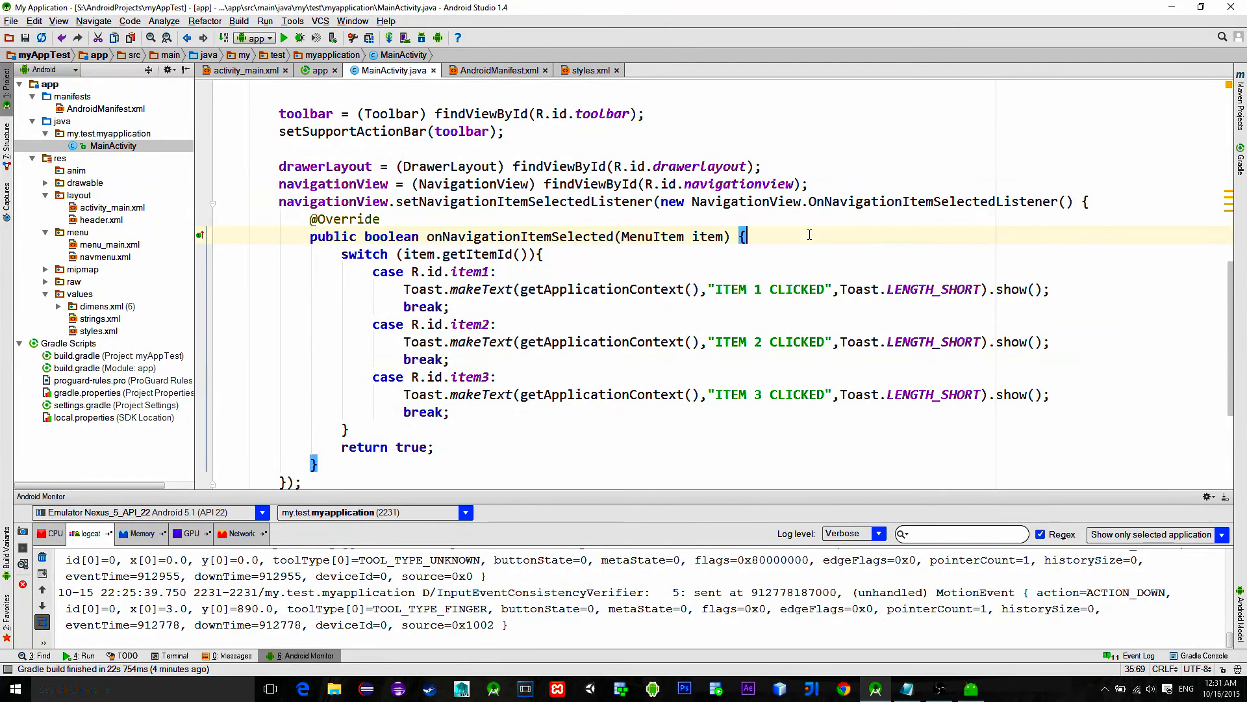
text(drawerLayout.closeDrawers();)
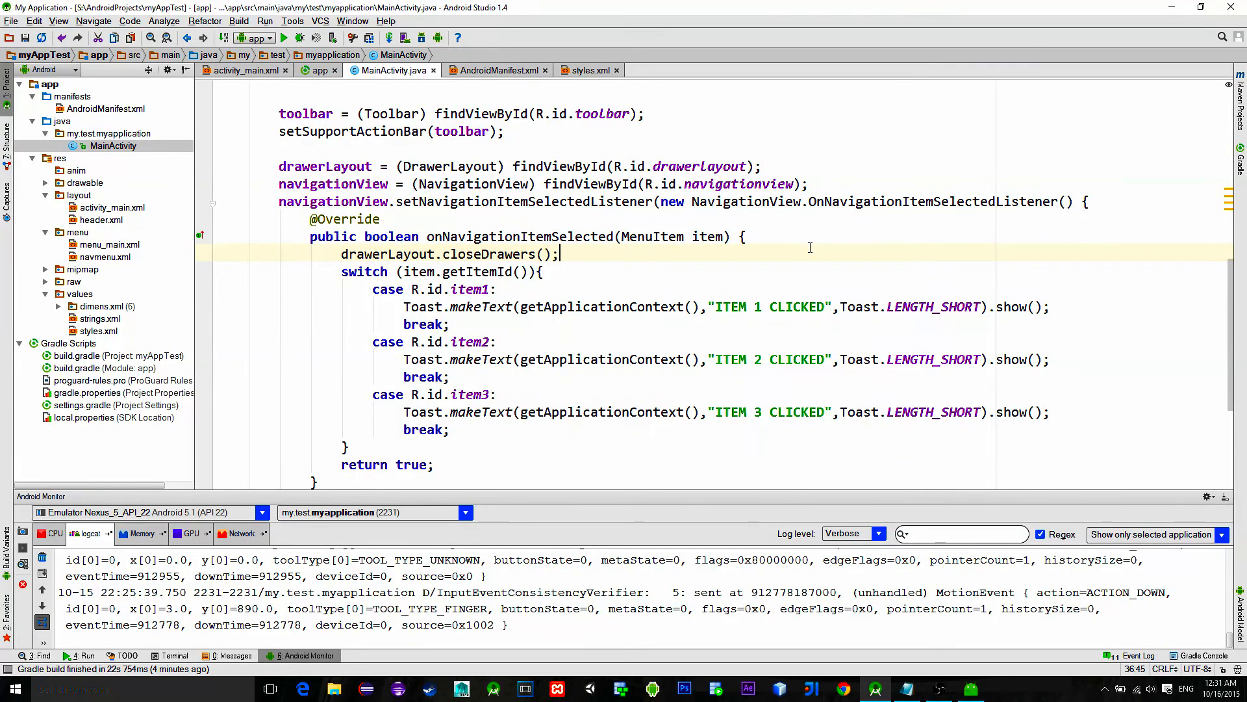
scroll(down, 3)
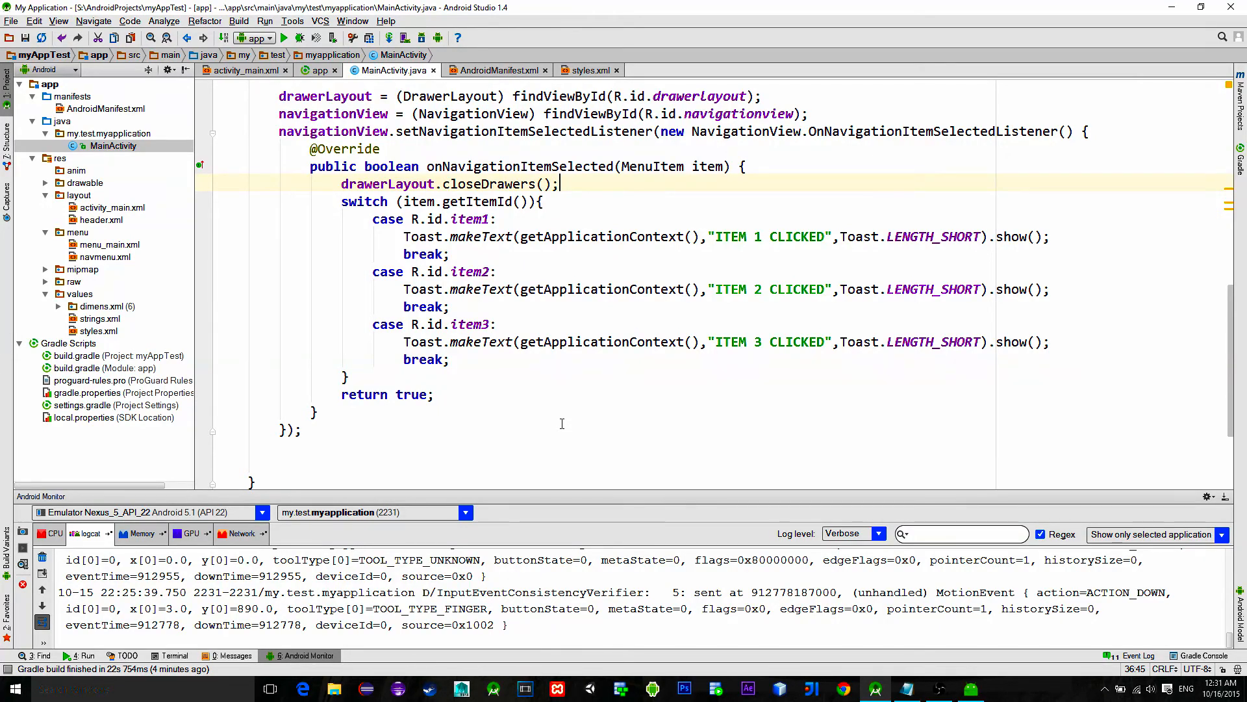
- Start the ActionBarDrawerToggle constructor with this, drawerLayout and toolbar
text(bar)
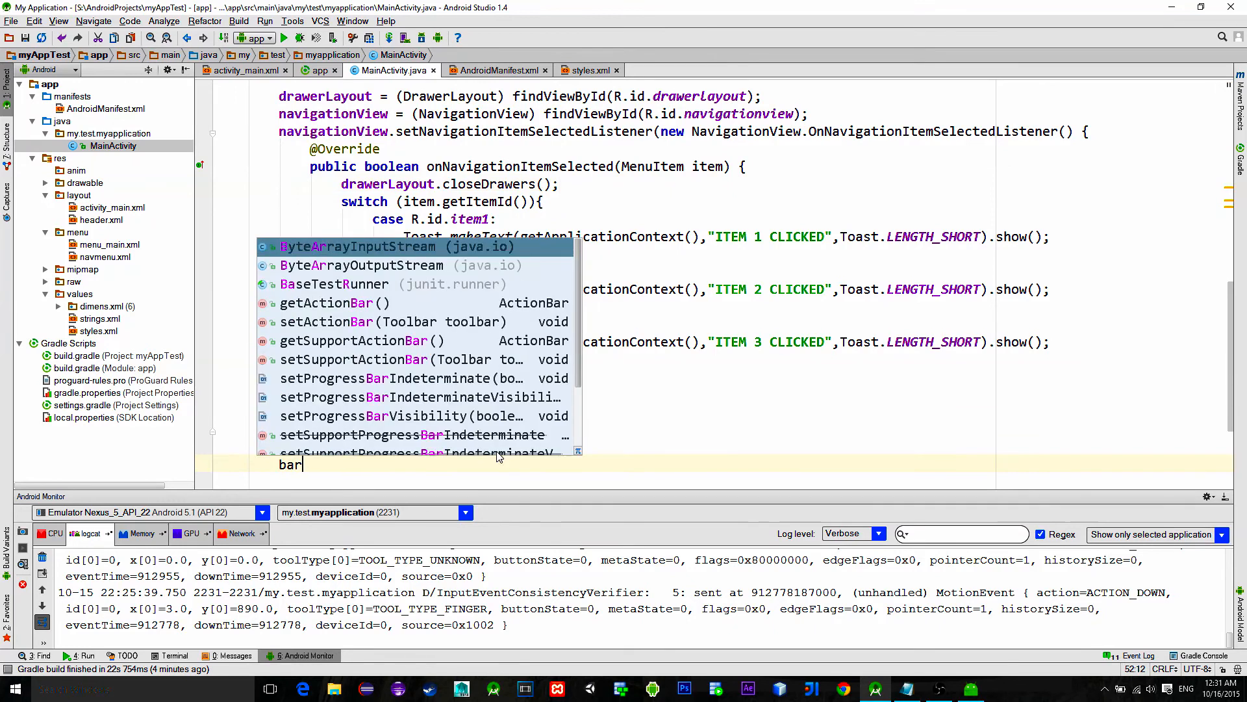
text(drawerToggle = new ActionBarDrawerToggle()
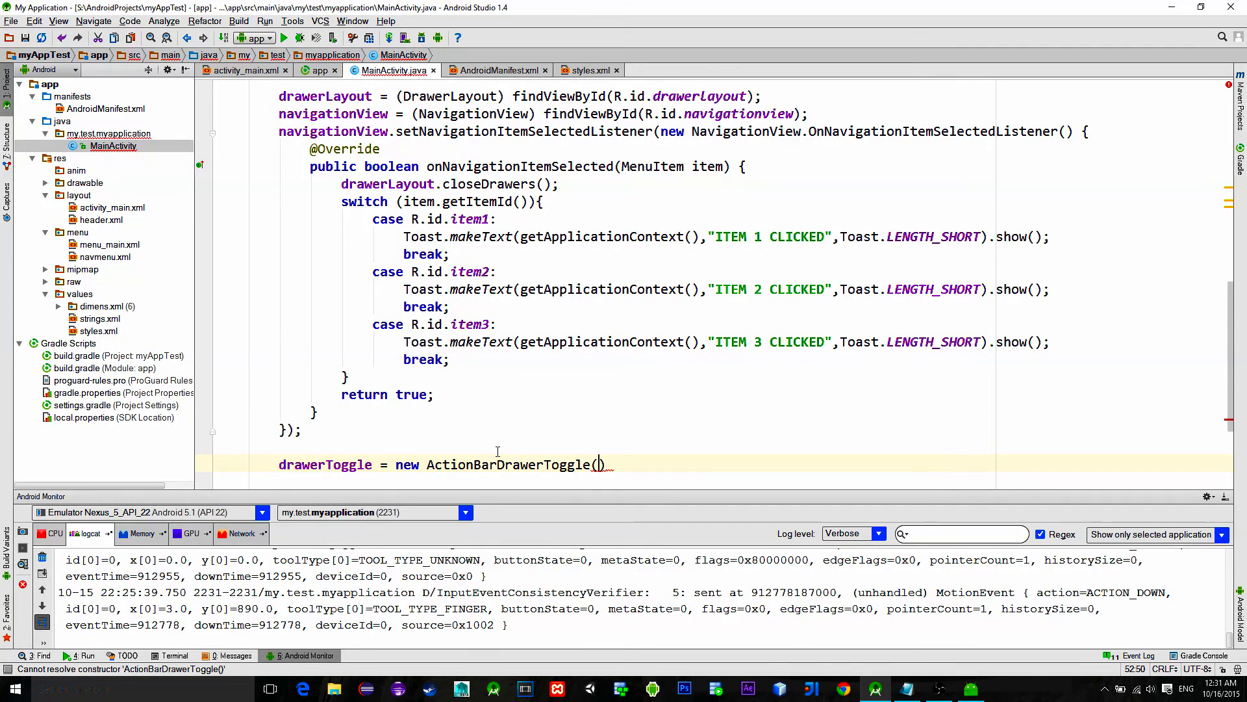
text(this,)
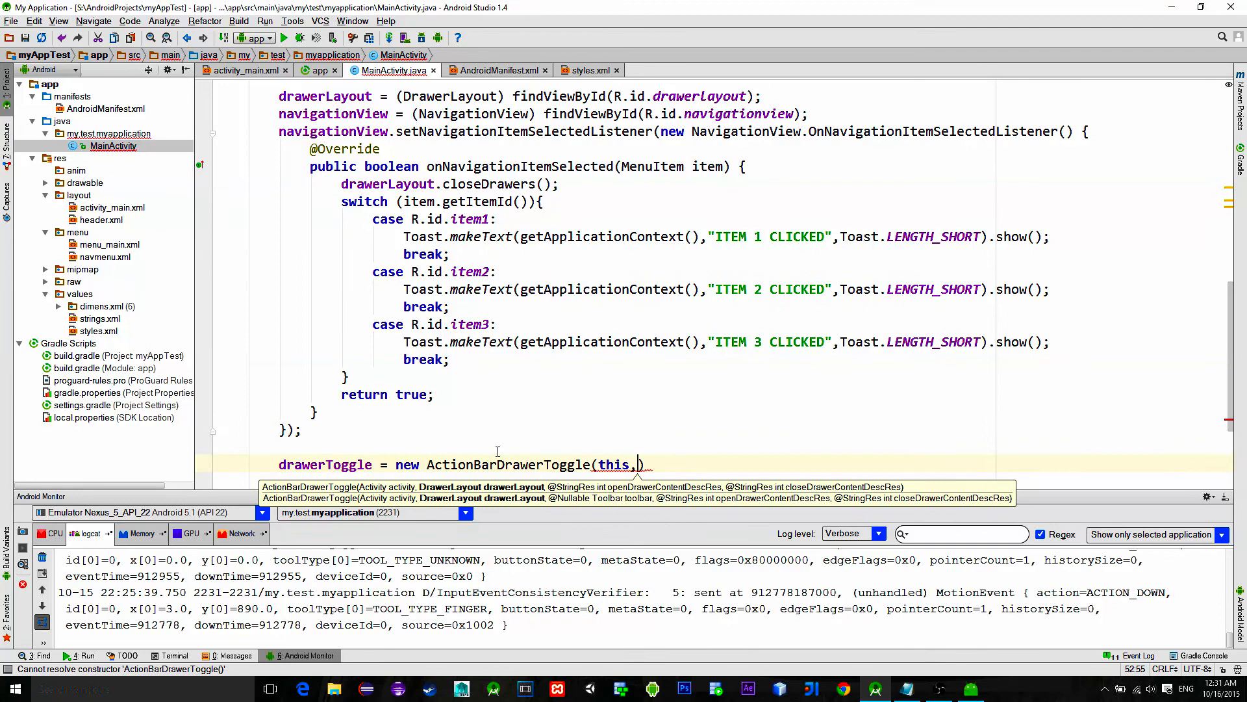
text(drawerLayout,)
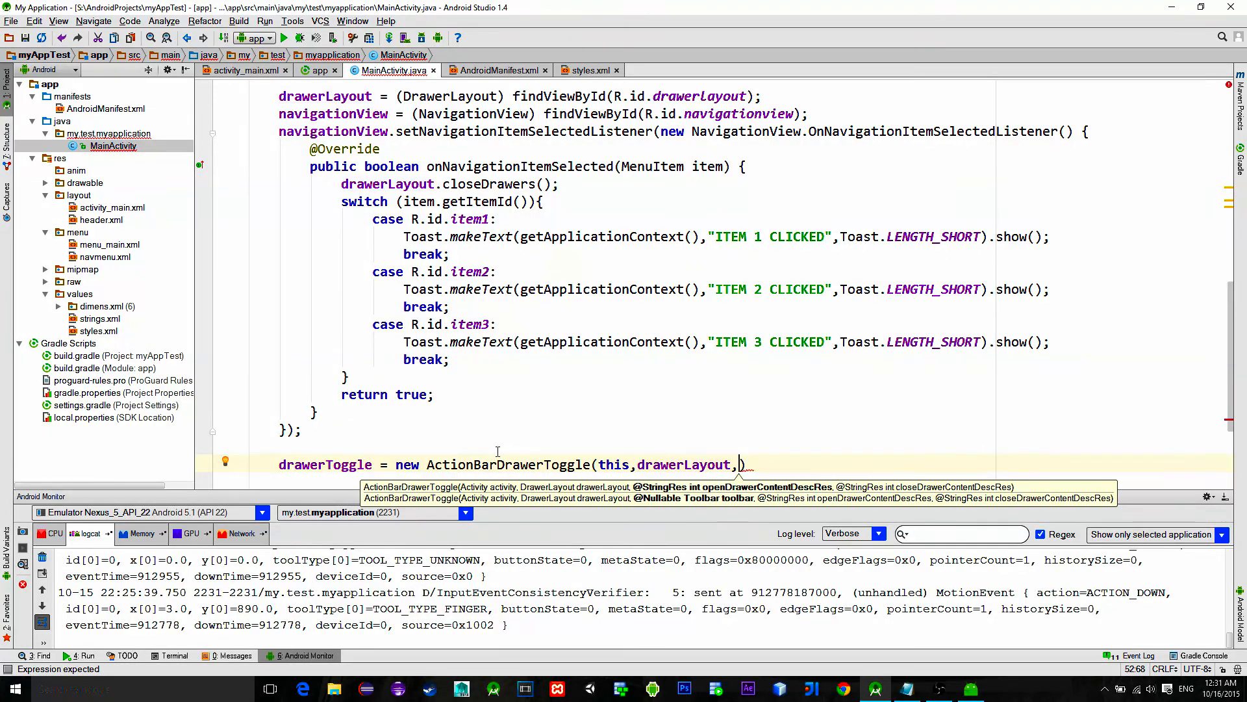
text(toolbar,)
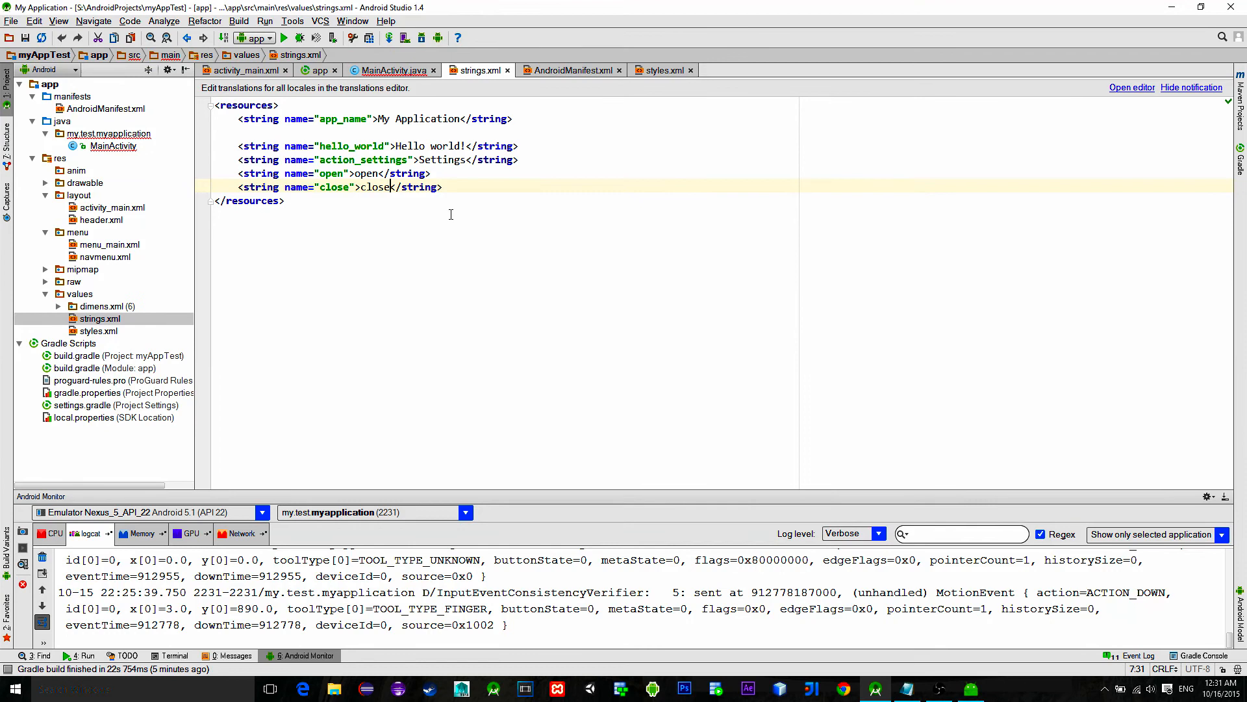
mouse_move(388, 204)
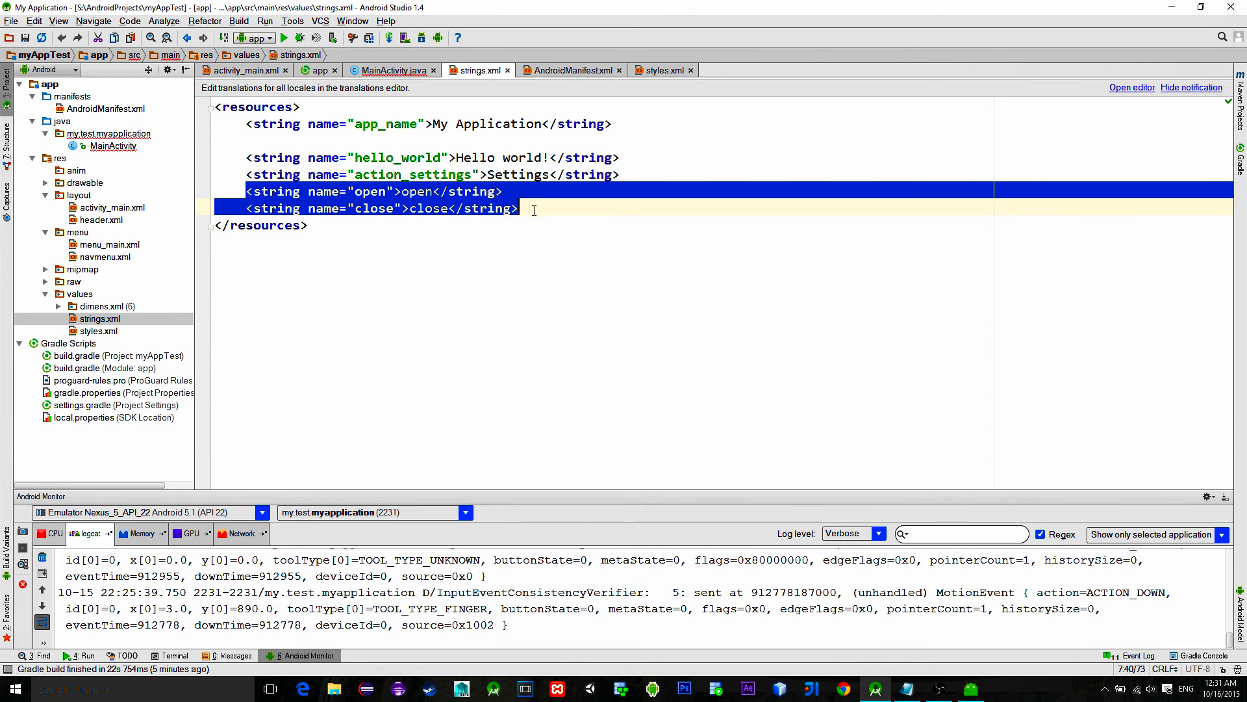
- Define 'open' and 'close' strings in strings.xml, then return to MainActivity.java
click(390, 70)
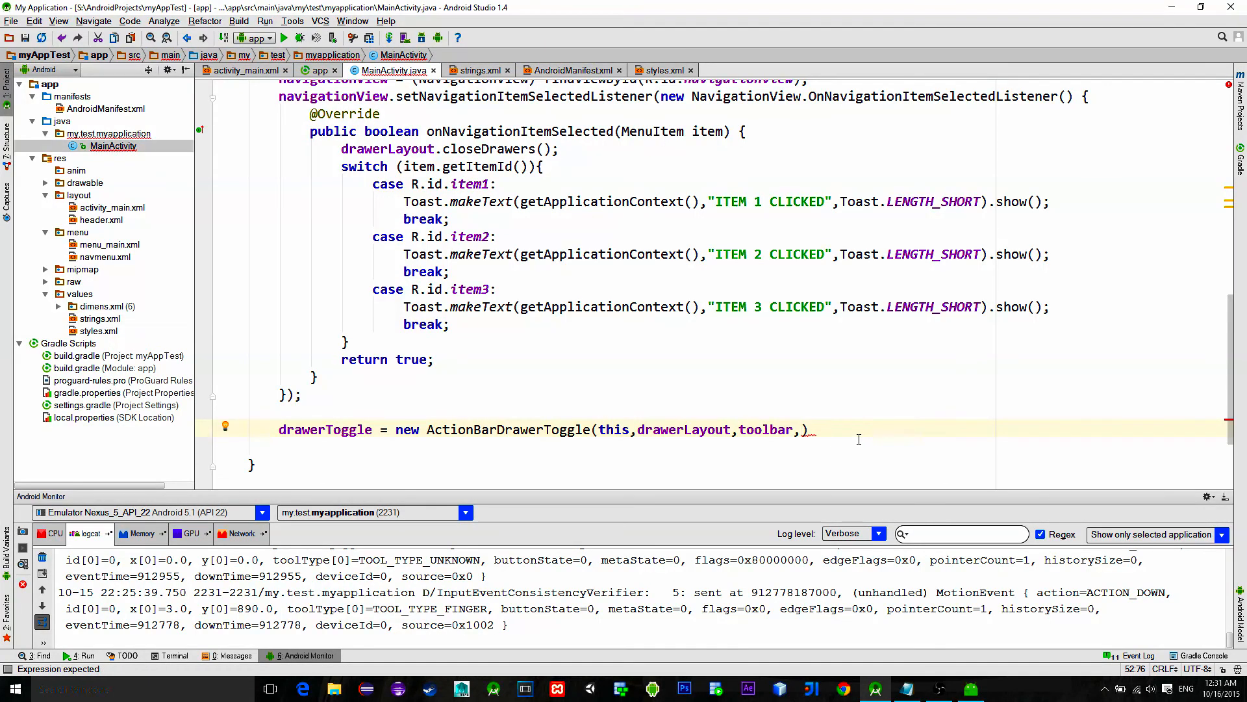
- Complete the drawerToggle constructor with R.string.open and R.string.close
text(R.string.open,R.string.close,)
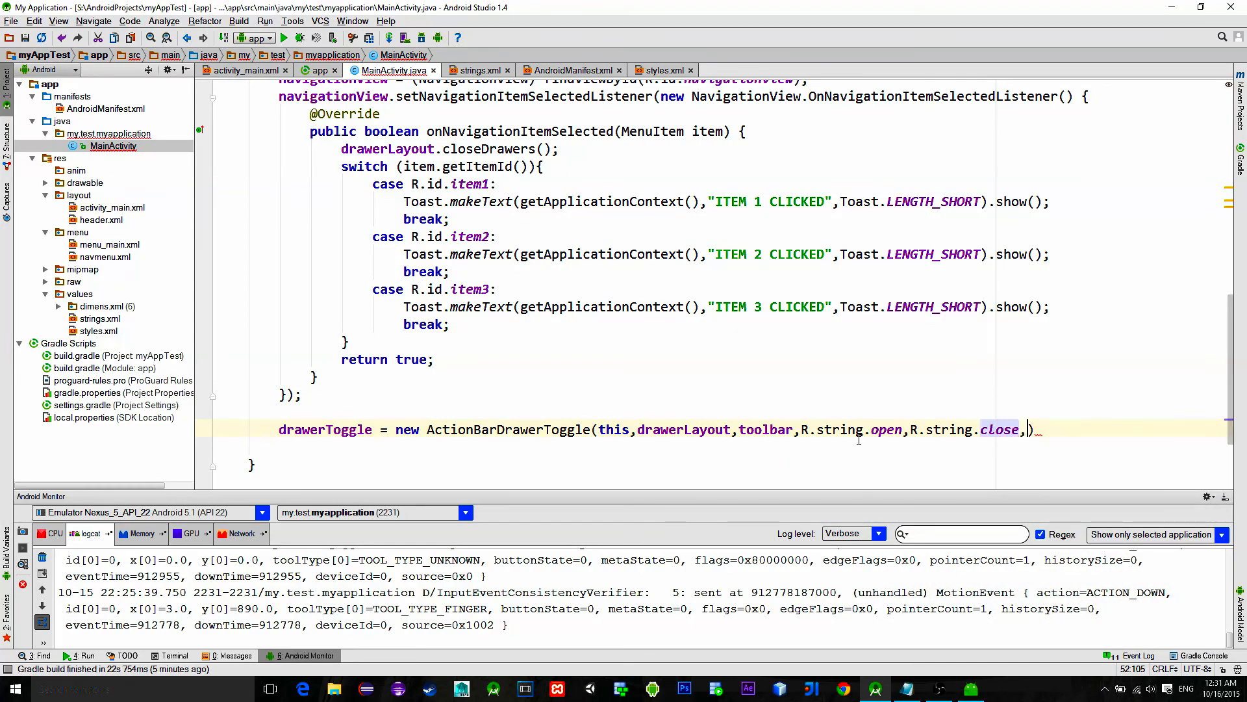
text())
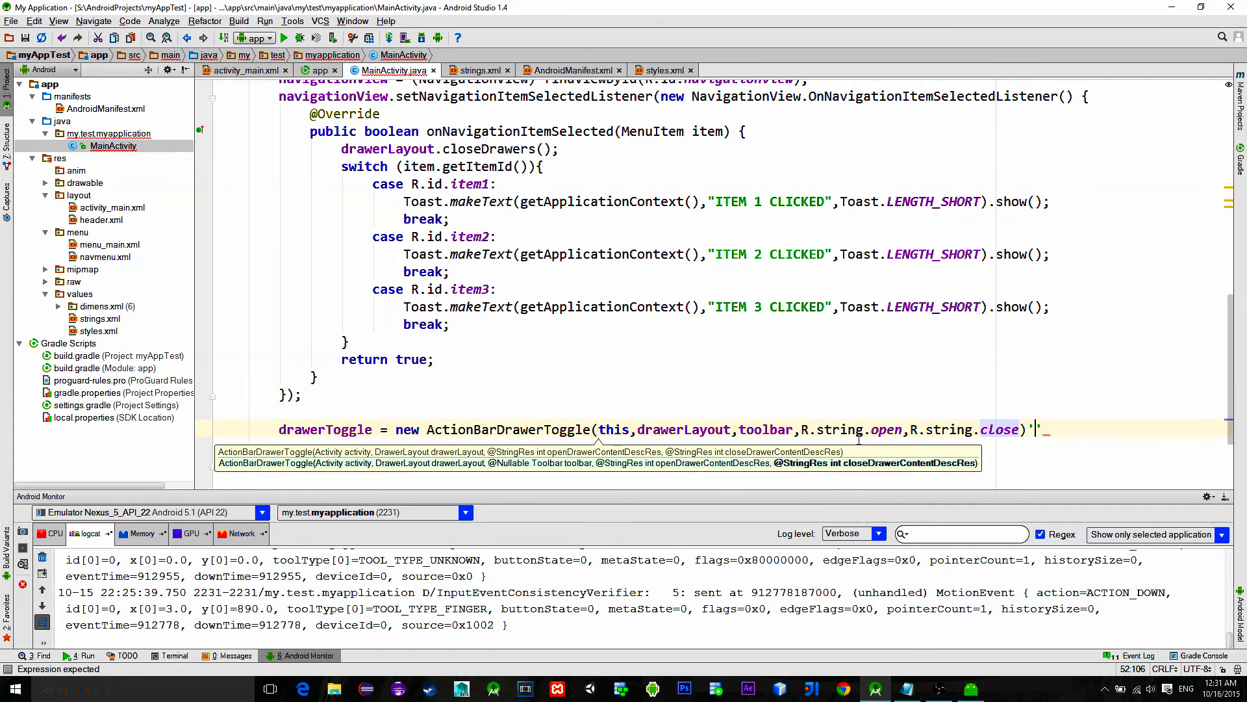
text(;)
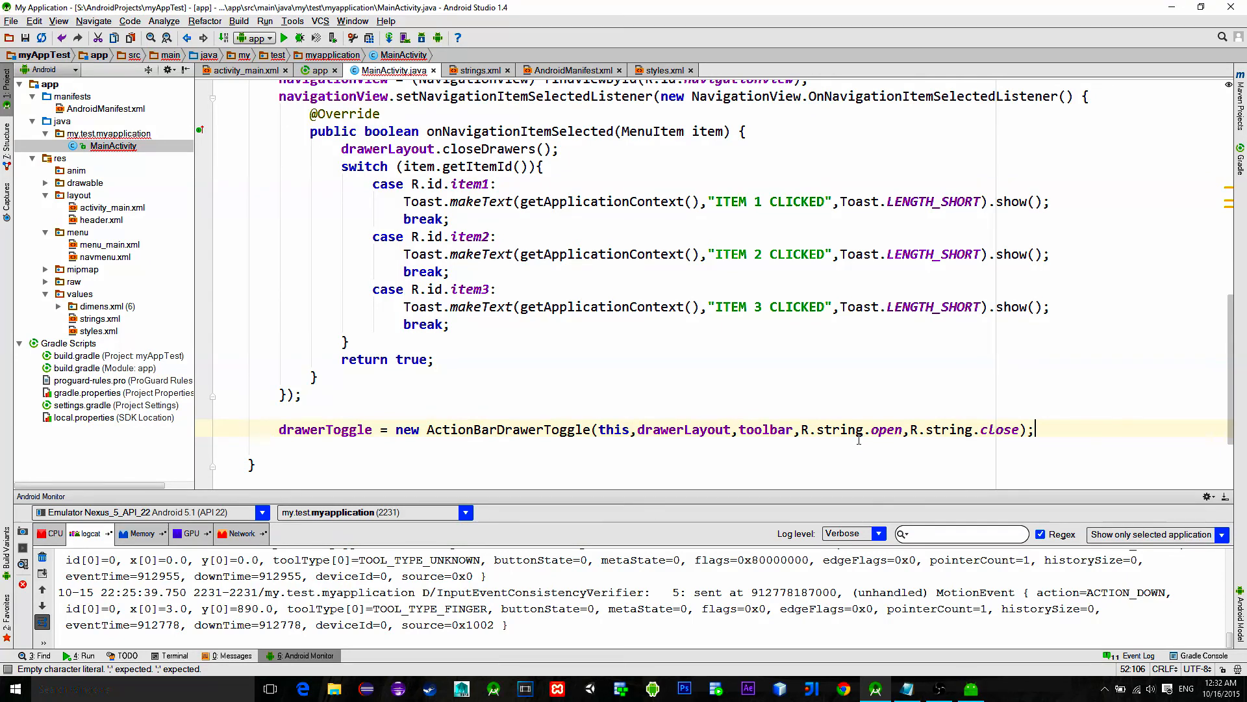
- Set drawerToggle as the drawer listener and call drawerToggle.syncState()
text(drawerLayout.s)
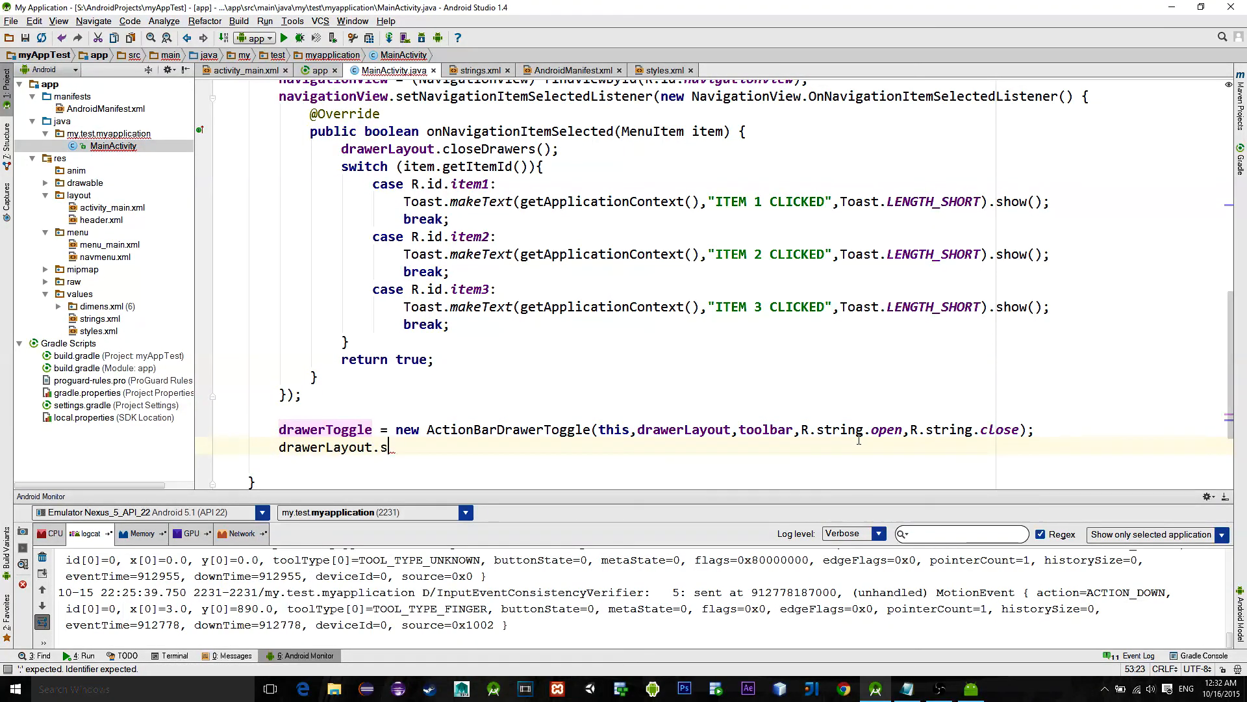
text(etDrawerListener(d);)
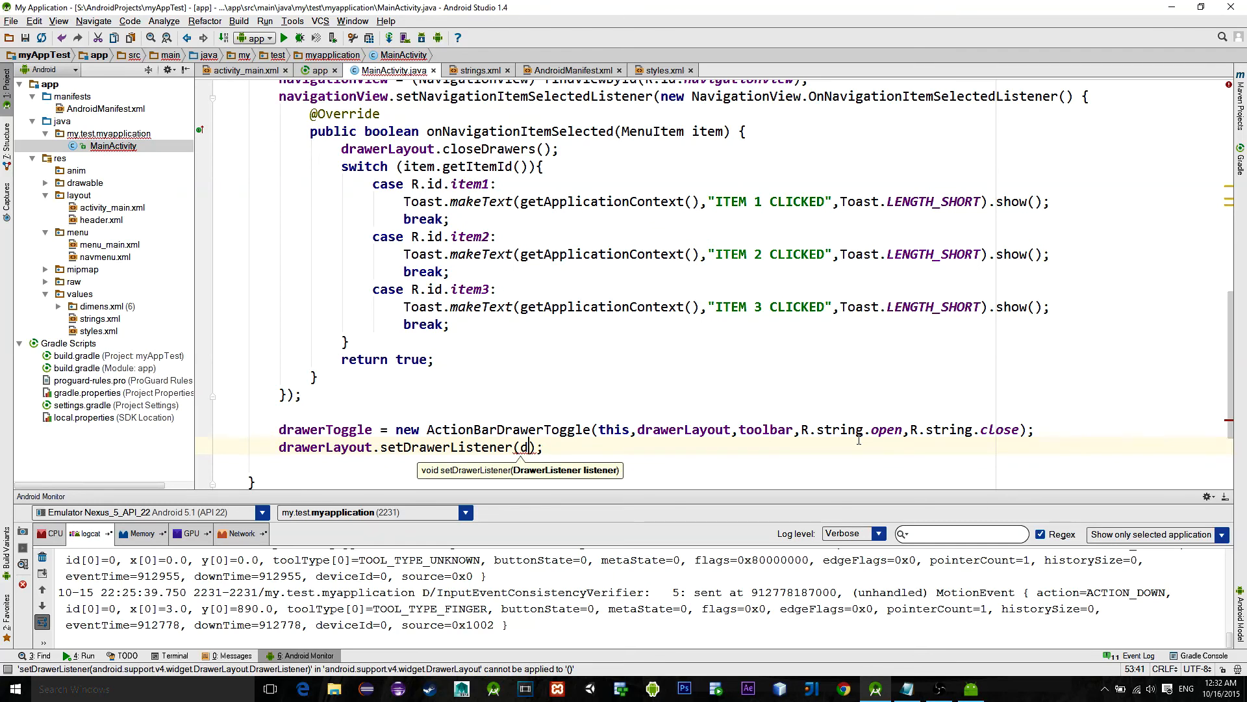
text(drawerToggle)
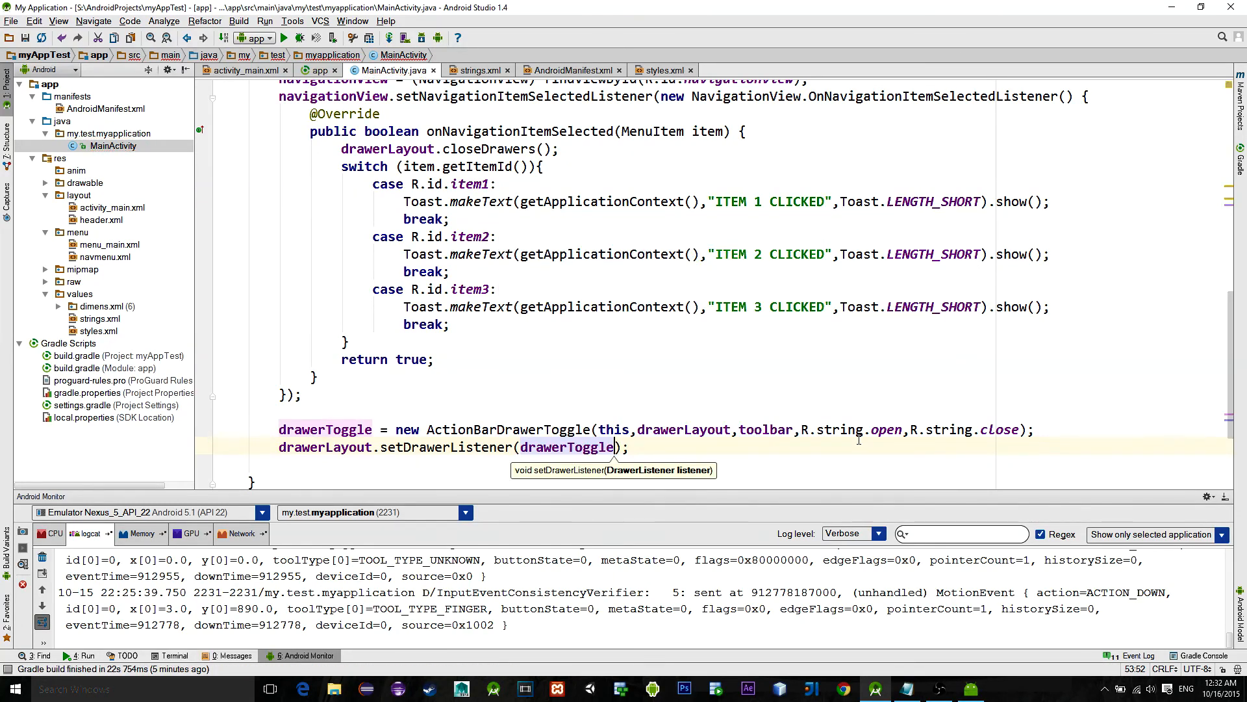
text(drawerToggle.)
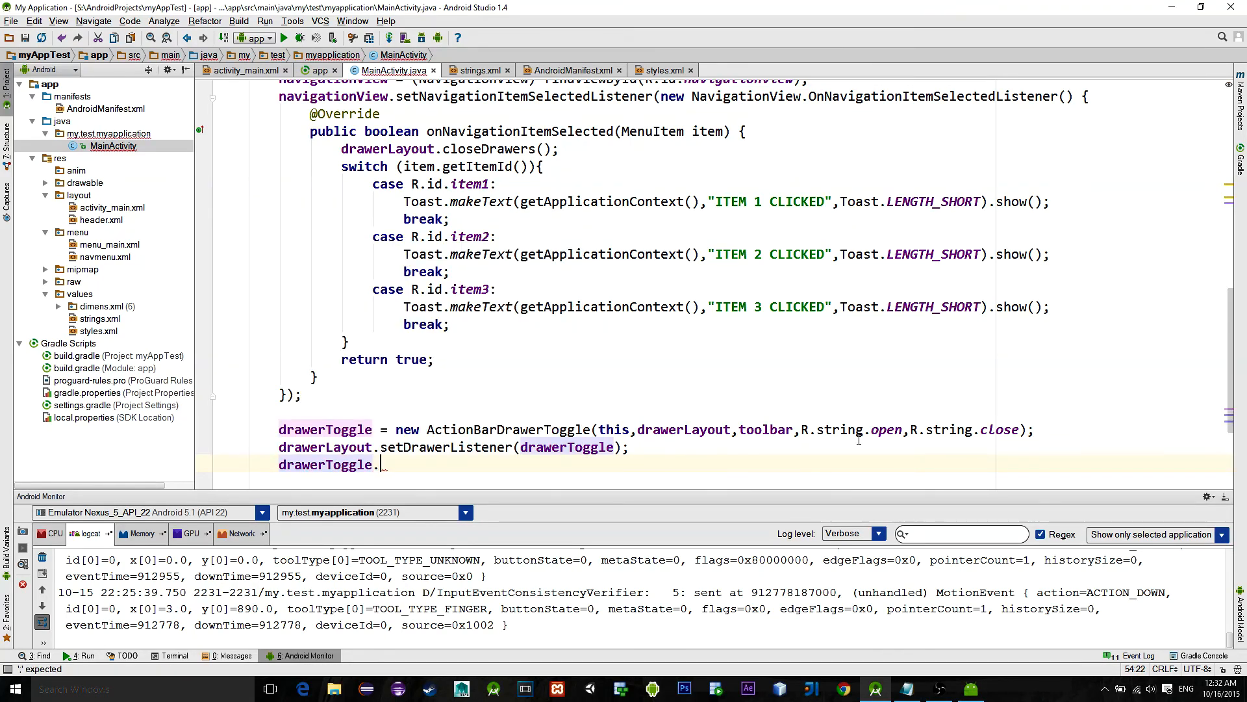
text(sy)
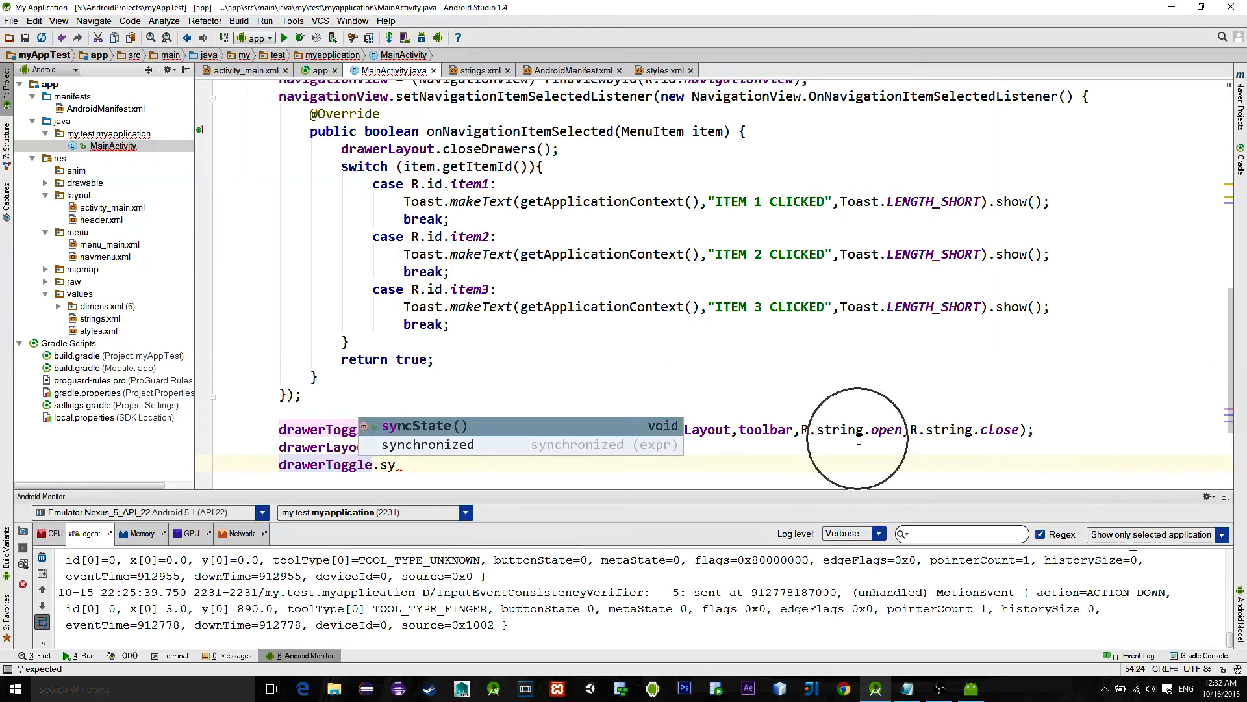
mouse_move(415, 426)
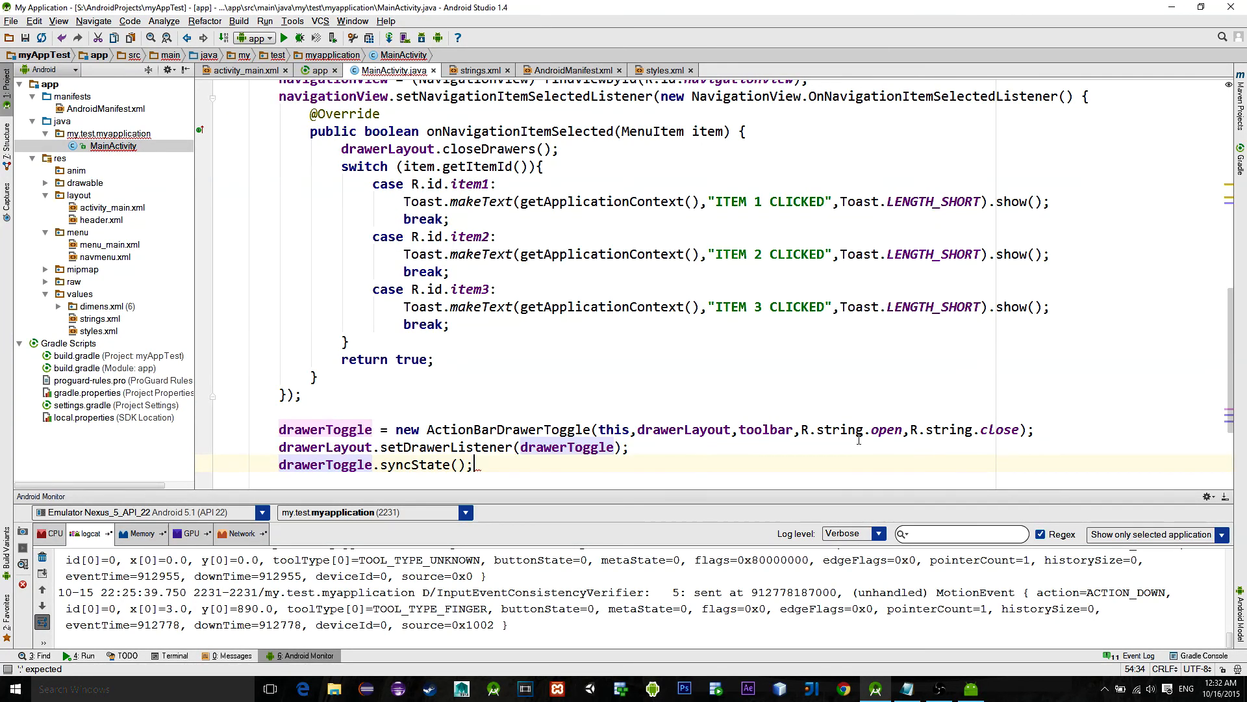
scroll(down, 3)
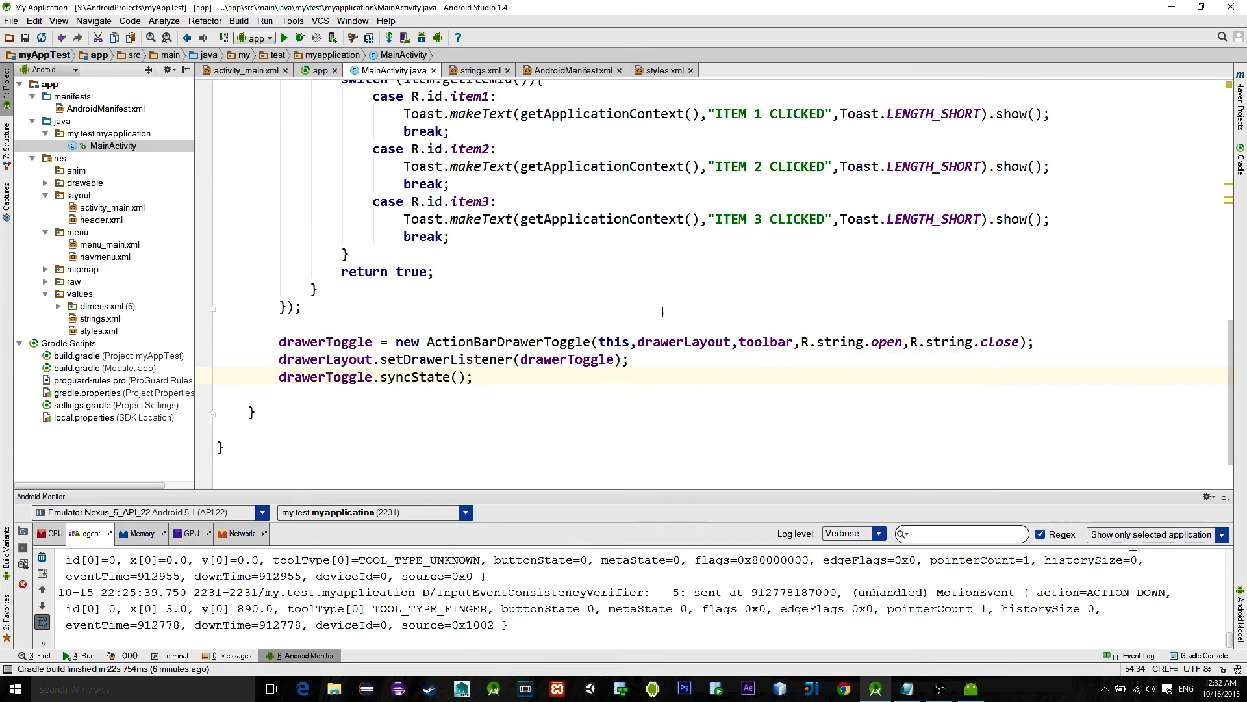
- Run the app in the emulator, choose ITEM 1 to see its toast, and reopen the drawer
click(284, 38)
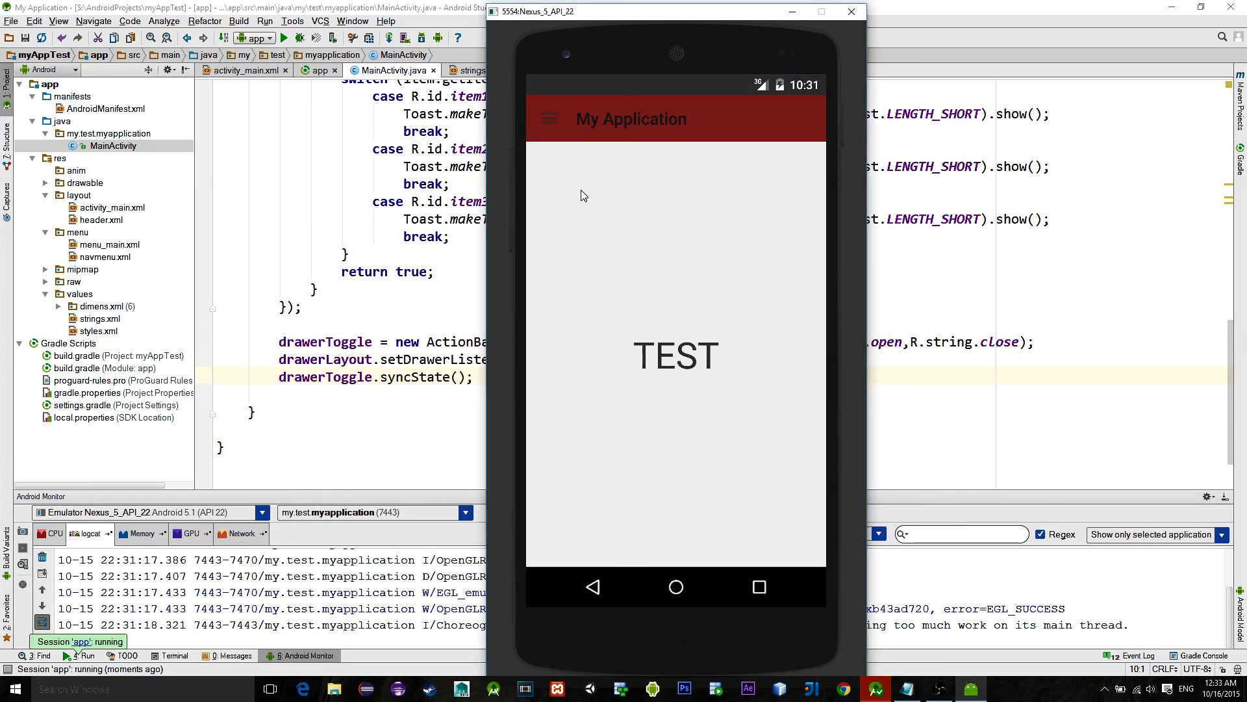
click(548, 120)
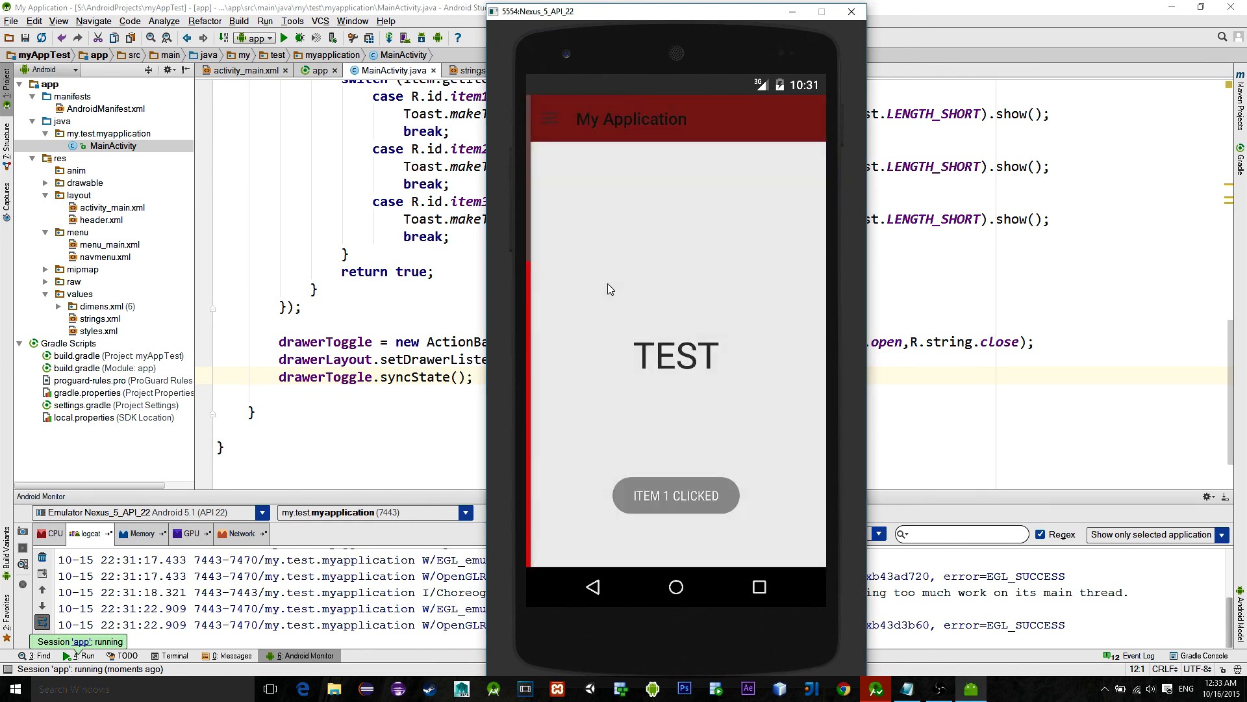
click(549, 119)
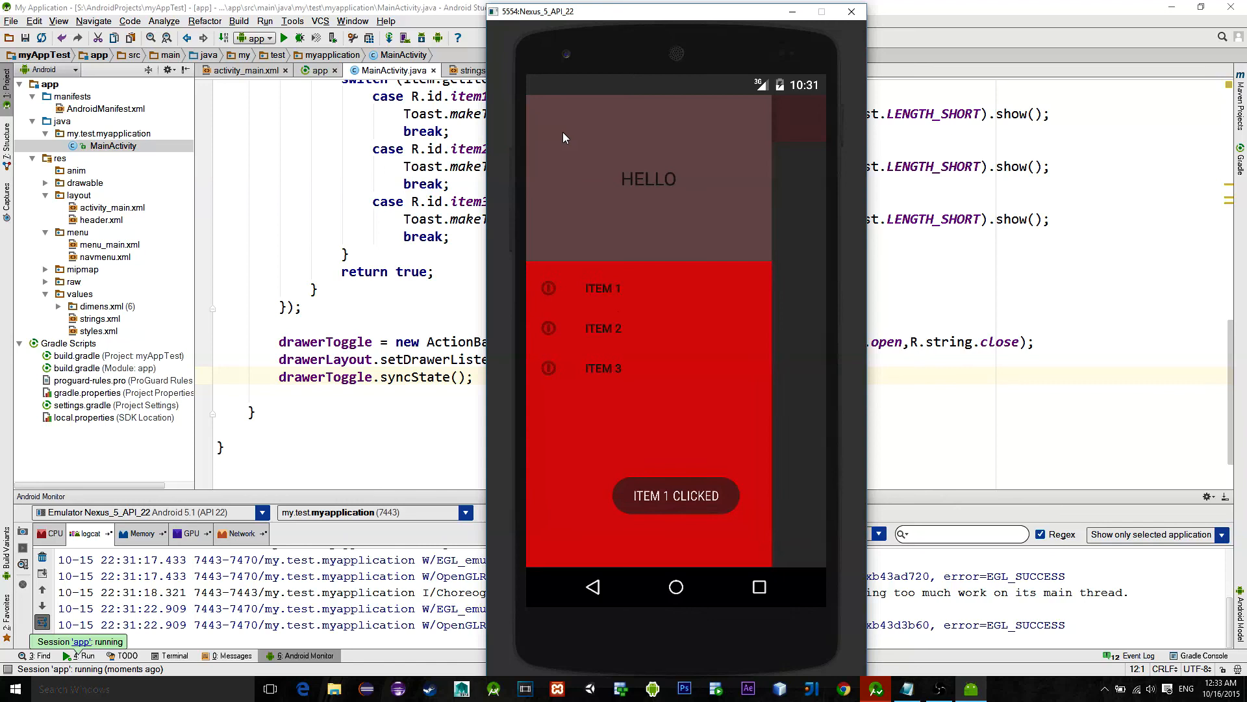